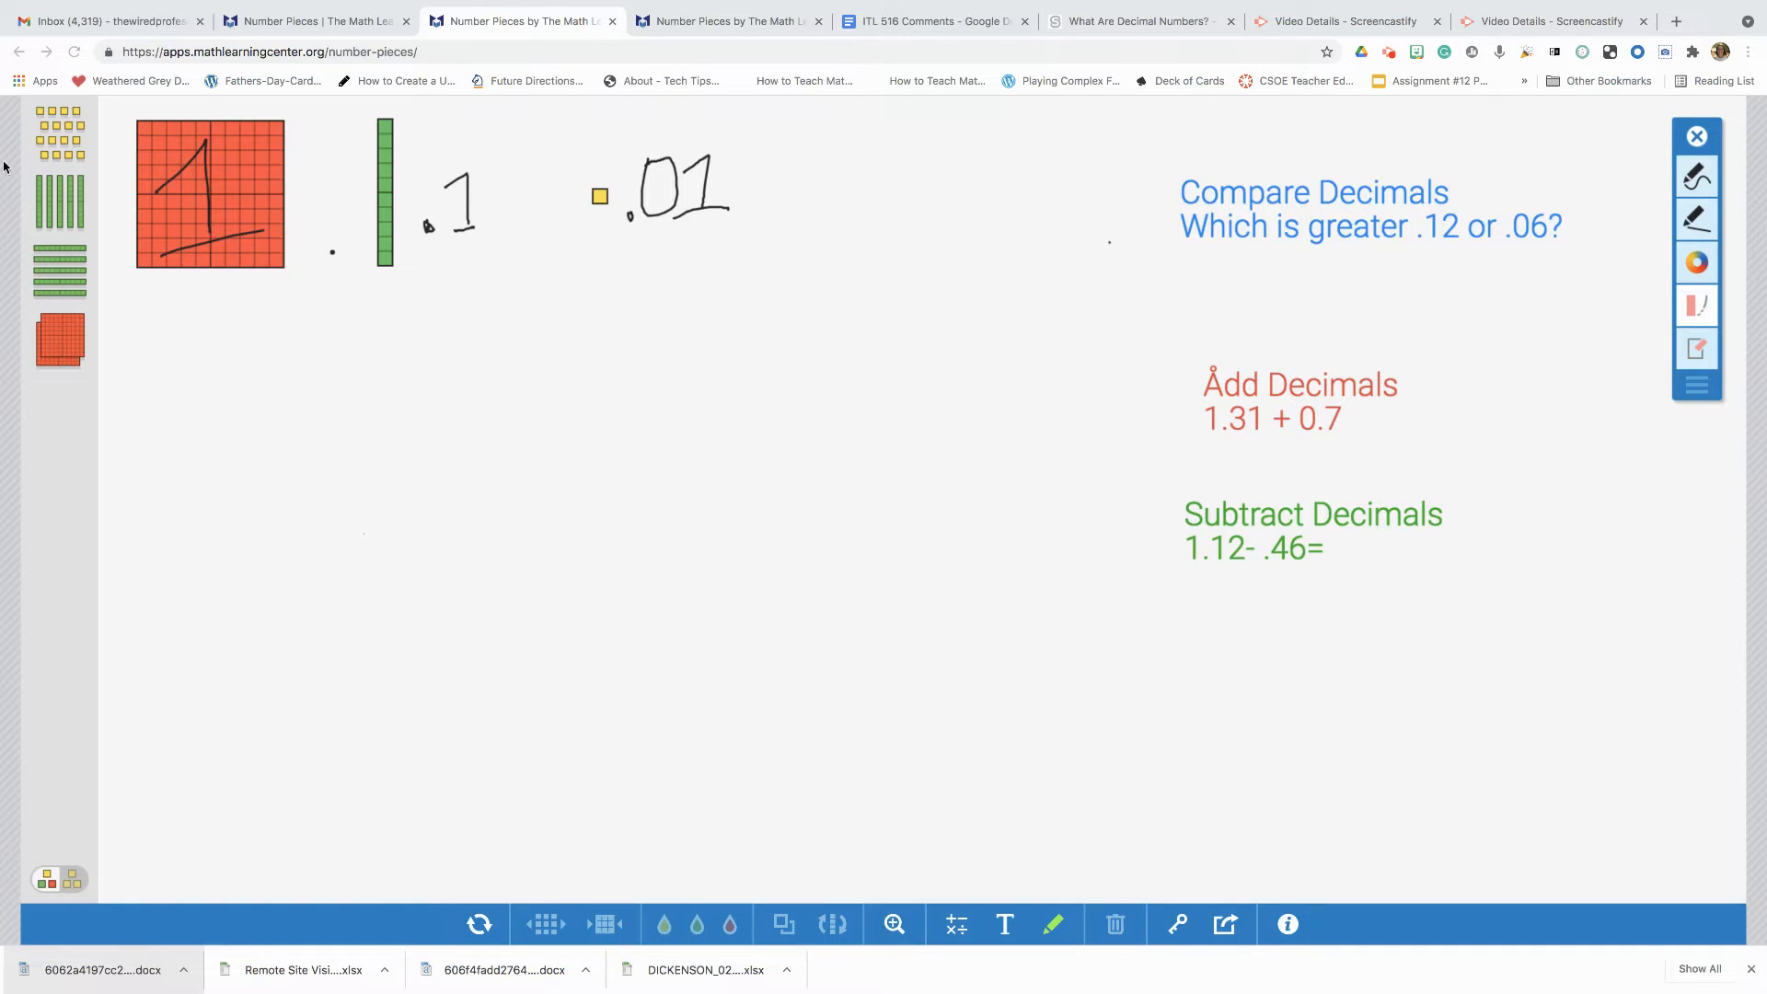
{"action": "mouse_move", "coordinate": [248, 245]}
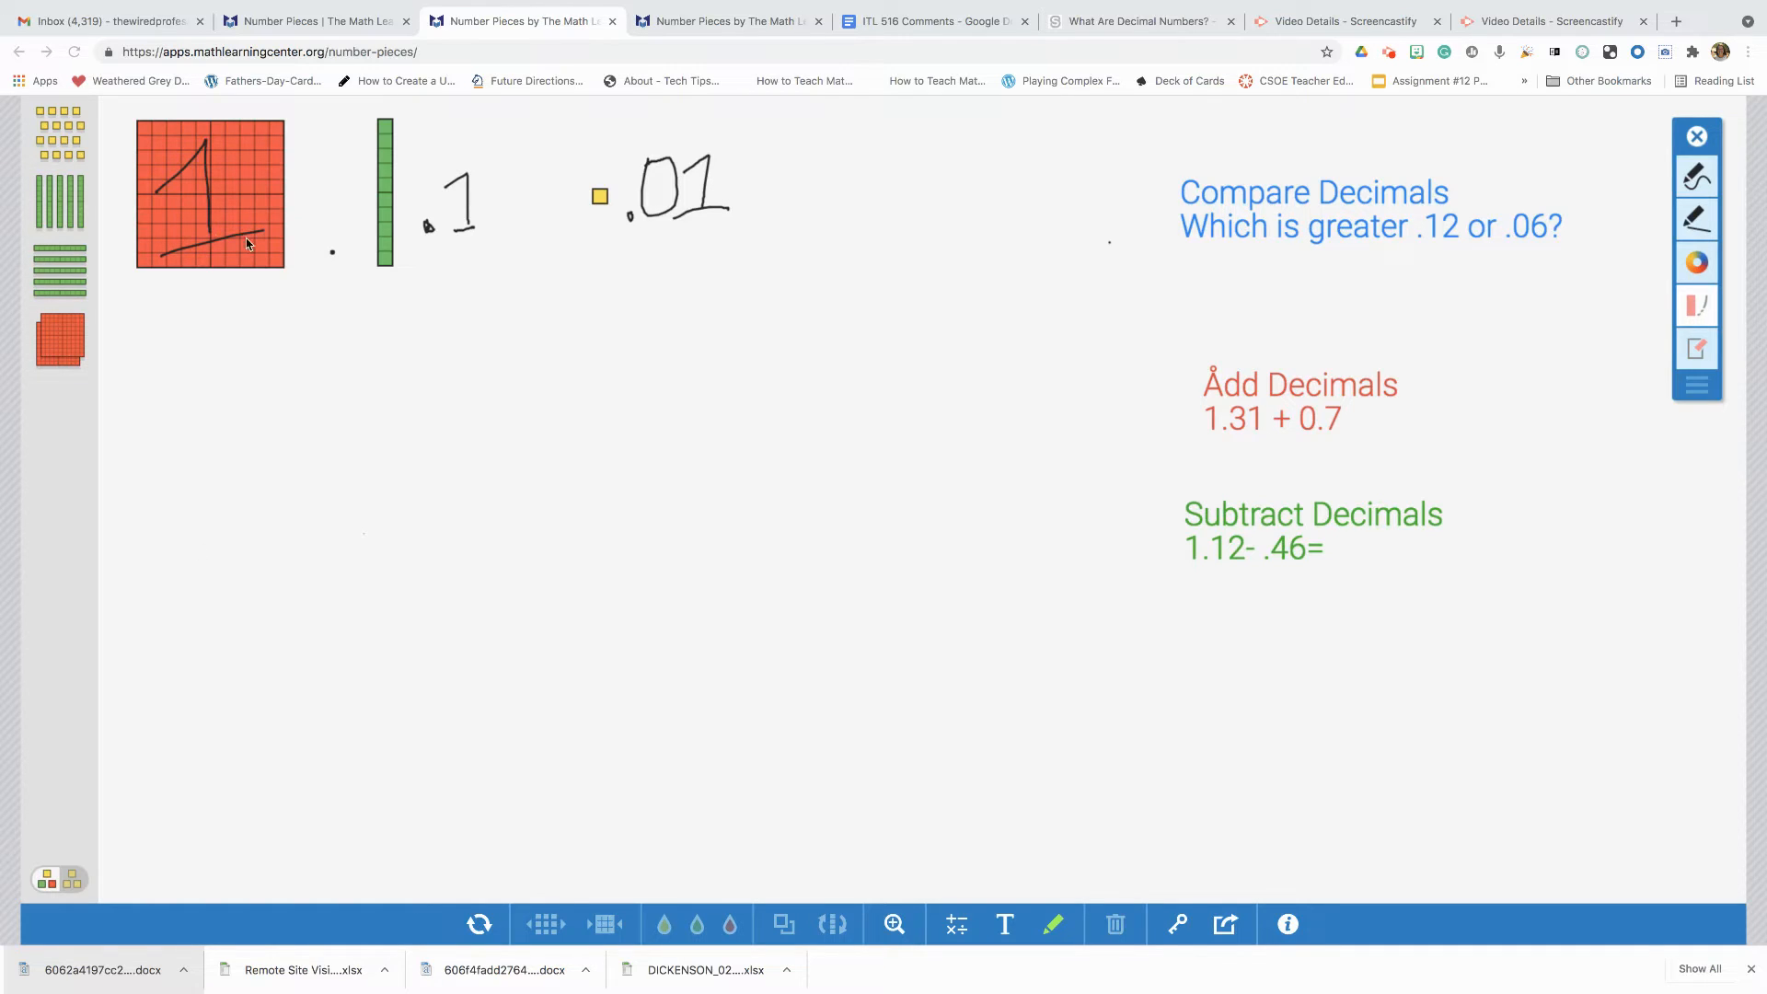
{"action": "mouse_move", "coordinate": [159, 469]}
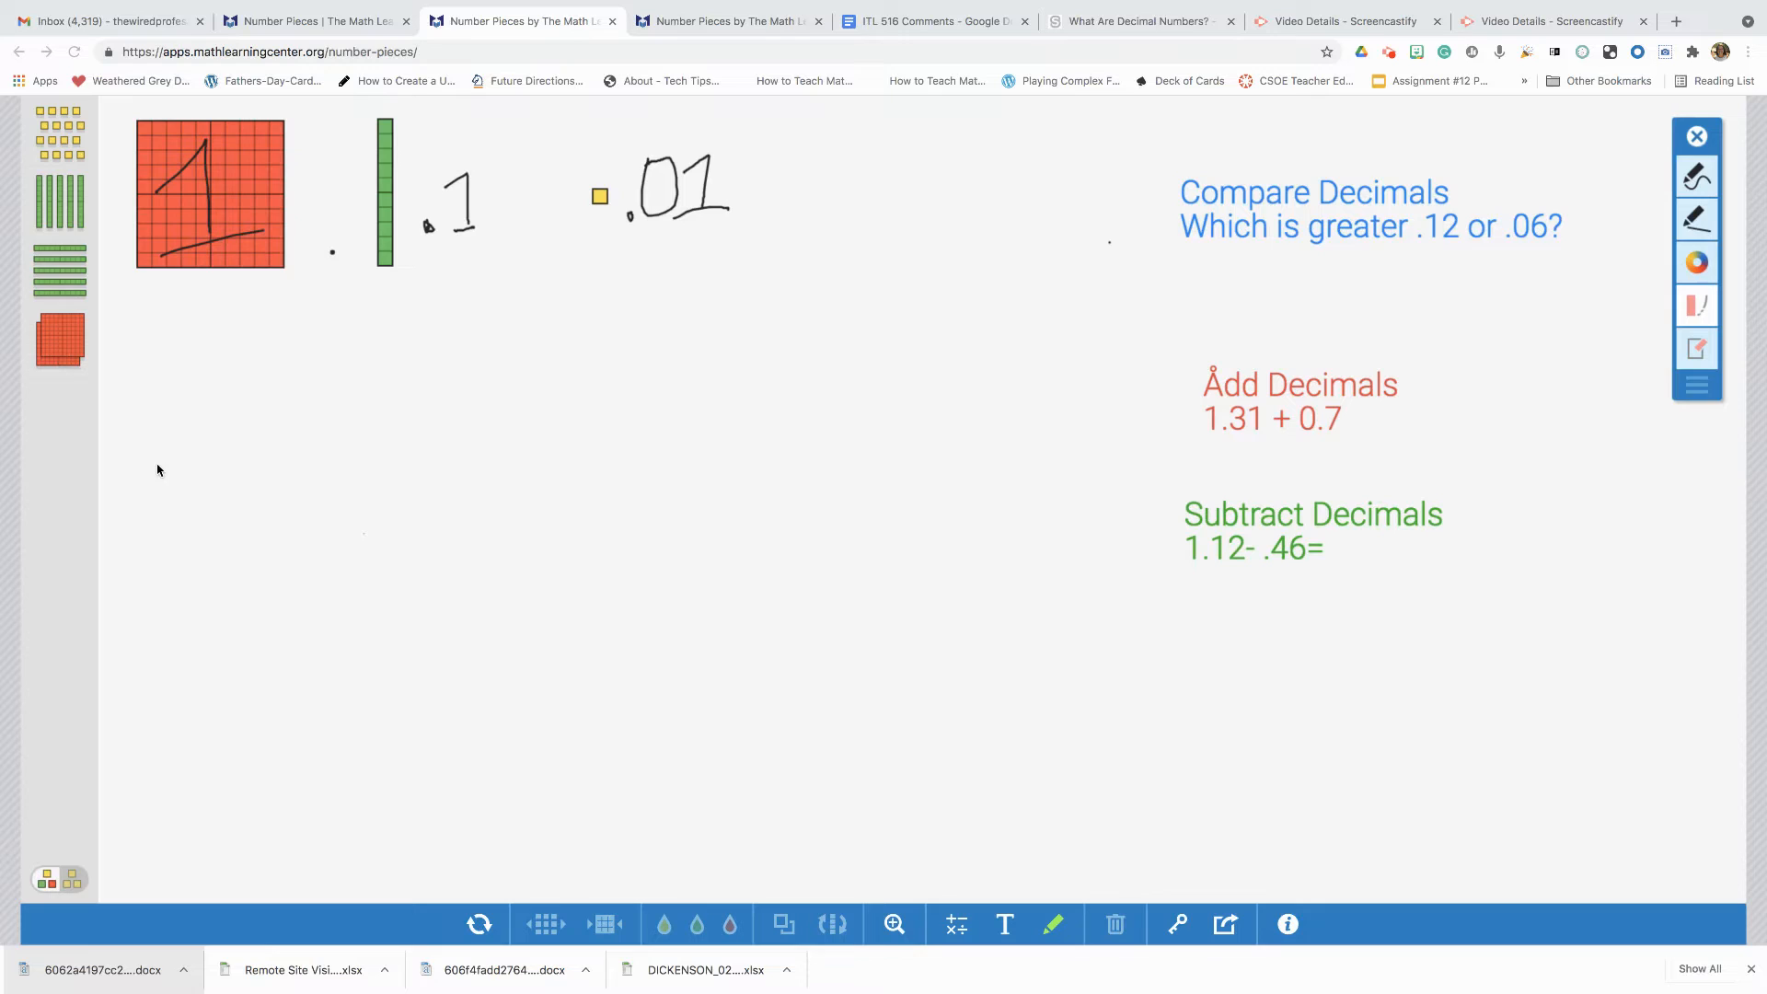
{"action": "mouse_move", "coordinate": [324, 586]}
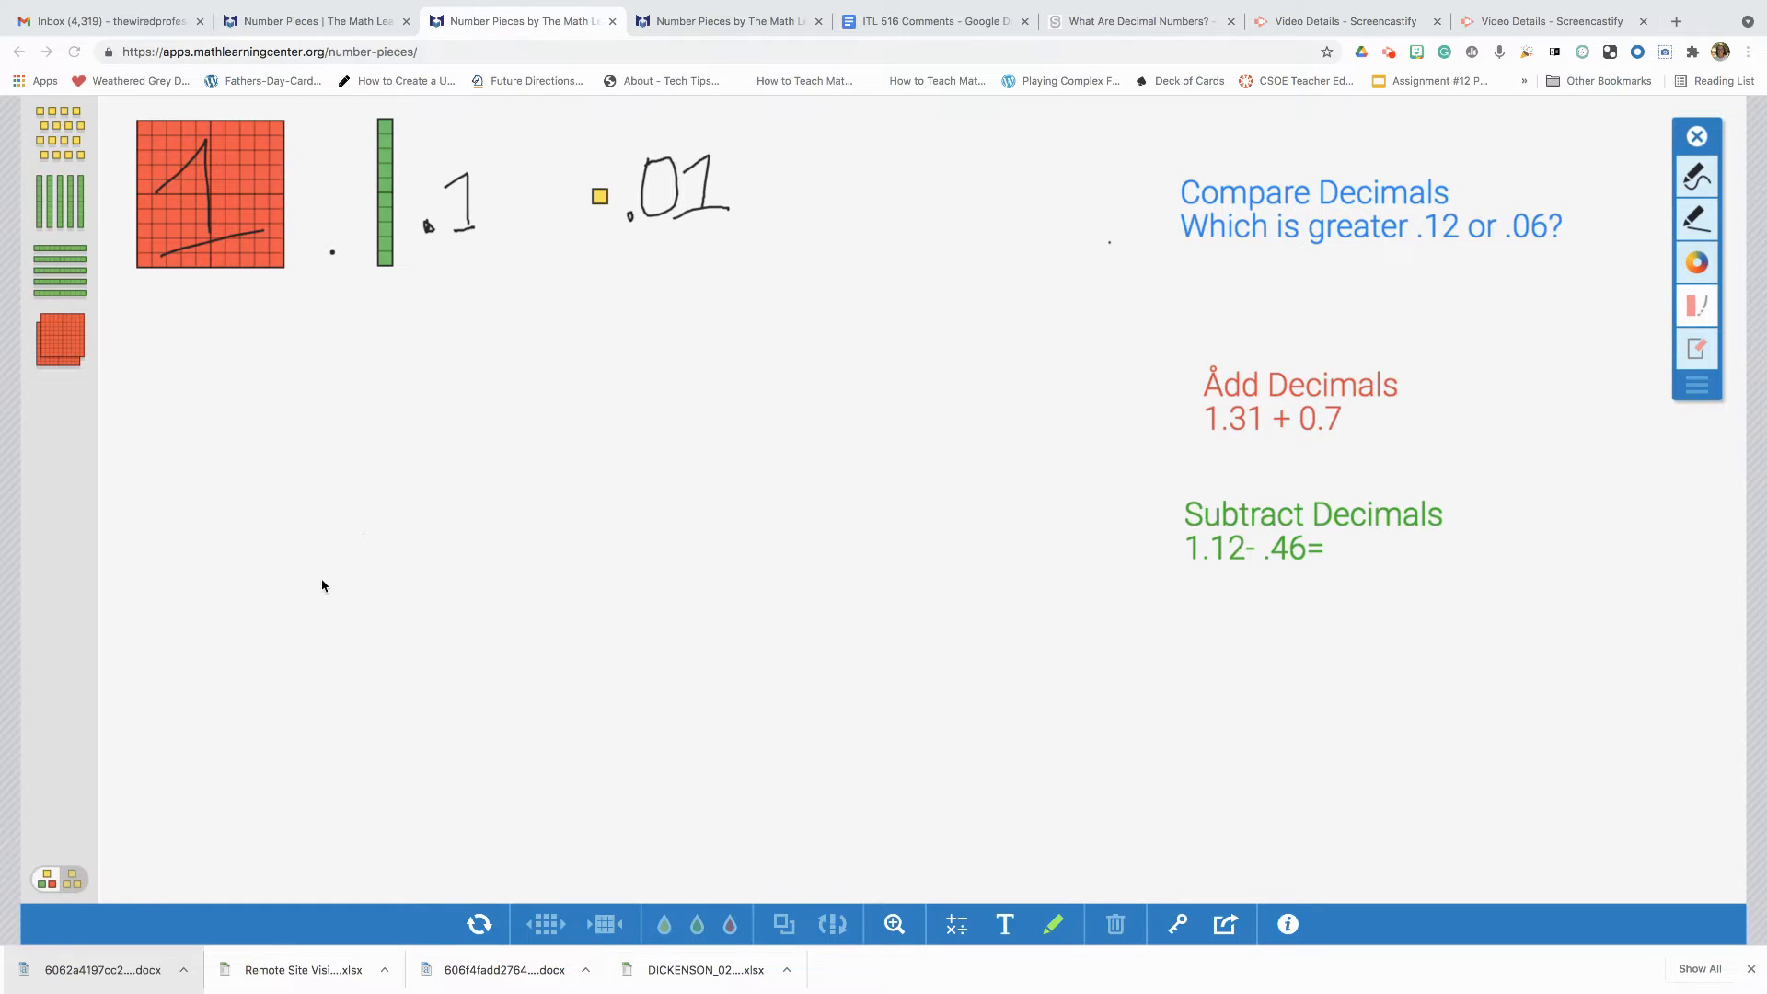
{"action": "mouse_move", "coordinate": [430, 272]}
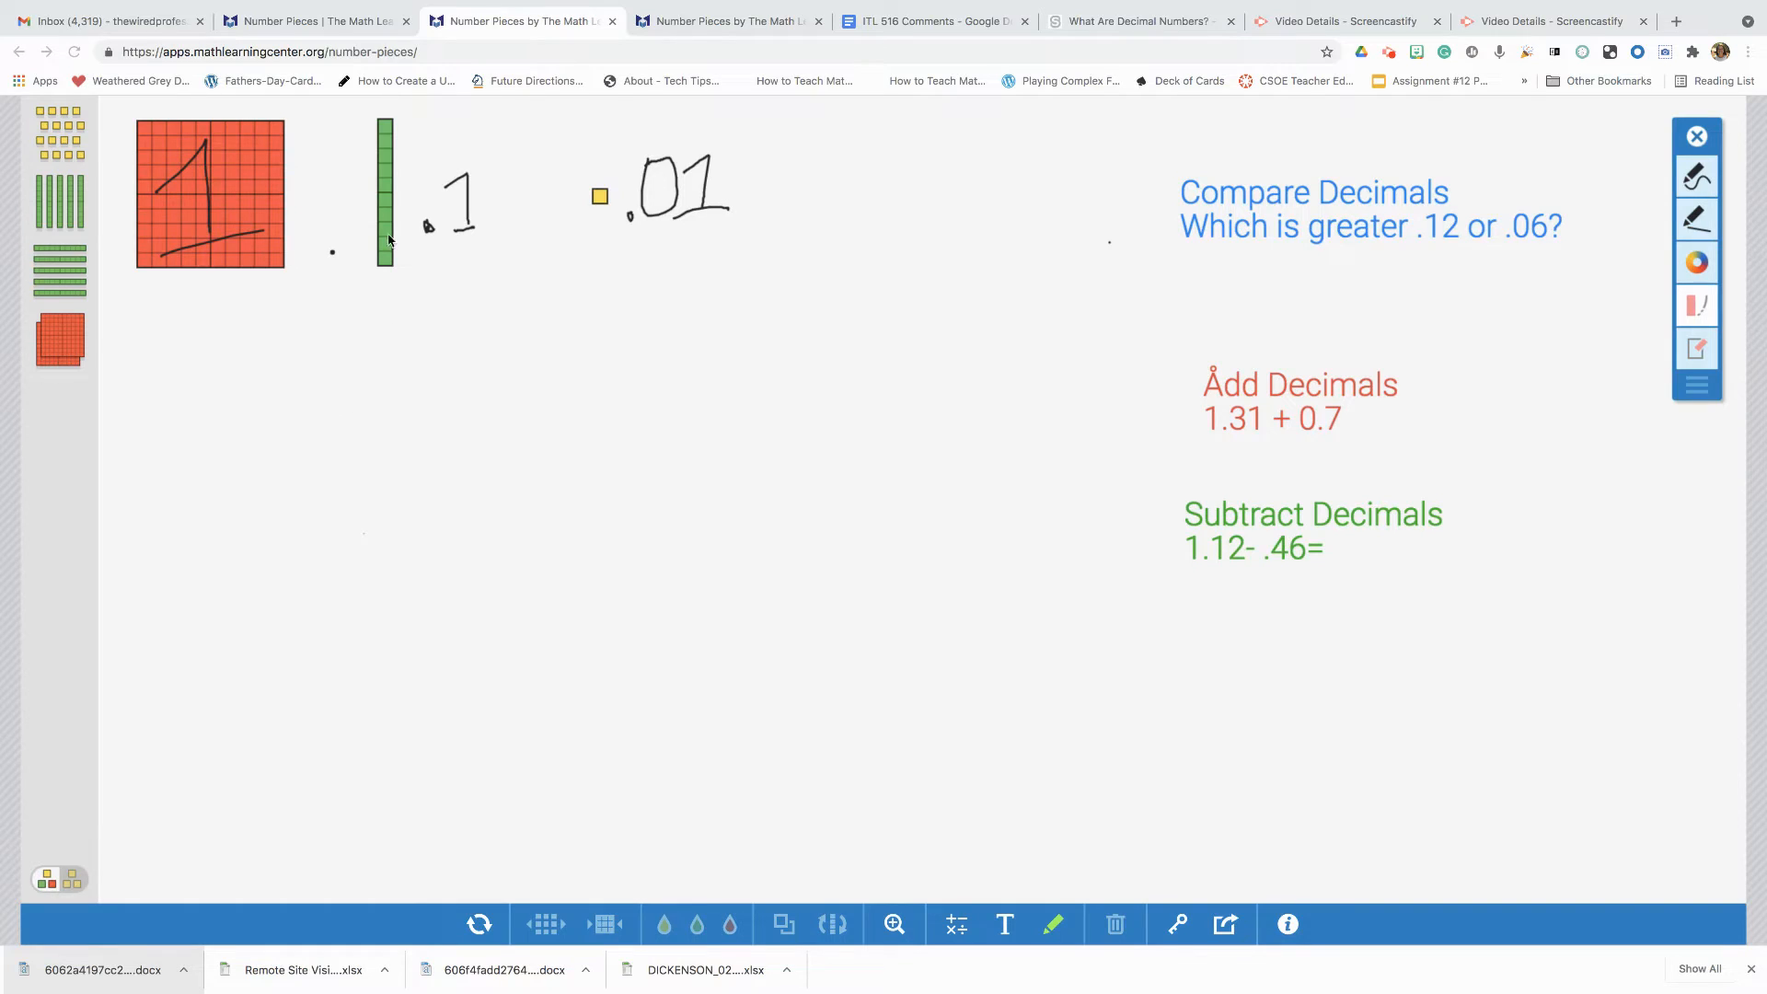
{"action": "mouse_move", "coordinate": [611, 233]}
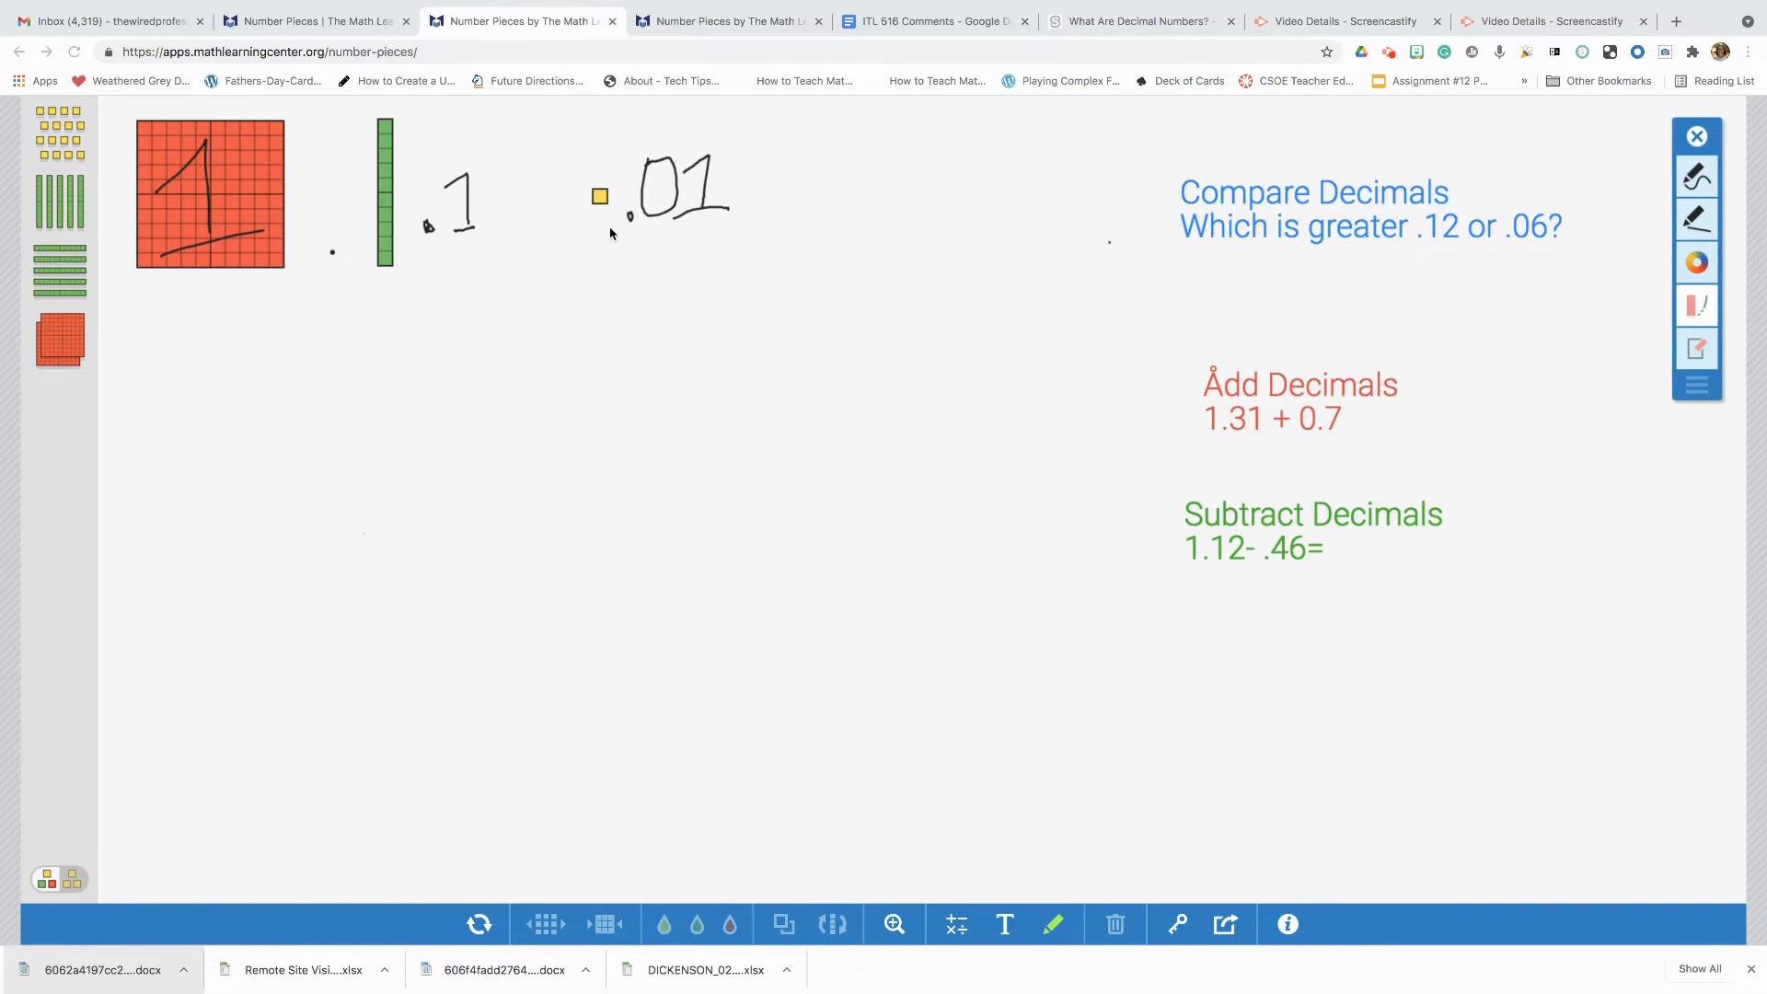
{"action": "mouse_move", "coordinate": [618, 263]}
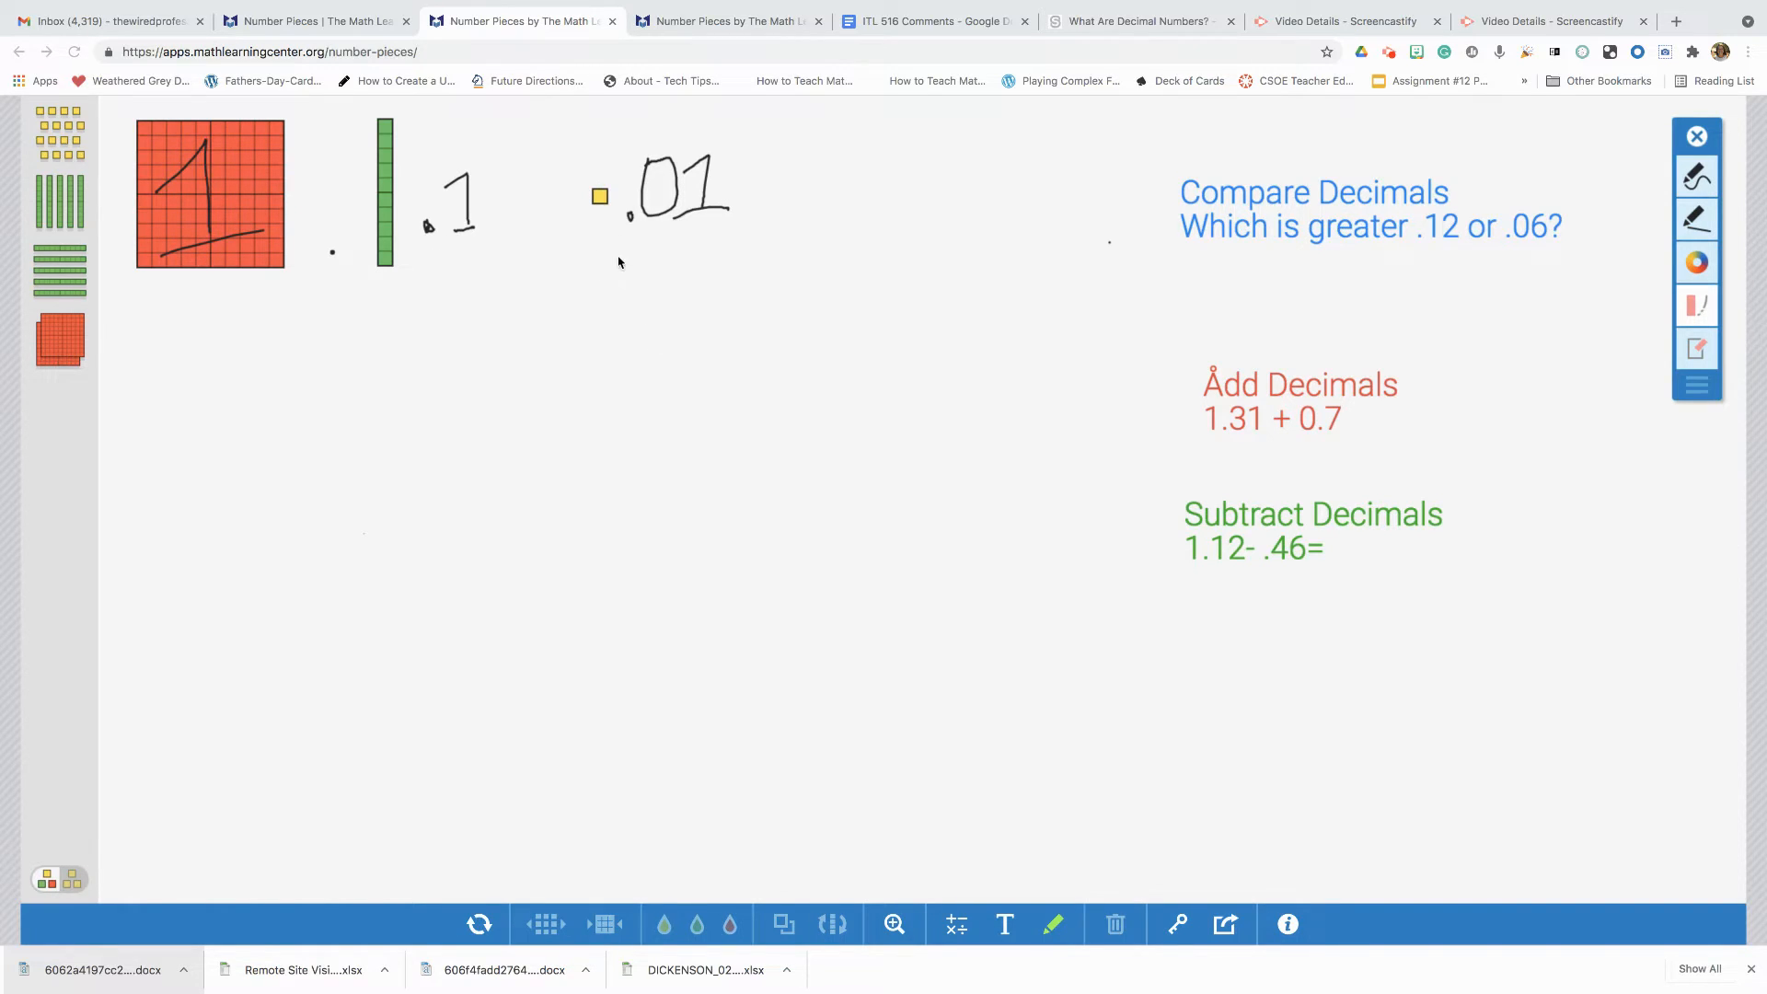
{"action": "mouse_move", "coordinate": [661, 237]}
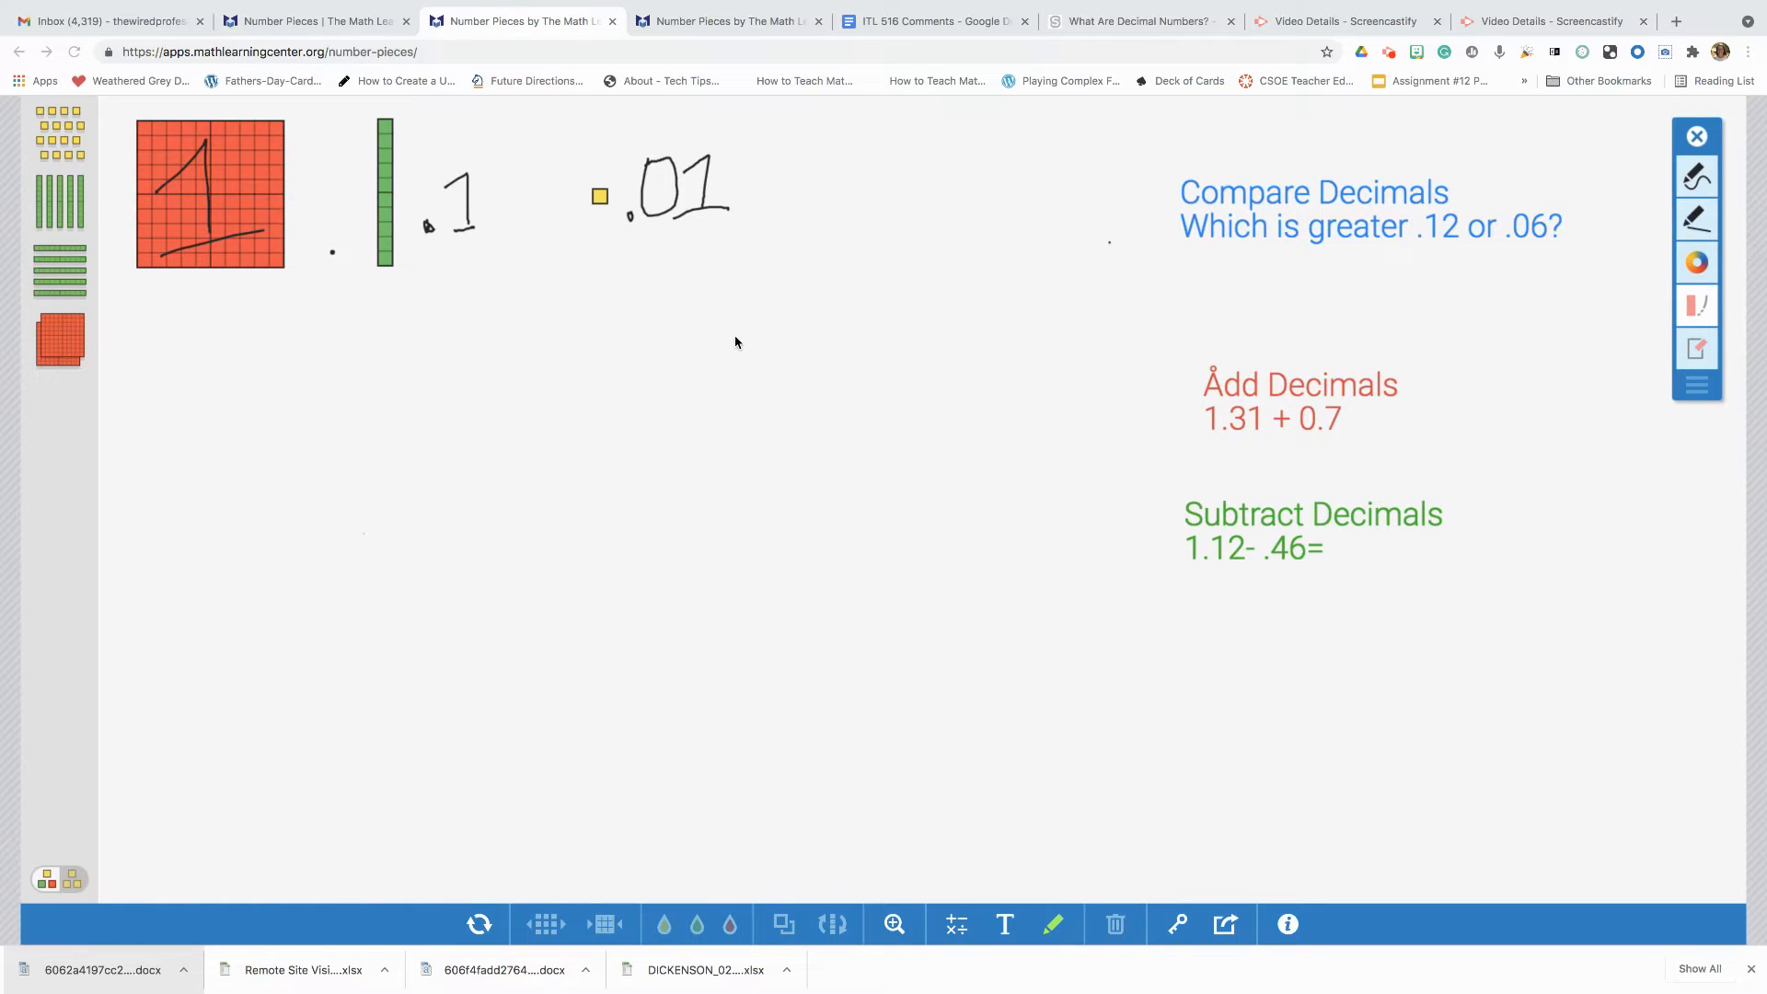
{"action": "mouse_move", "coordinate": [684, 303]}
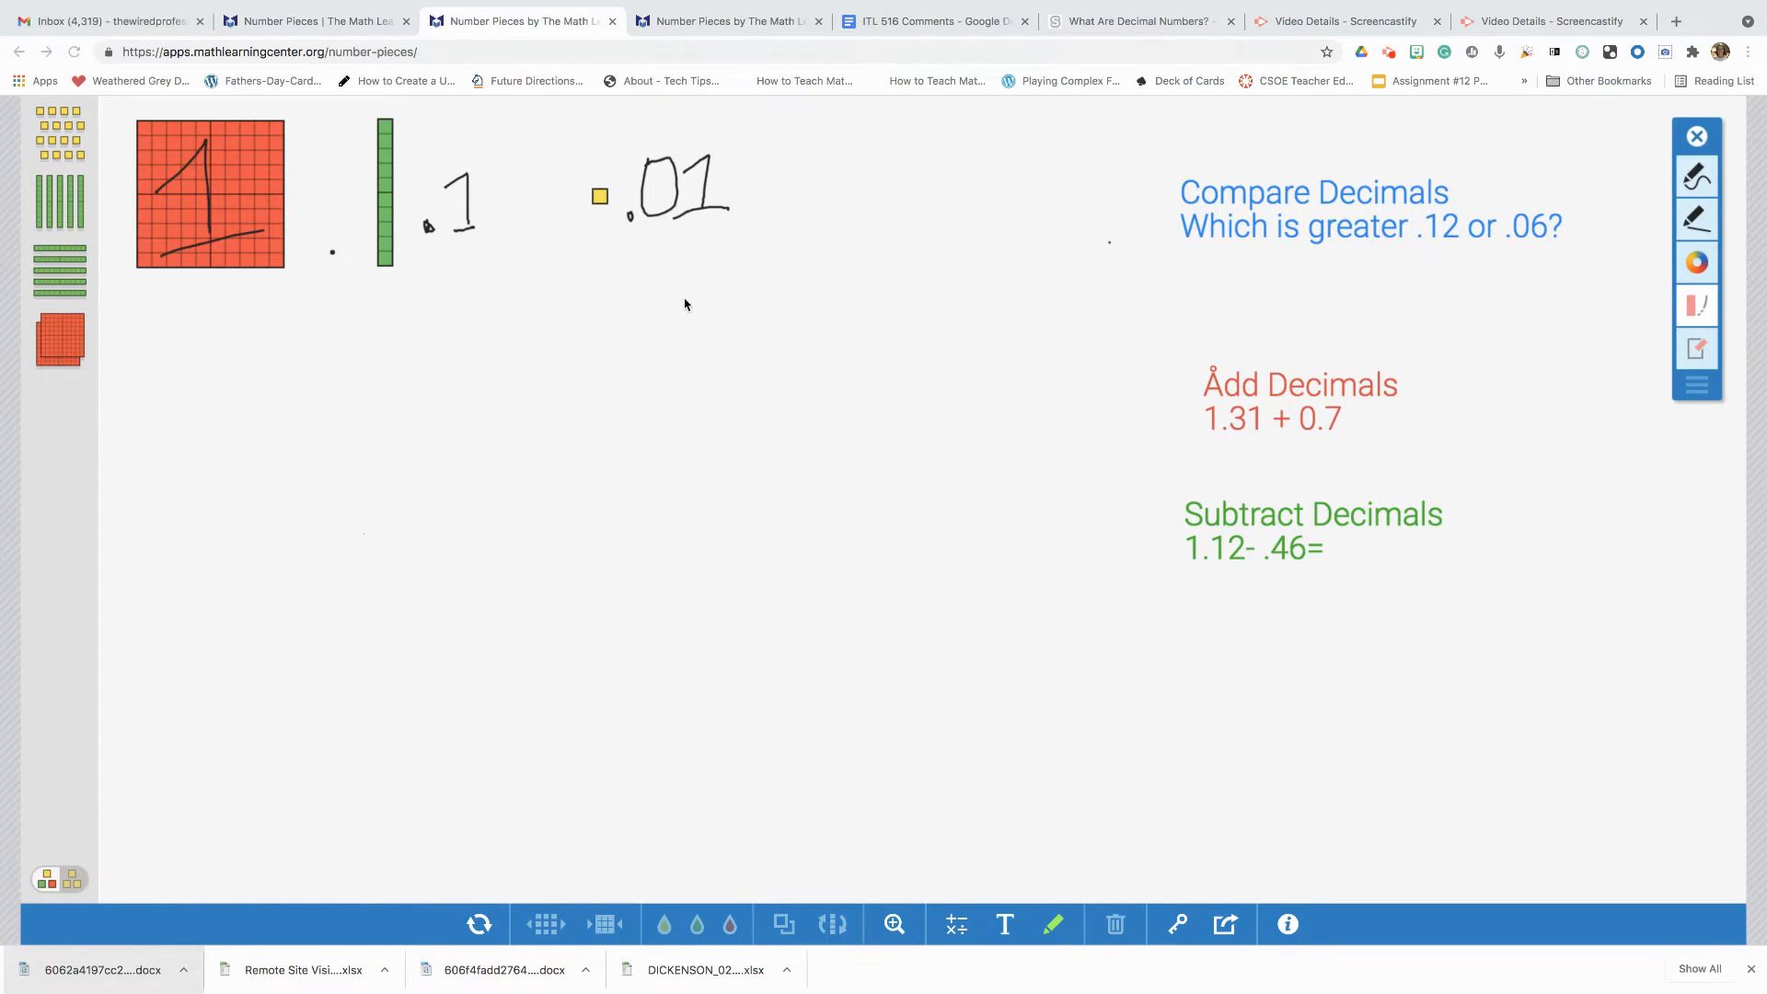
{"action": "mouse_move", "coordinate": [809, 272]}
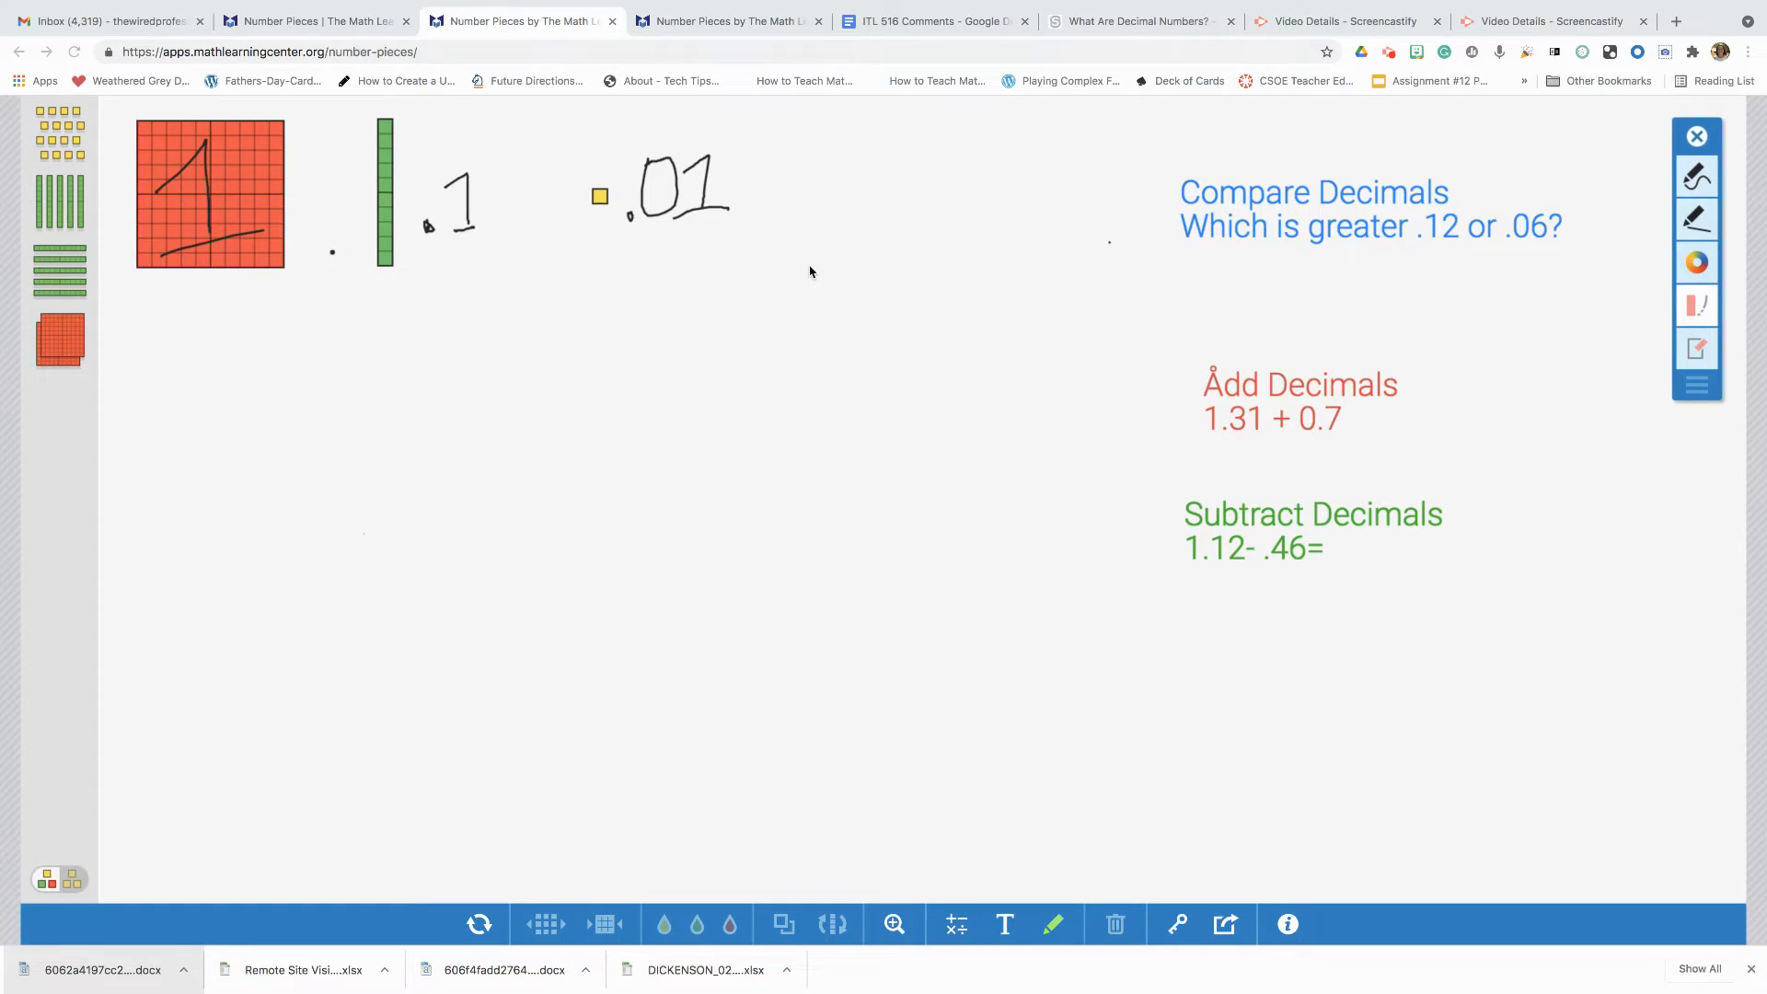
{"action": "mouse_move", "coordinate": [821, 277]}
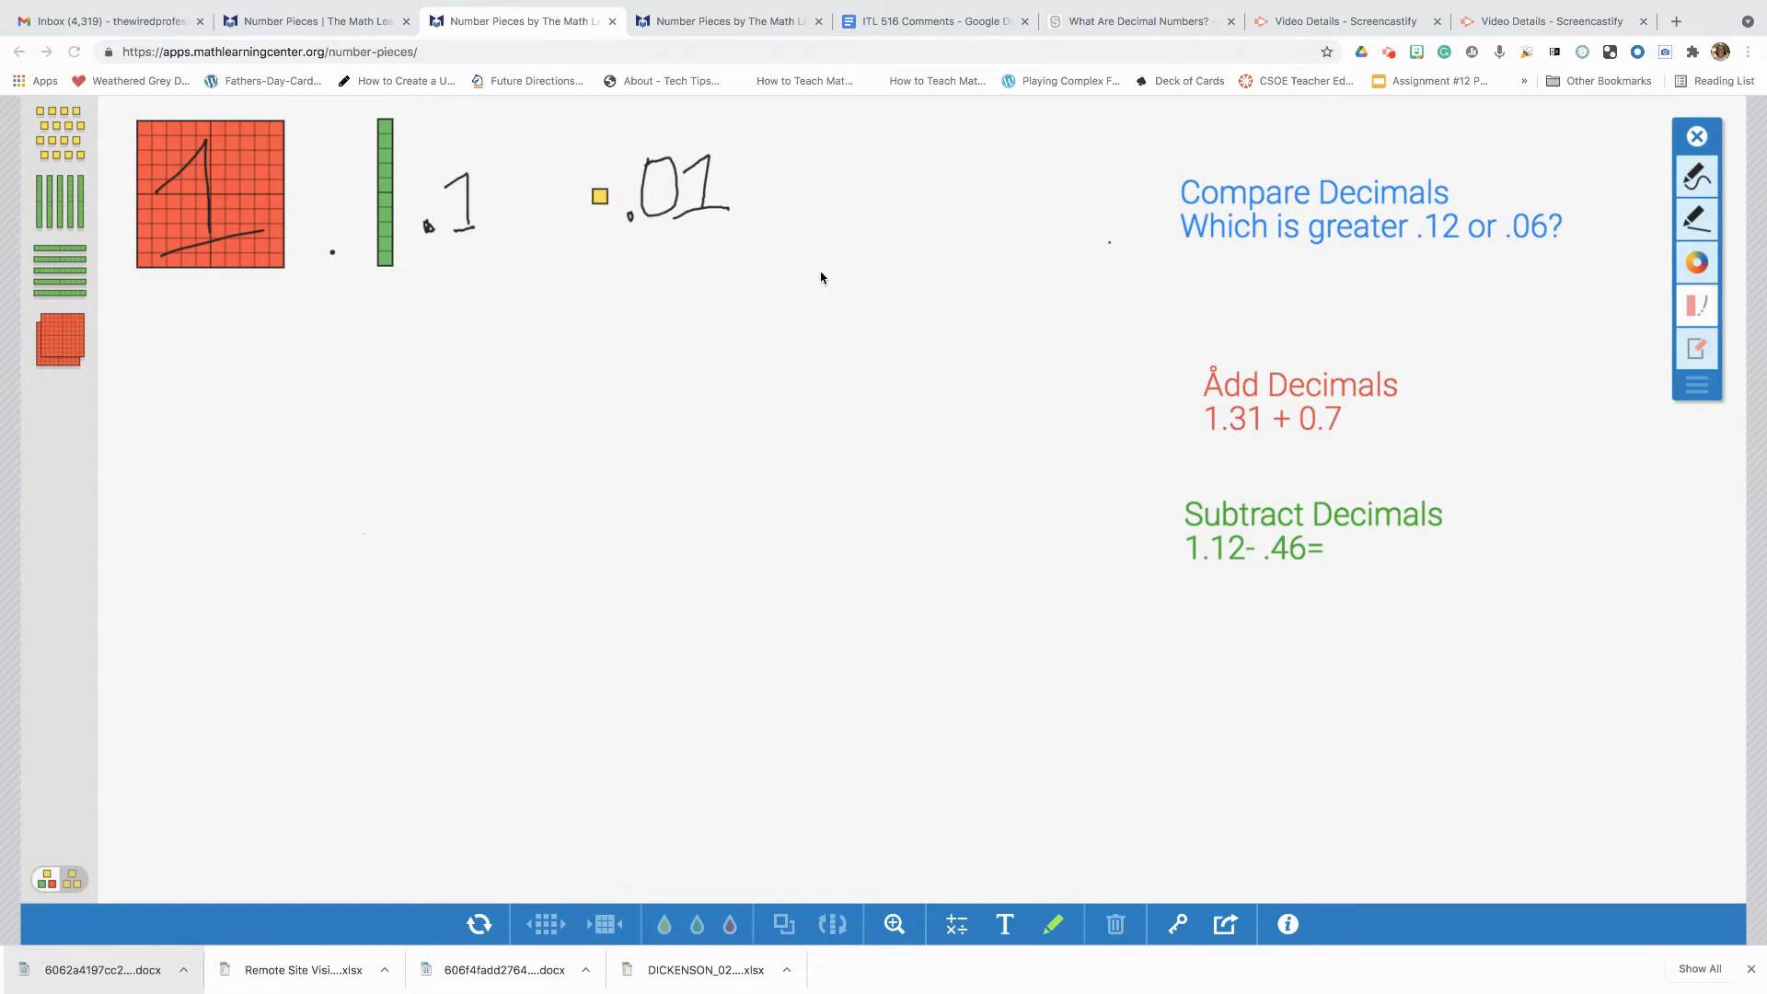
{"action": "mouse_move", "coordinate": [817, 270]}
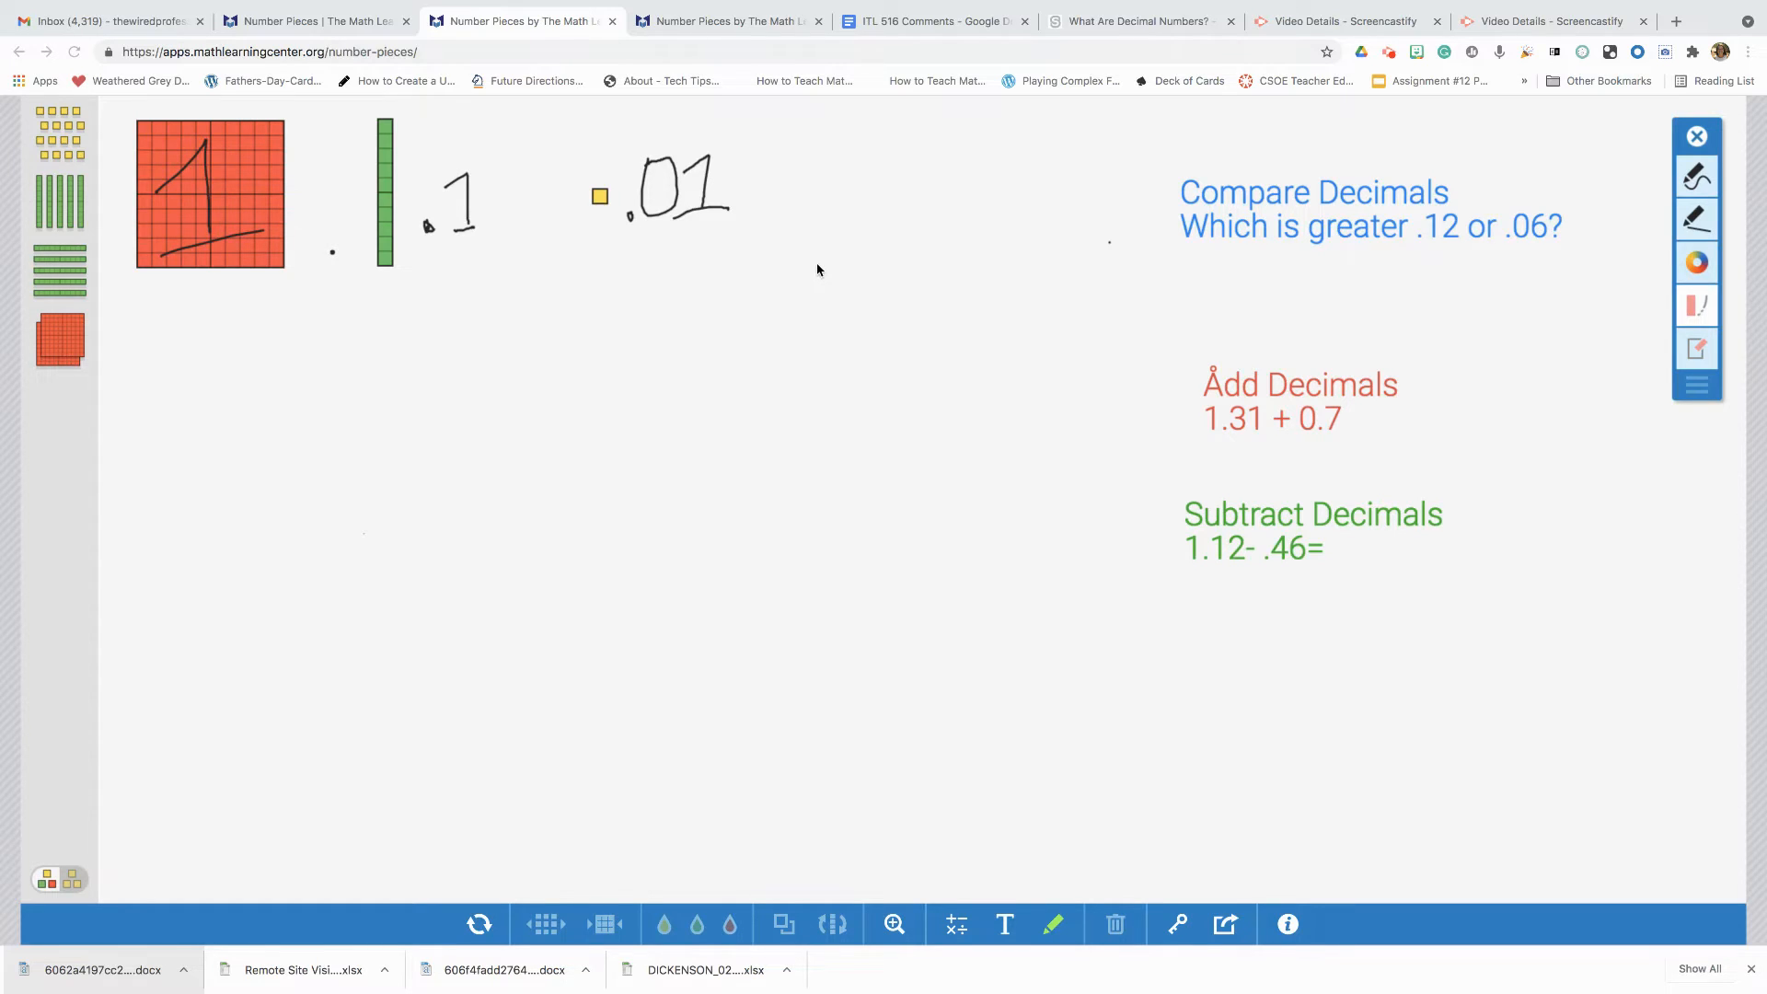
{"action": "mouse_move", "coordinate": [810, 261]}
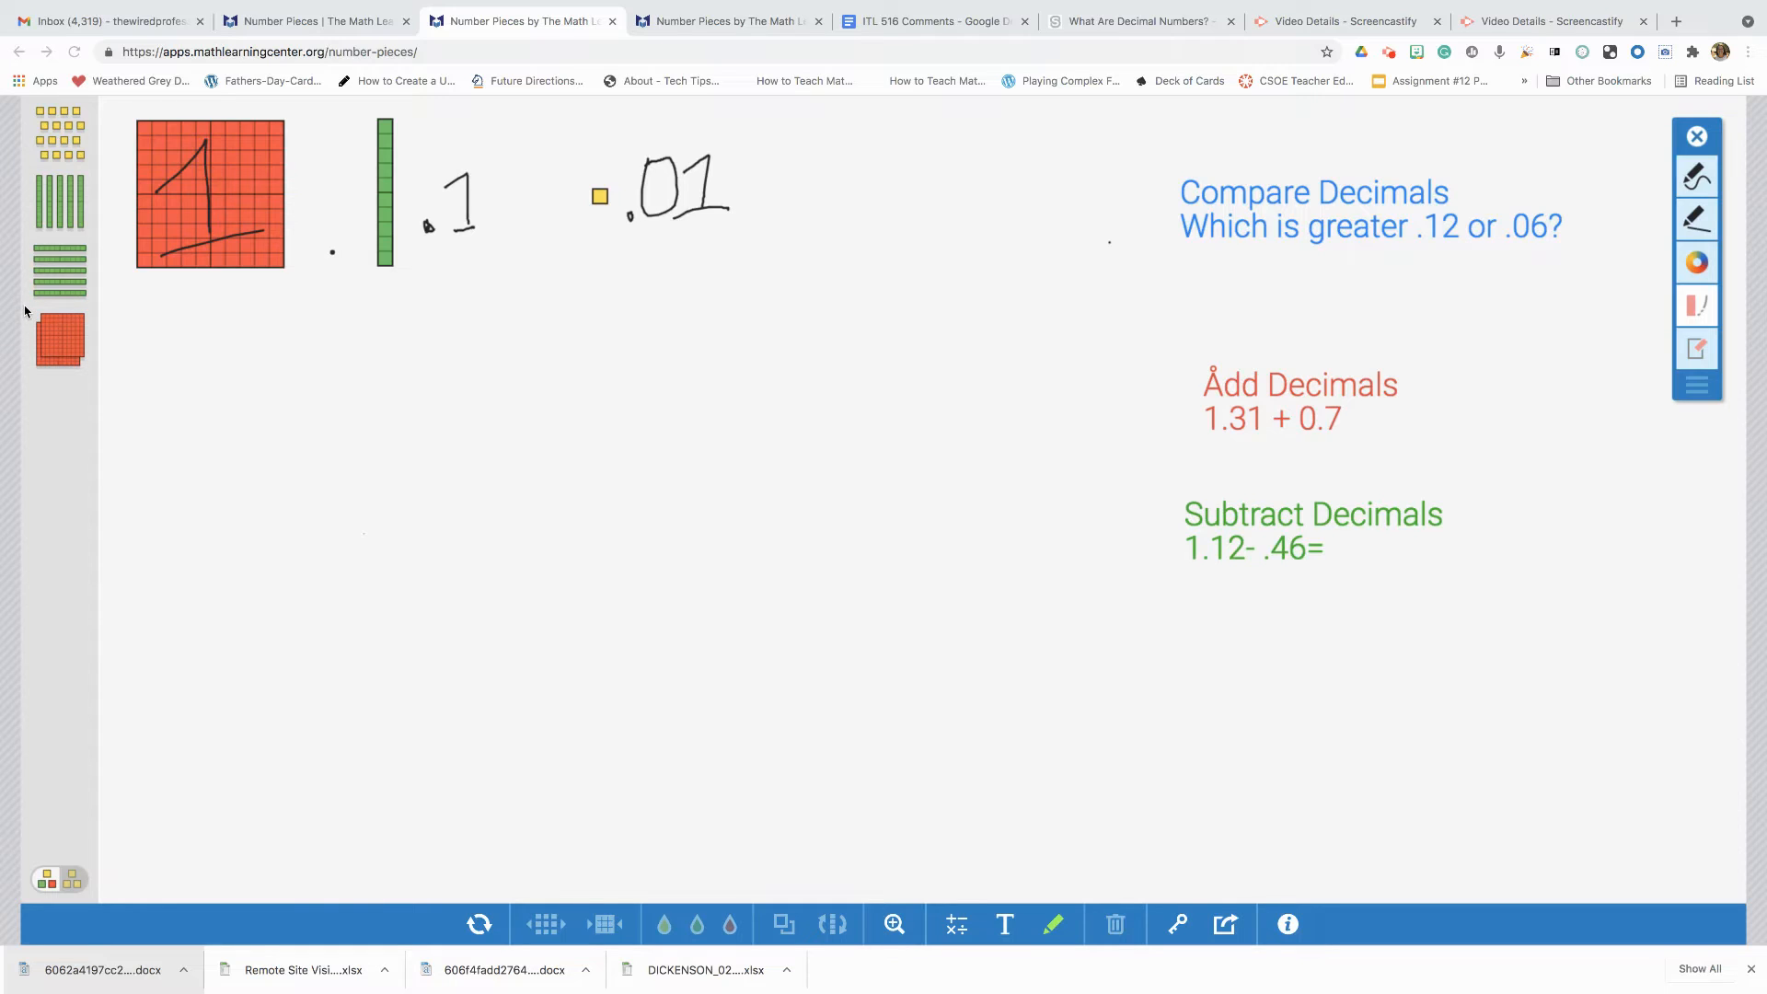
{"action": "mouse_move", "coordinate": [18, 375]}
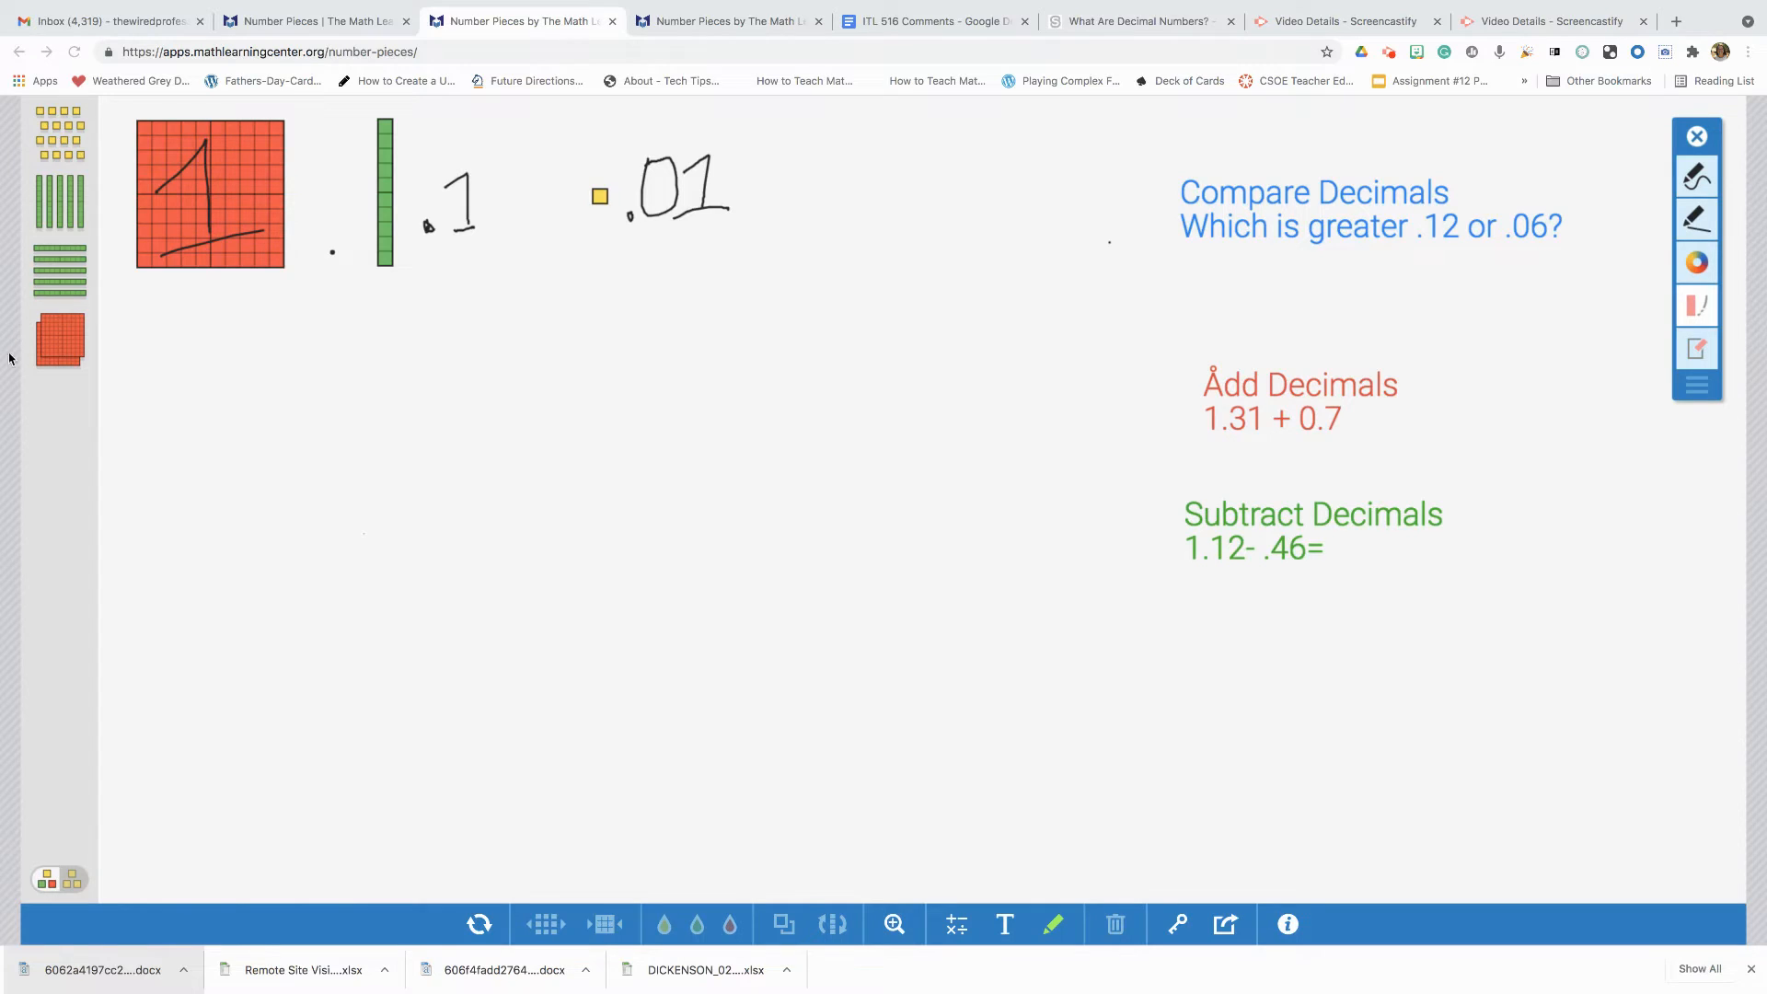
{"action": "mouse_move", "coordinate": [1147, 79]}
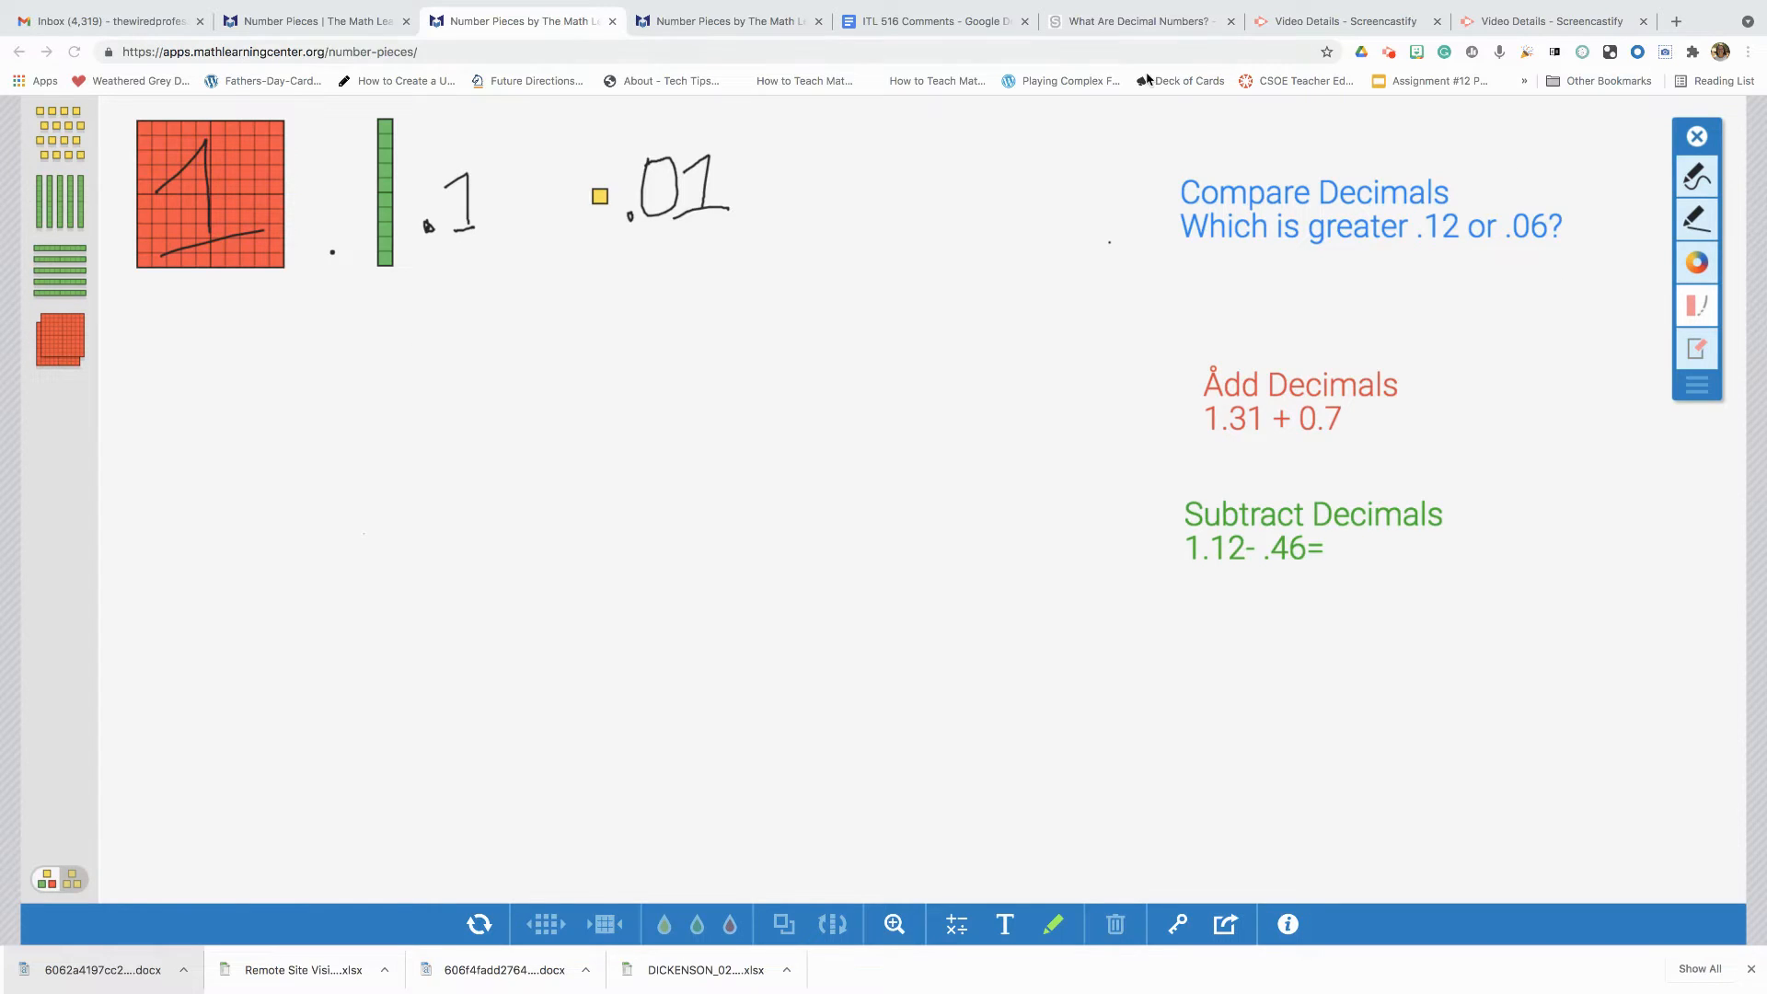
{"action": "mouse_move", "coordinate": [846, 280]}
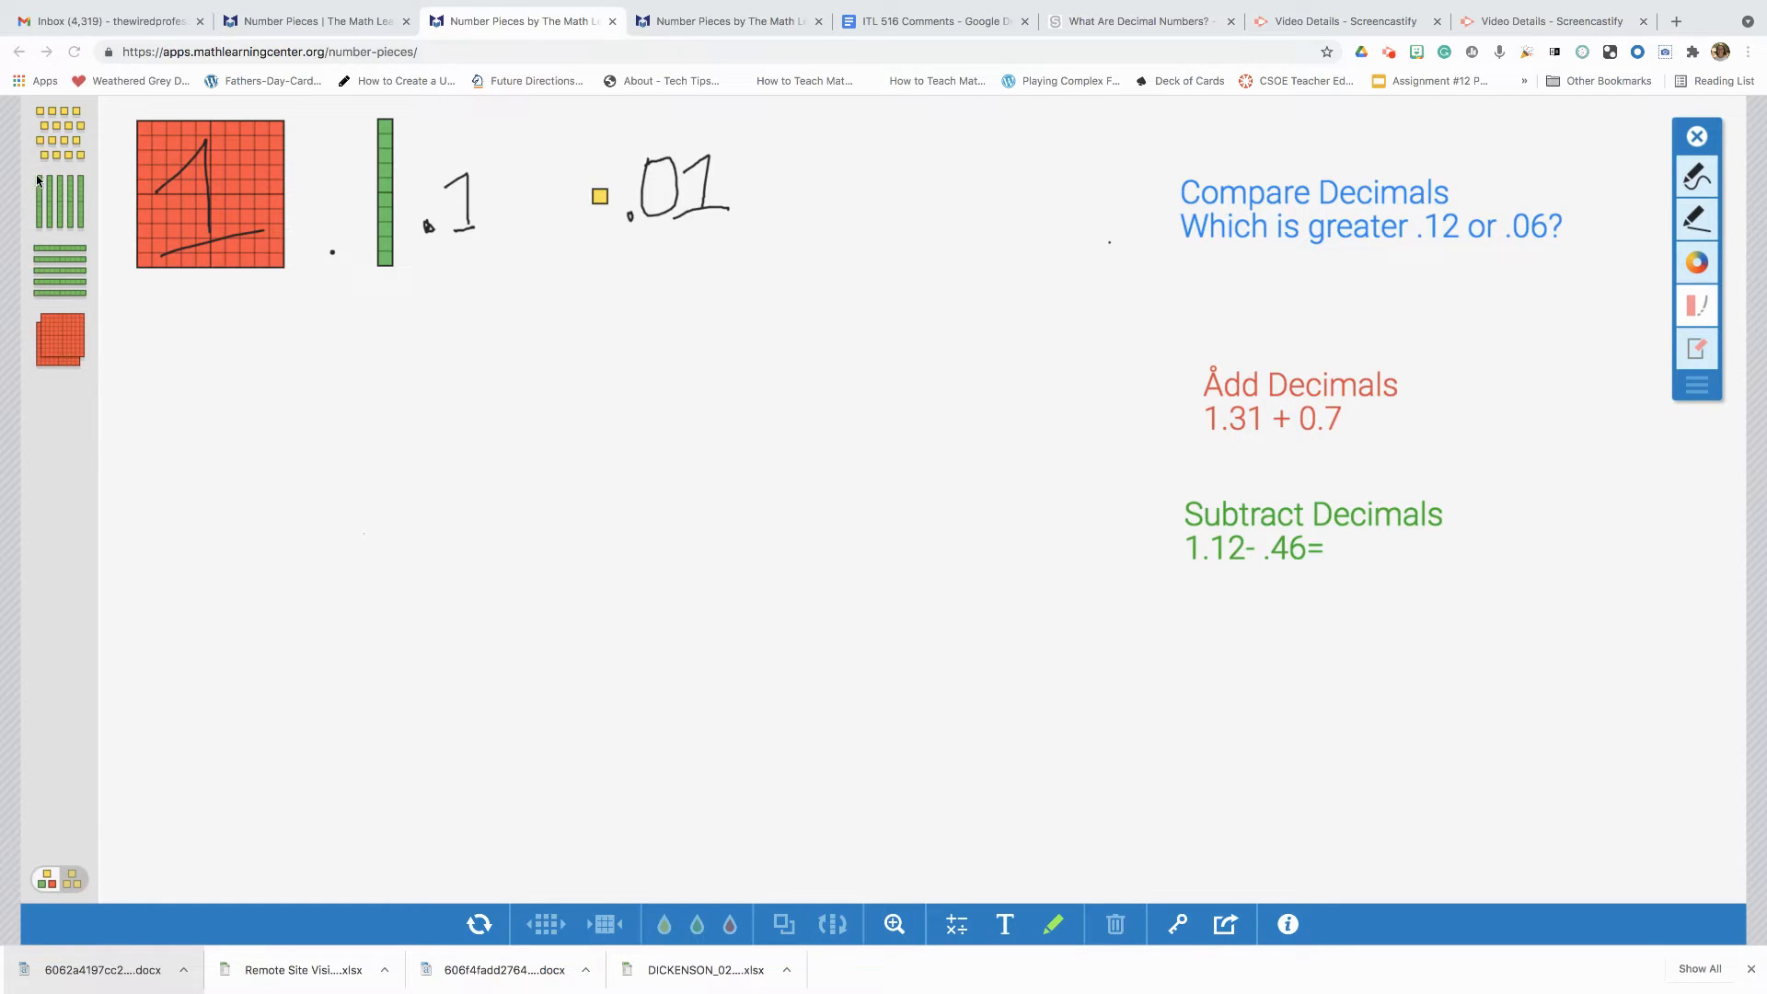
{"action": "mouse_move", "coordinate": [92, 219]}
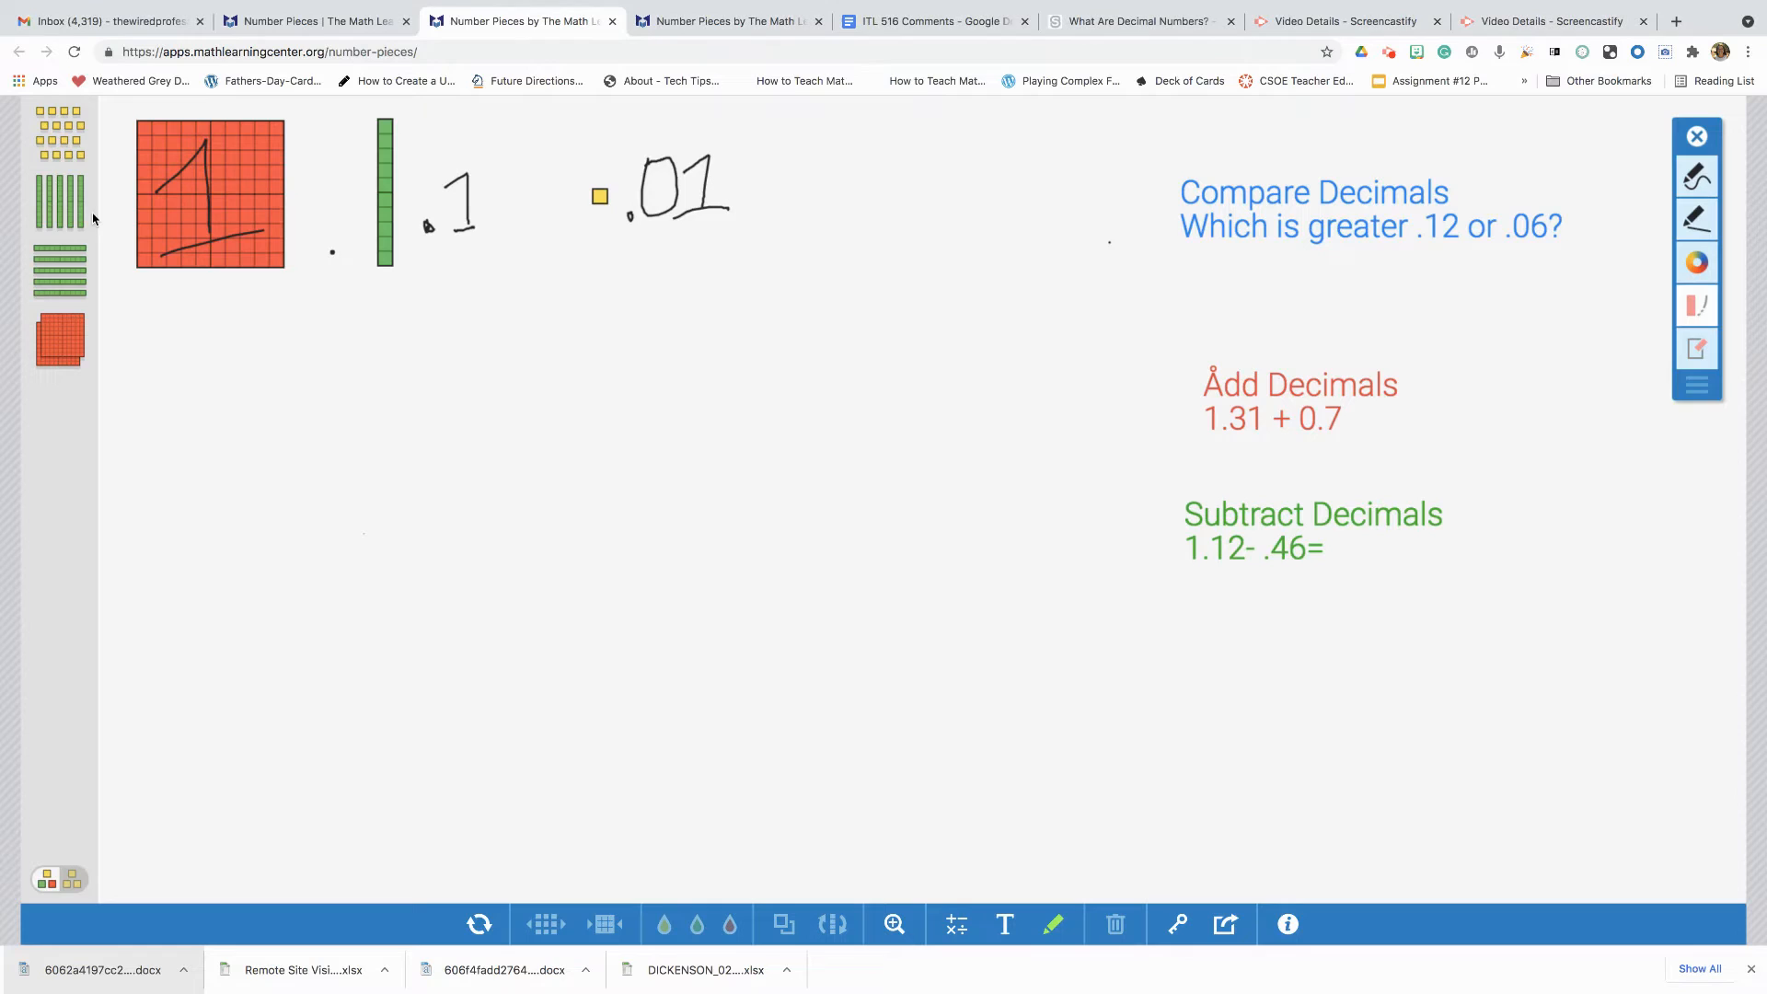
- Build the .12 model from one tenths rod with two hundredths squares set beside it
{"action": "left_click_drag", "start_coordinate": [59, 203], "coordinate": [184, 372]}
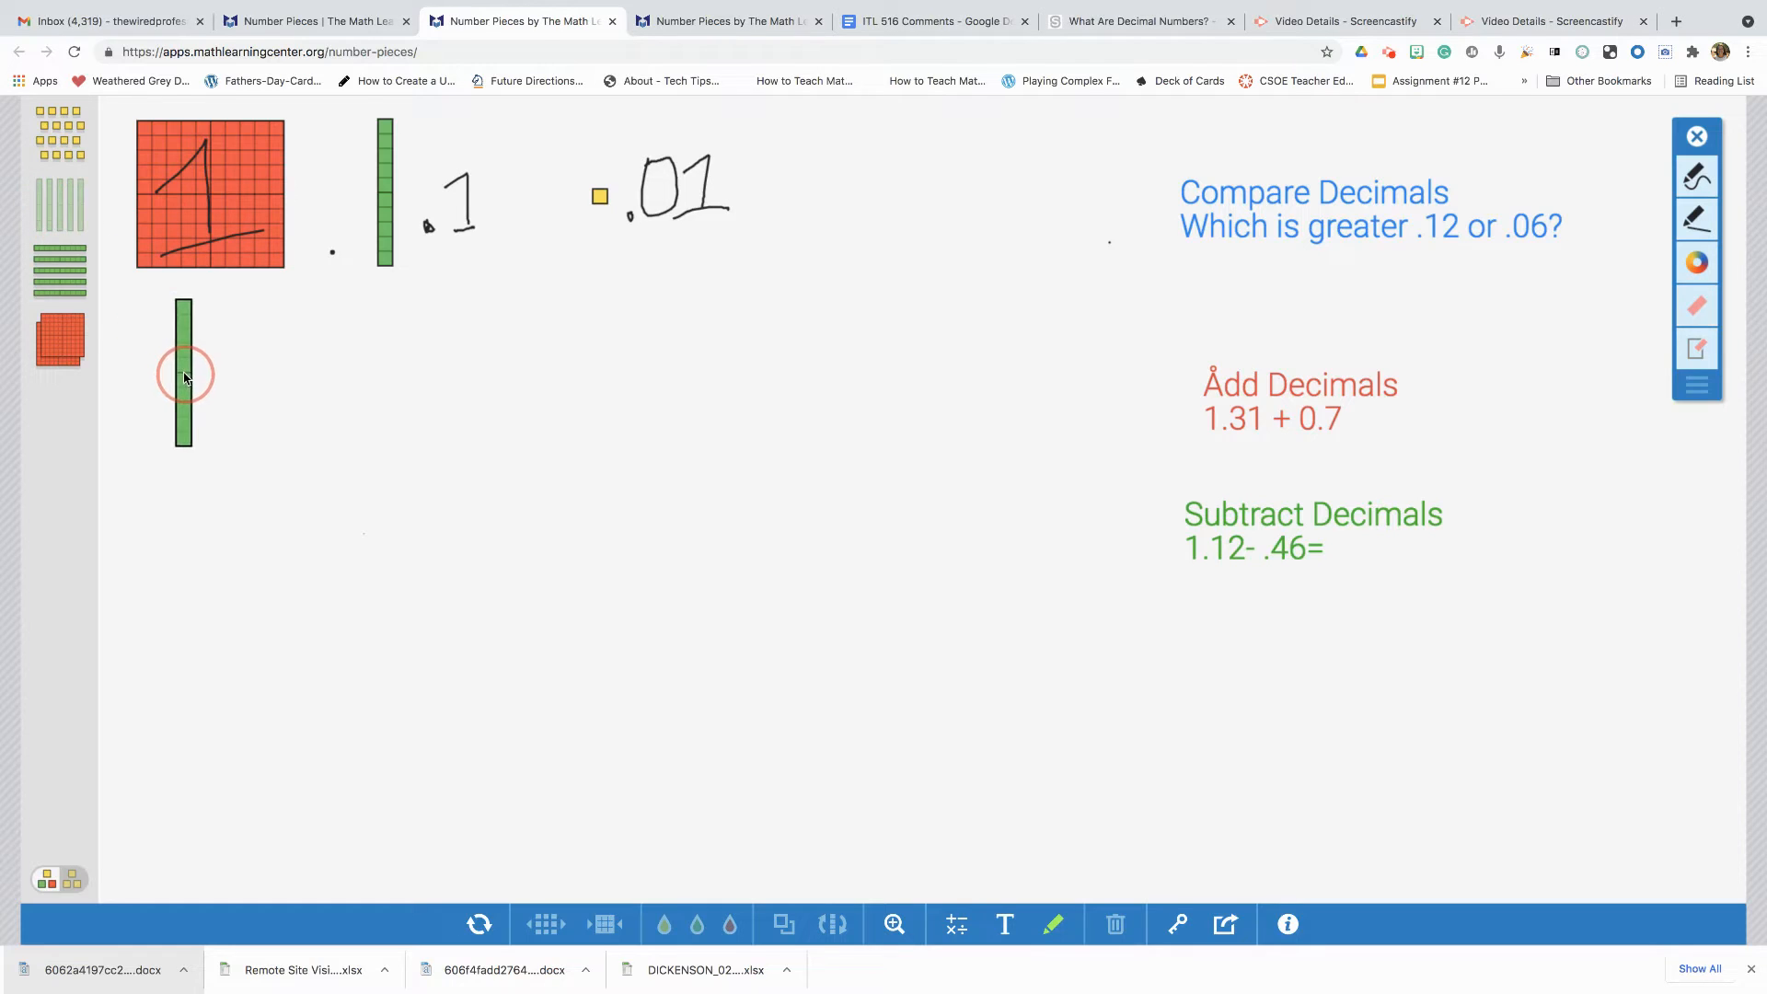
{"action": "left_click", "coordinate": [182, 372]}
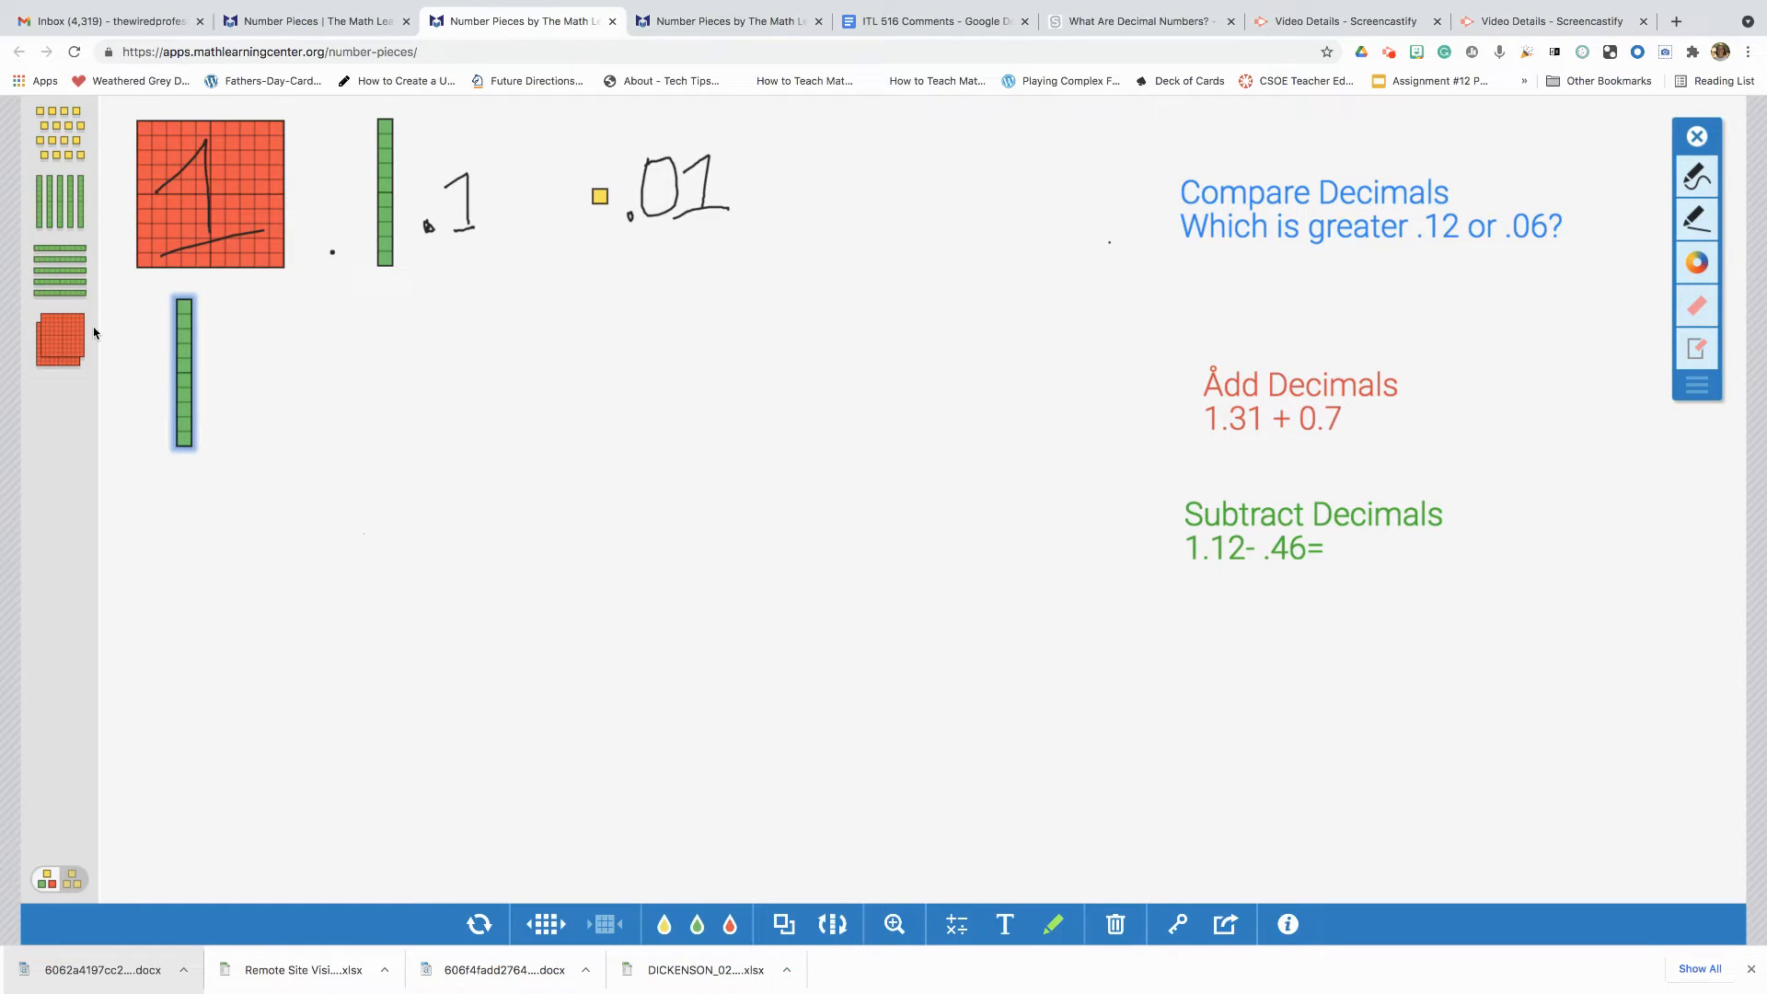
{"action": "left_click", "coordinate": [178, 296]}
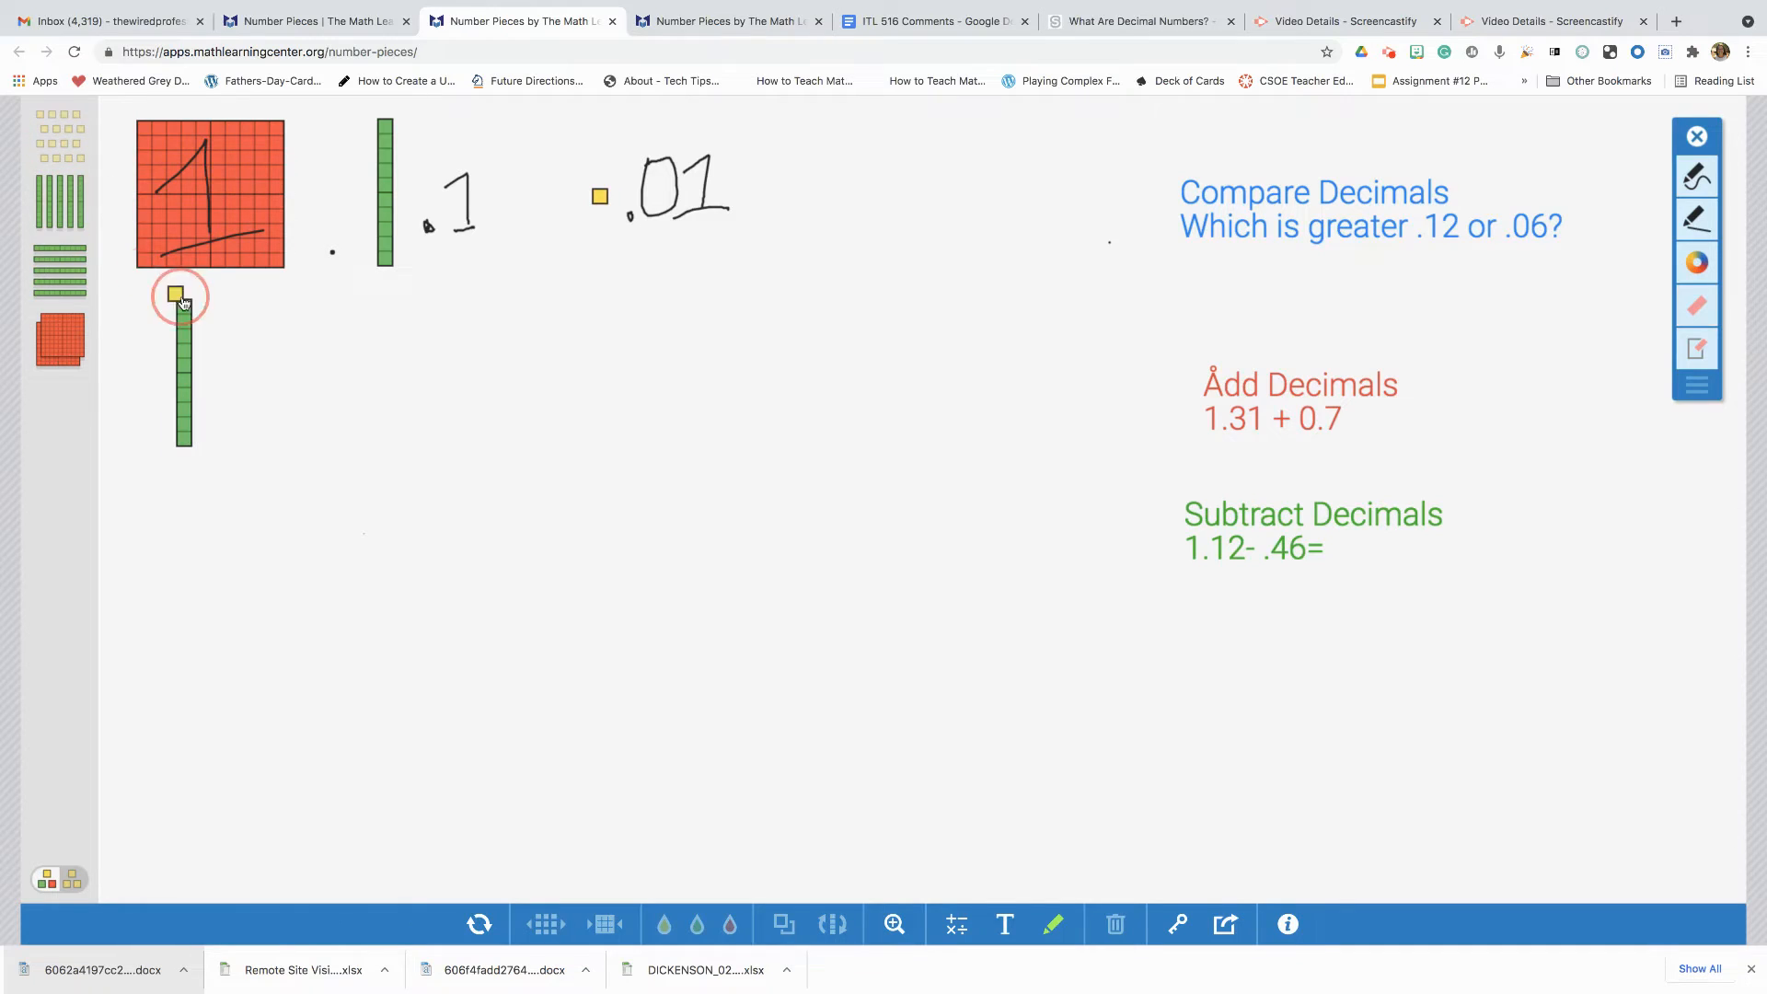
{"action": "left_click_drag", "start_coordinate": [179, 295], "coordinate": [197, 320]}
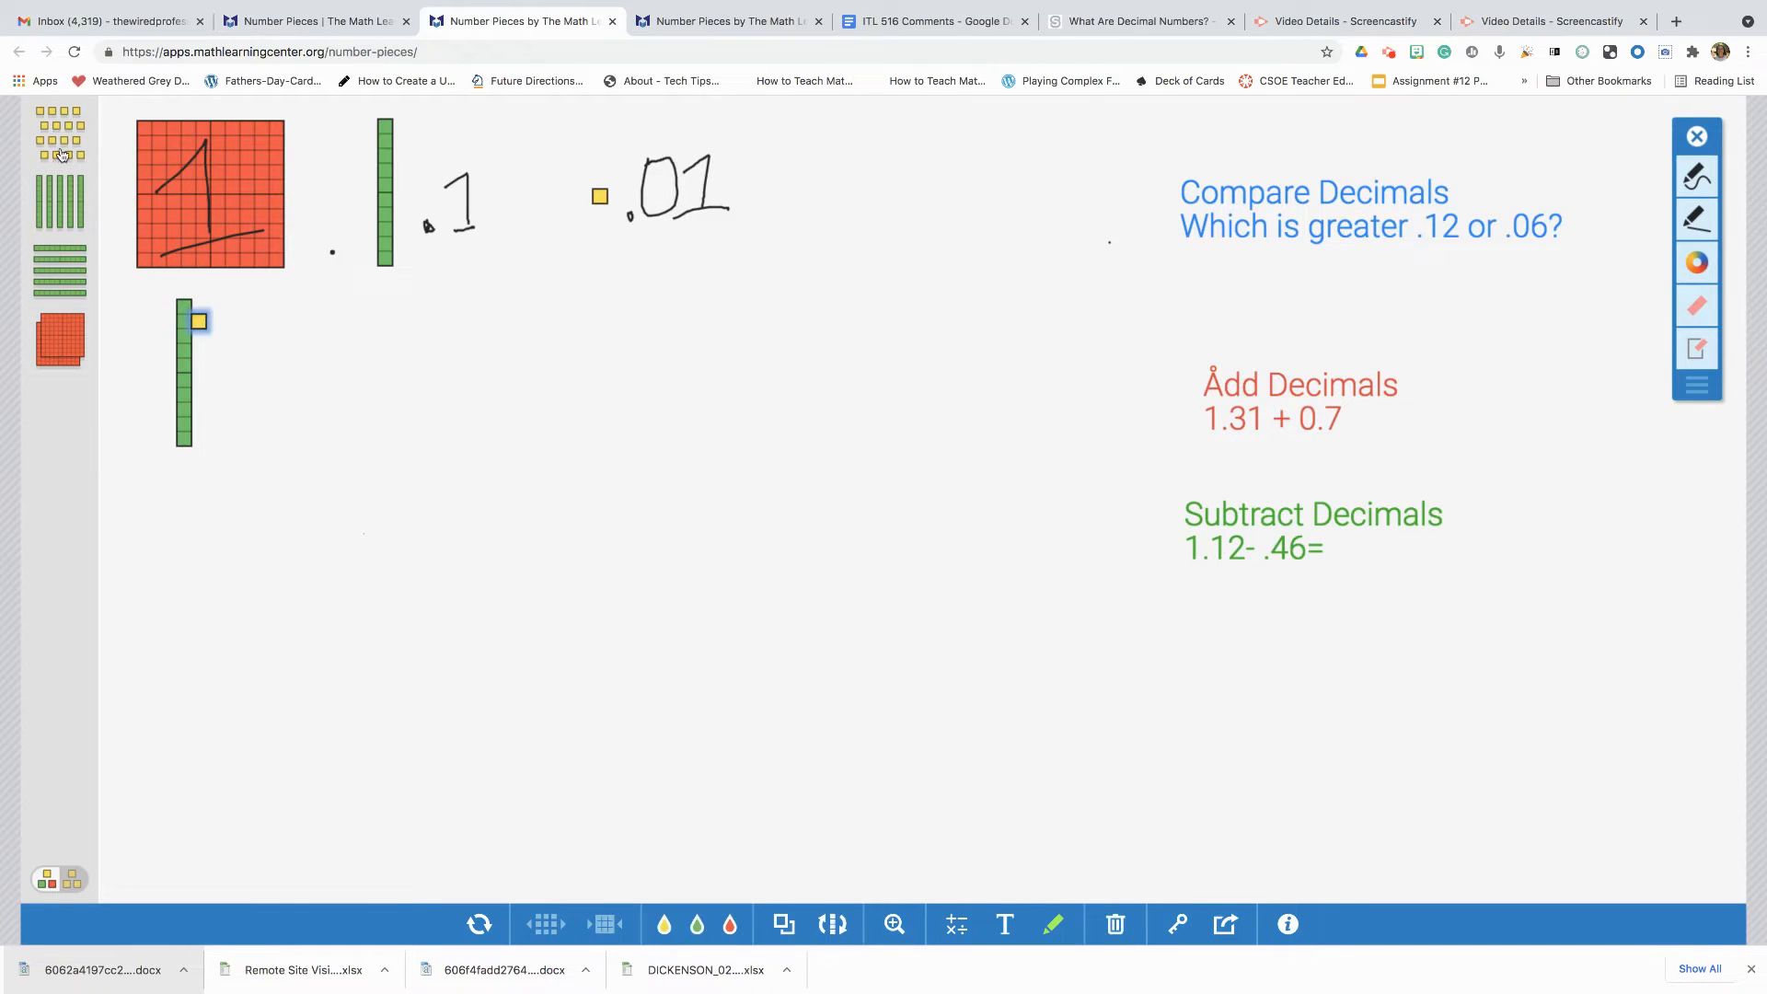
{"action": "left_click", "coordinate": [197, 327]}
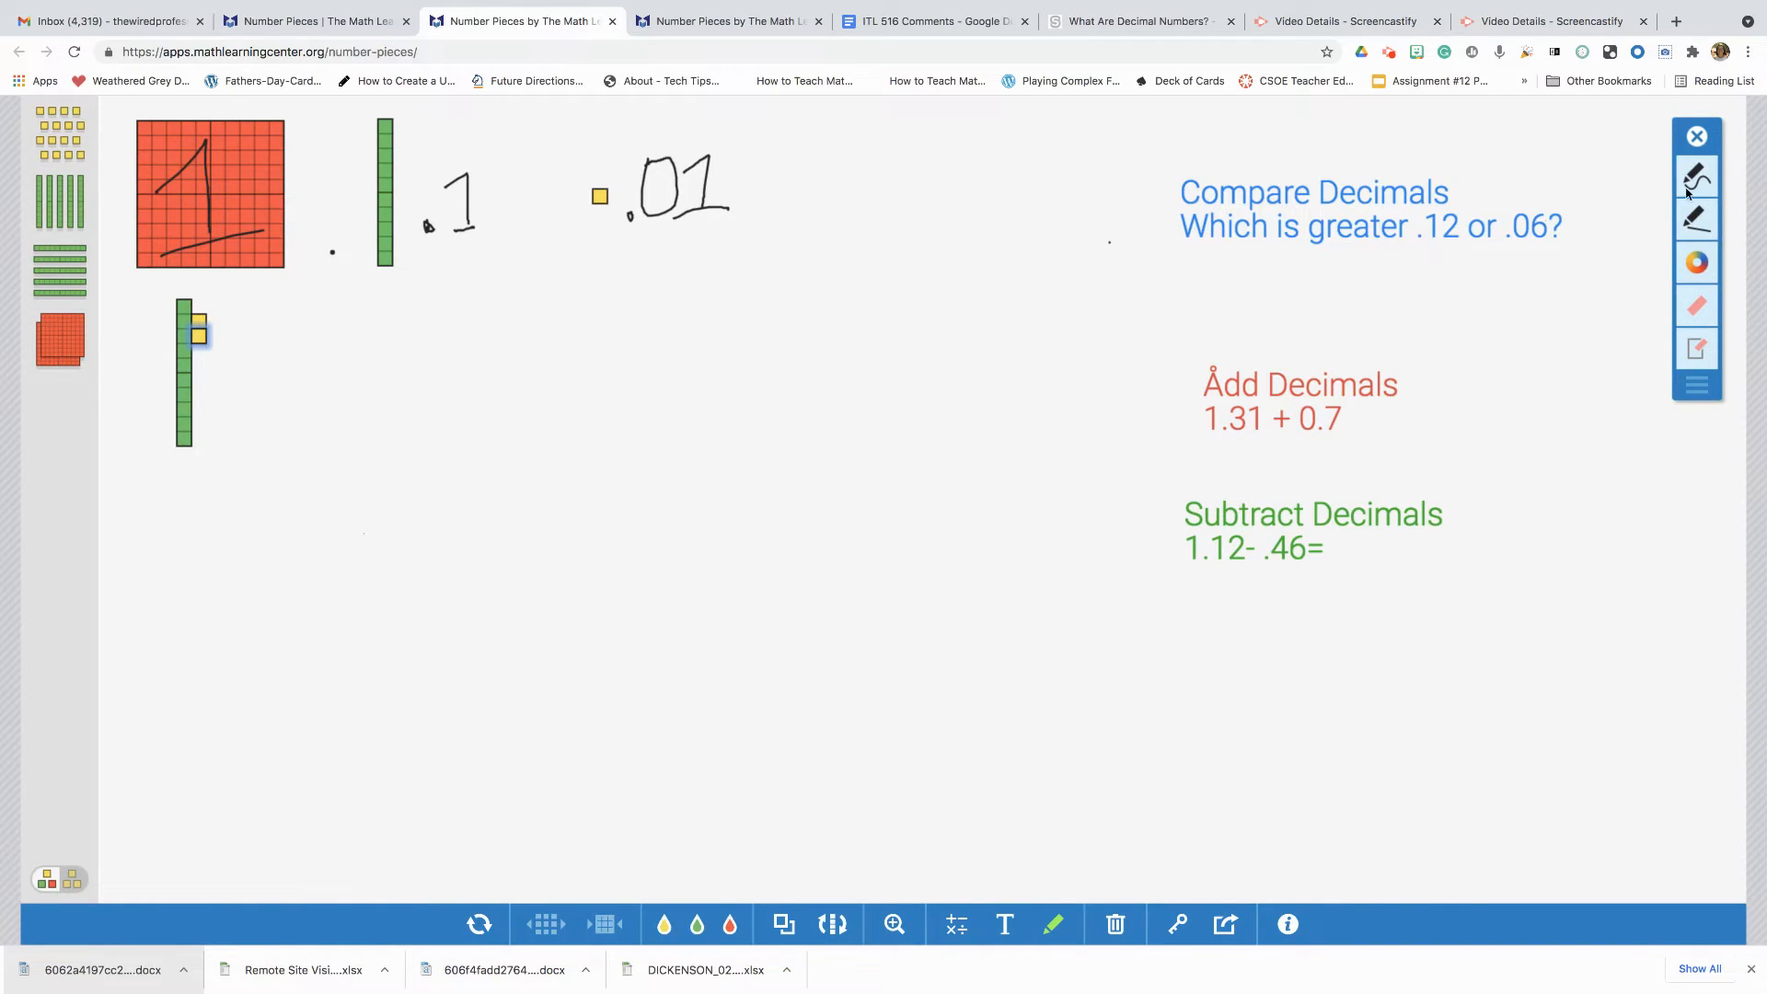
- Gather six hundredths squares into a 2-by-3 block modeling .06 next to the .12 model
{"action": "left_click", "coordinate": [1694, 179]}
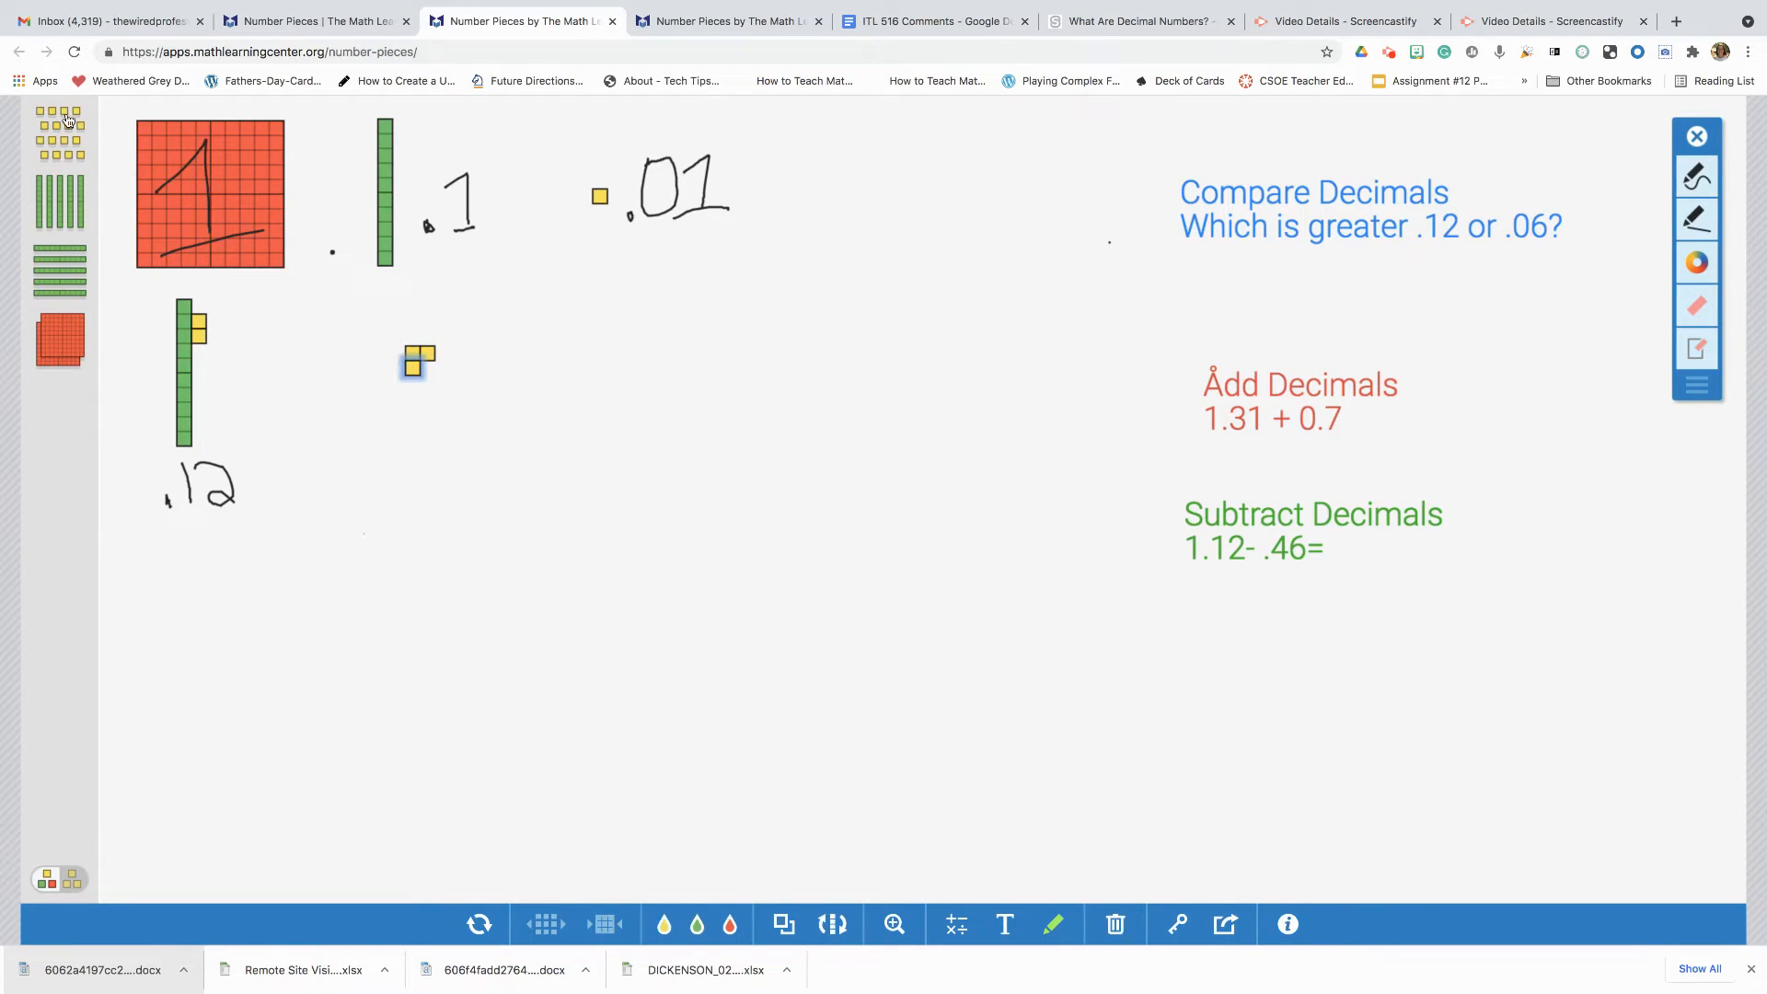
{"action": "left_click", "coordinate": [418, 362]}
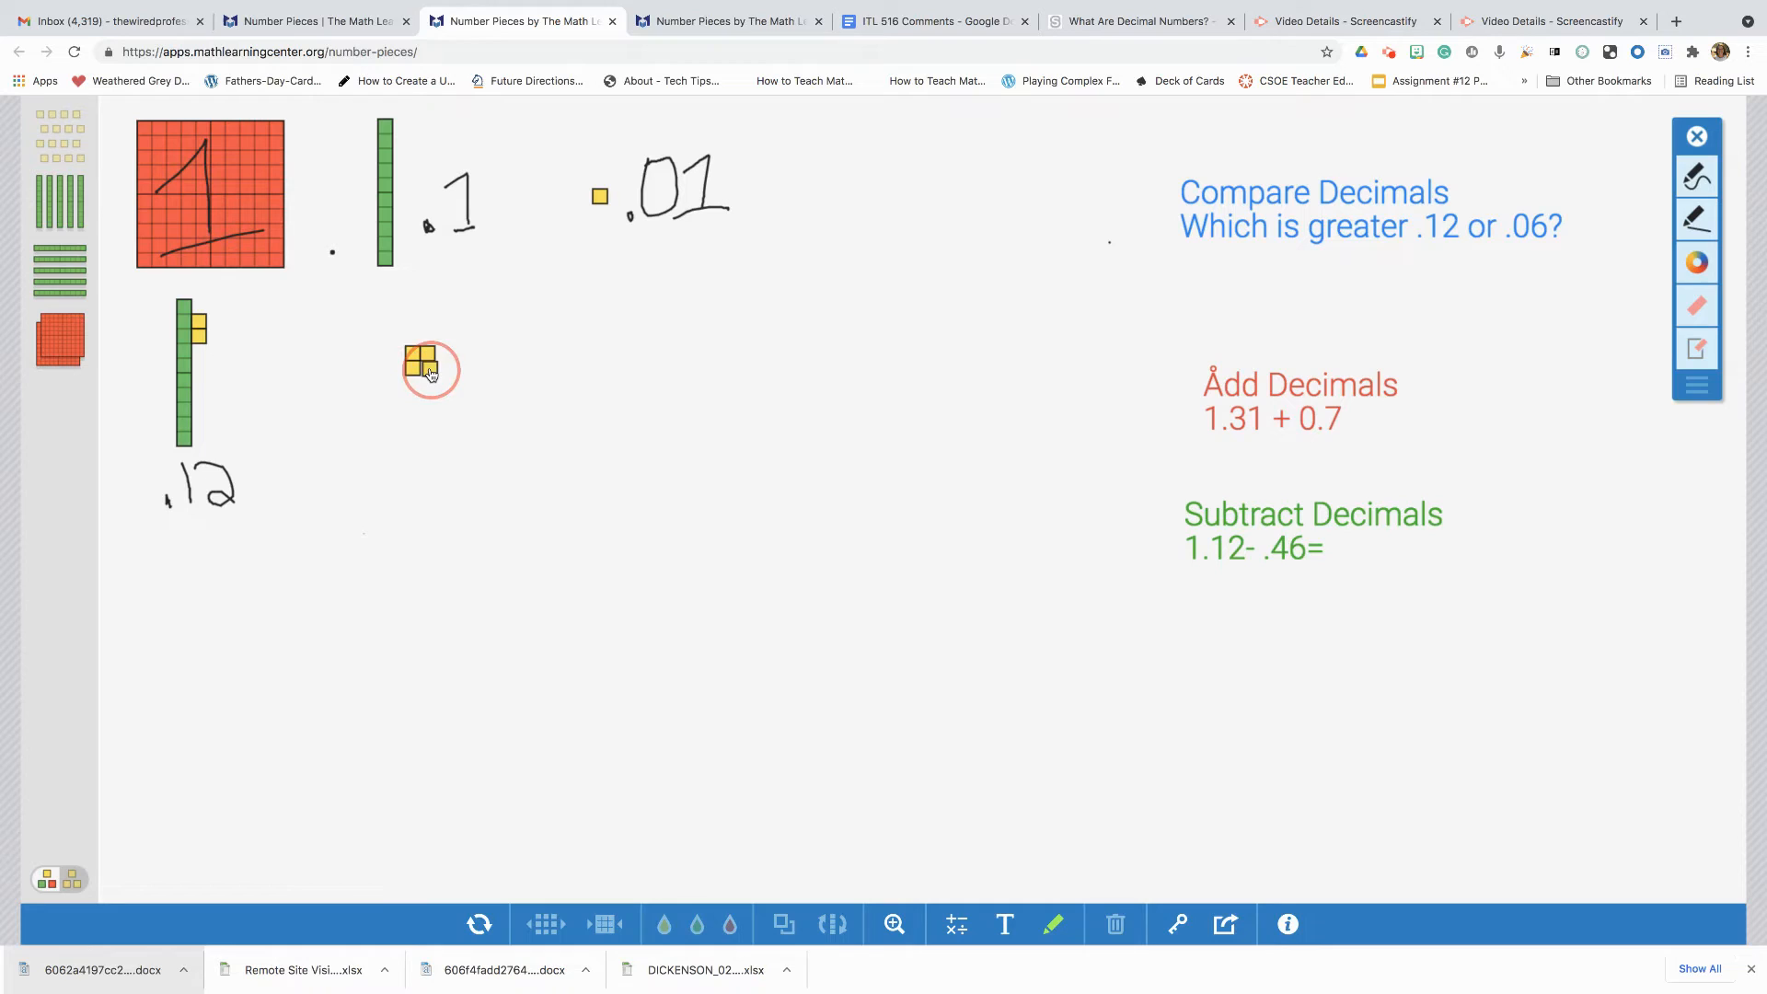
{"action": "left_click_drag", "start_coordinate": [423, 360], "coordinate": [379, 370]}
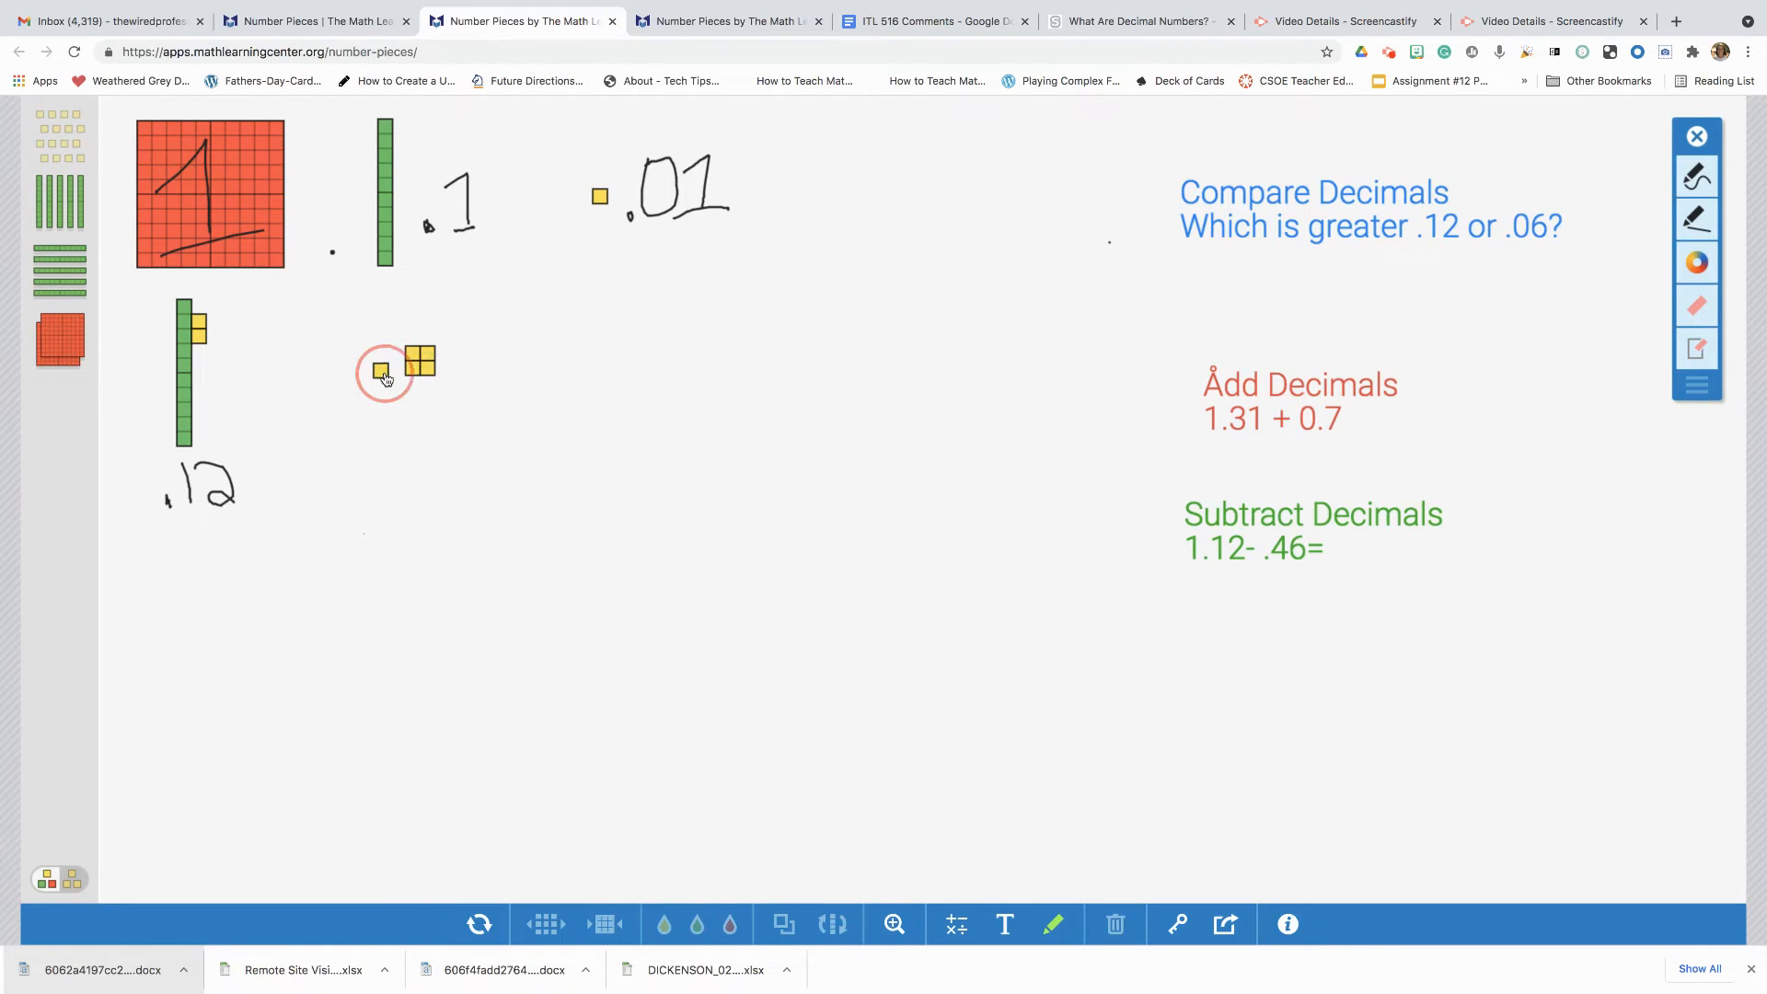
{"action": "left_click_drag", "start_coordinate": [379, 372], "coordinate": [287, 318]}
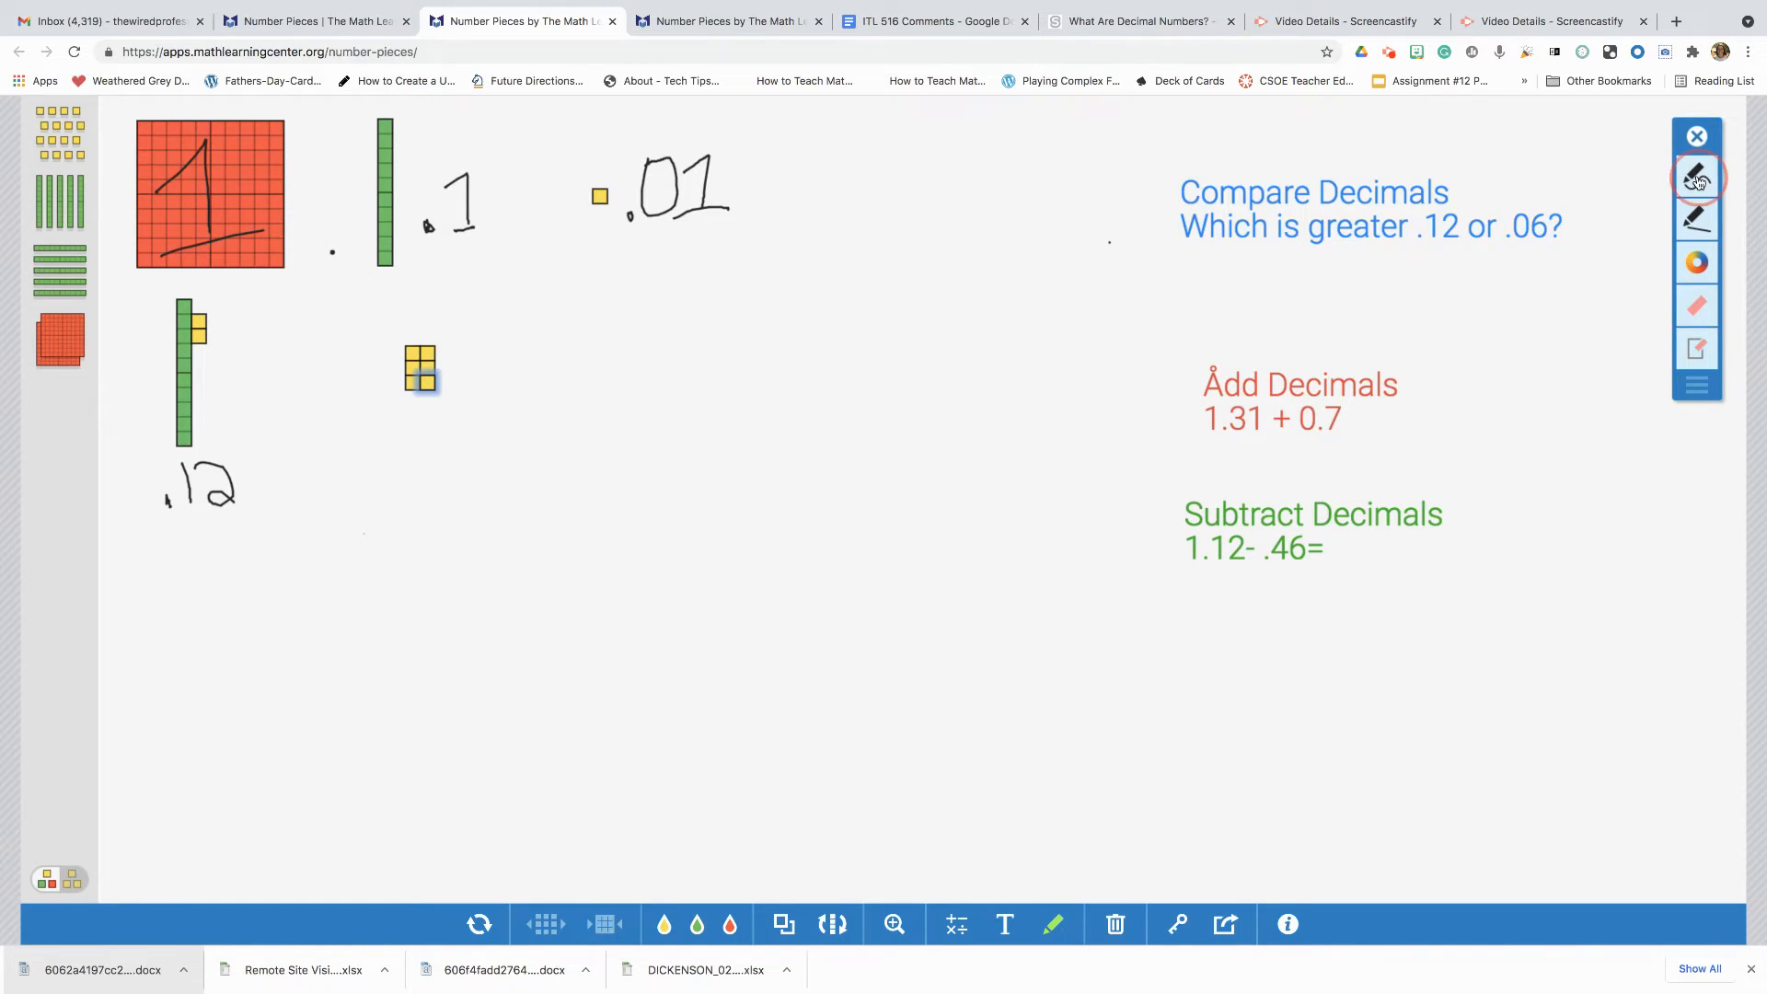
- Write a > sign between .12 and .06 and tick the comparison problem
{"action": "left_click", "coordinate": [1695, 178]}
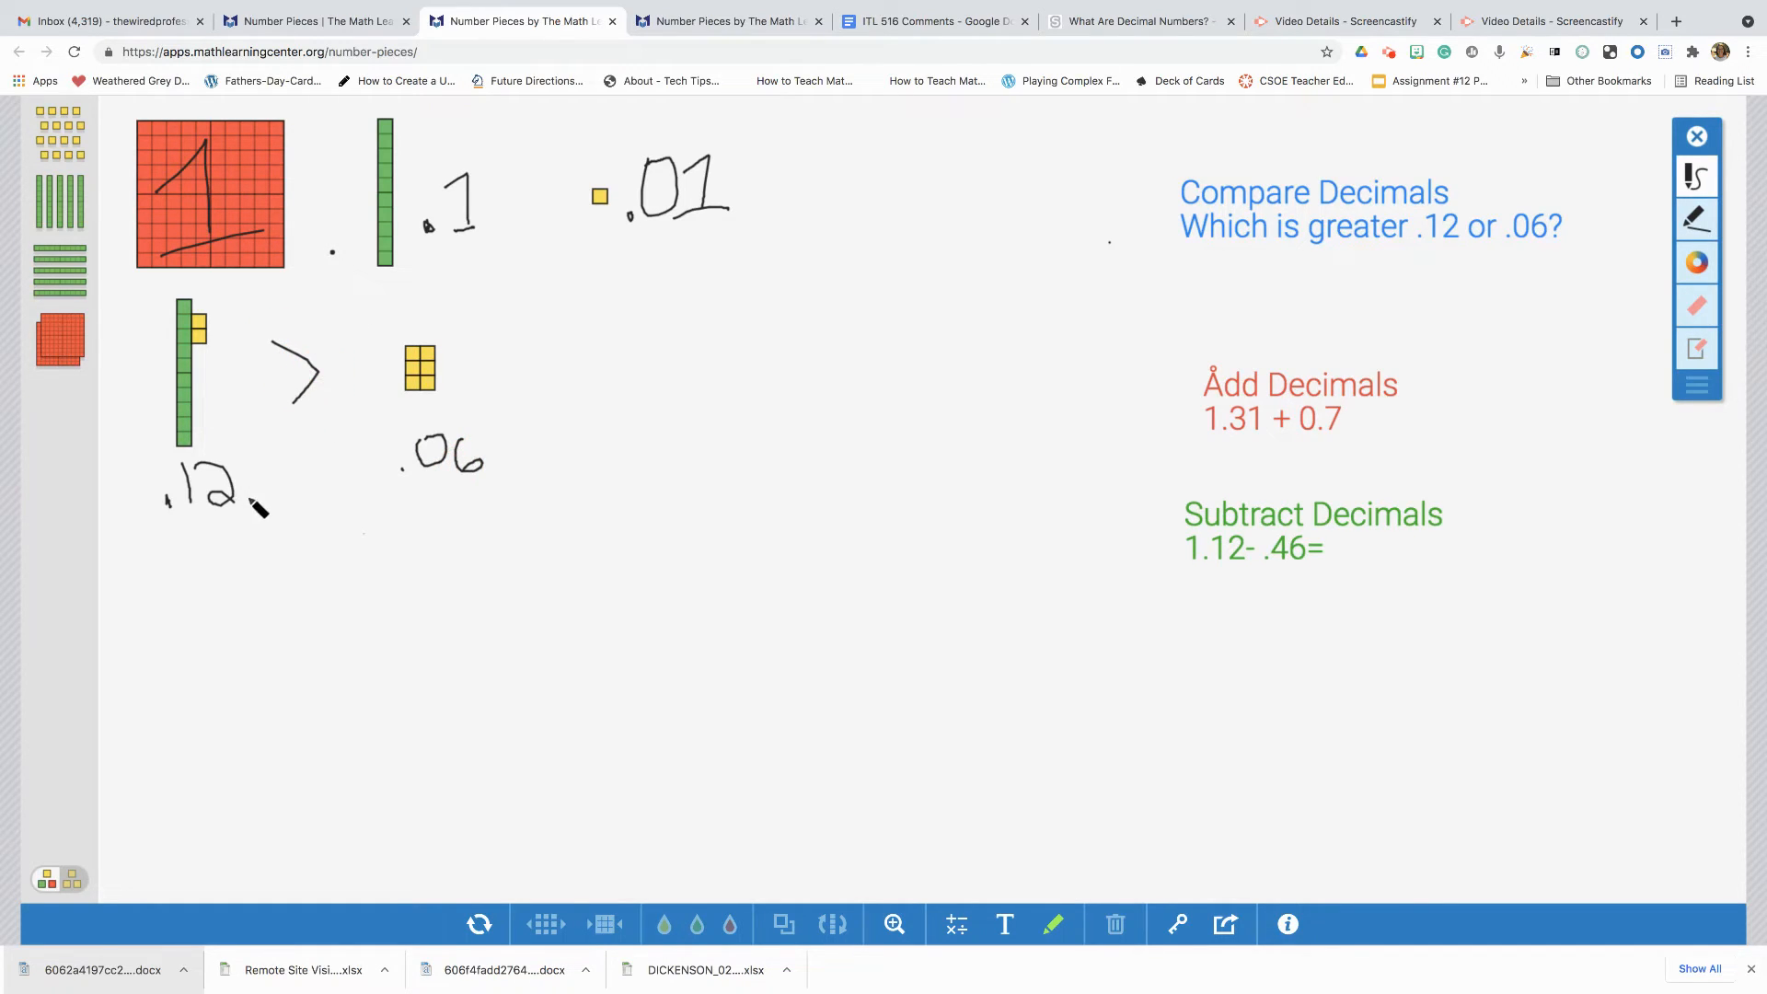
{"action": "mouse_move", "coordinate": [350, 530]}
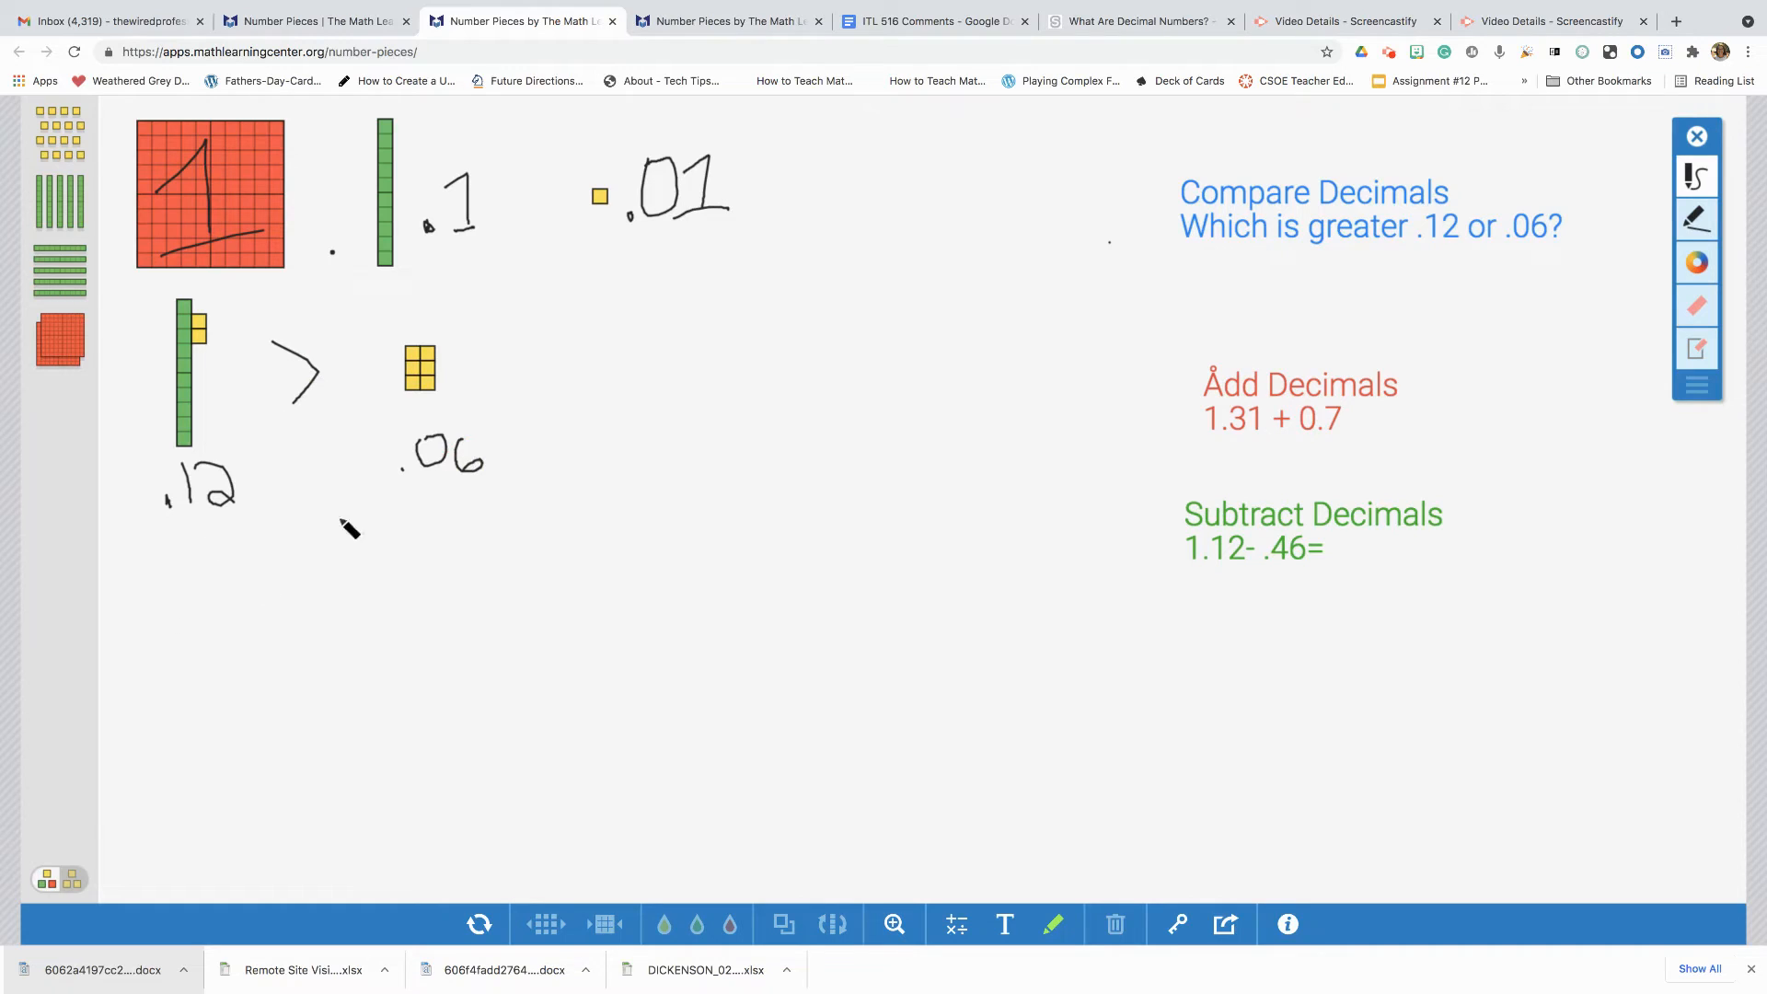
{"action": "mouse_move", "coordinate": [1067, 537]}
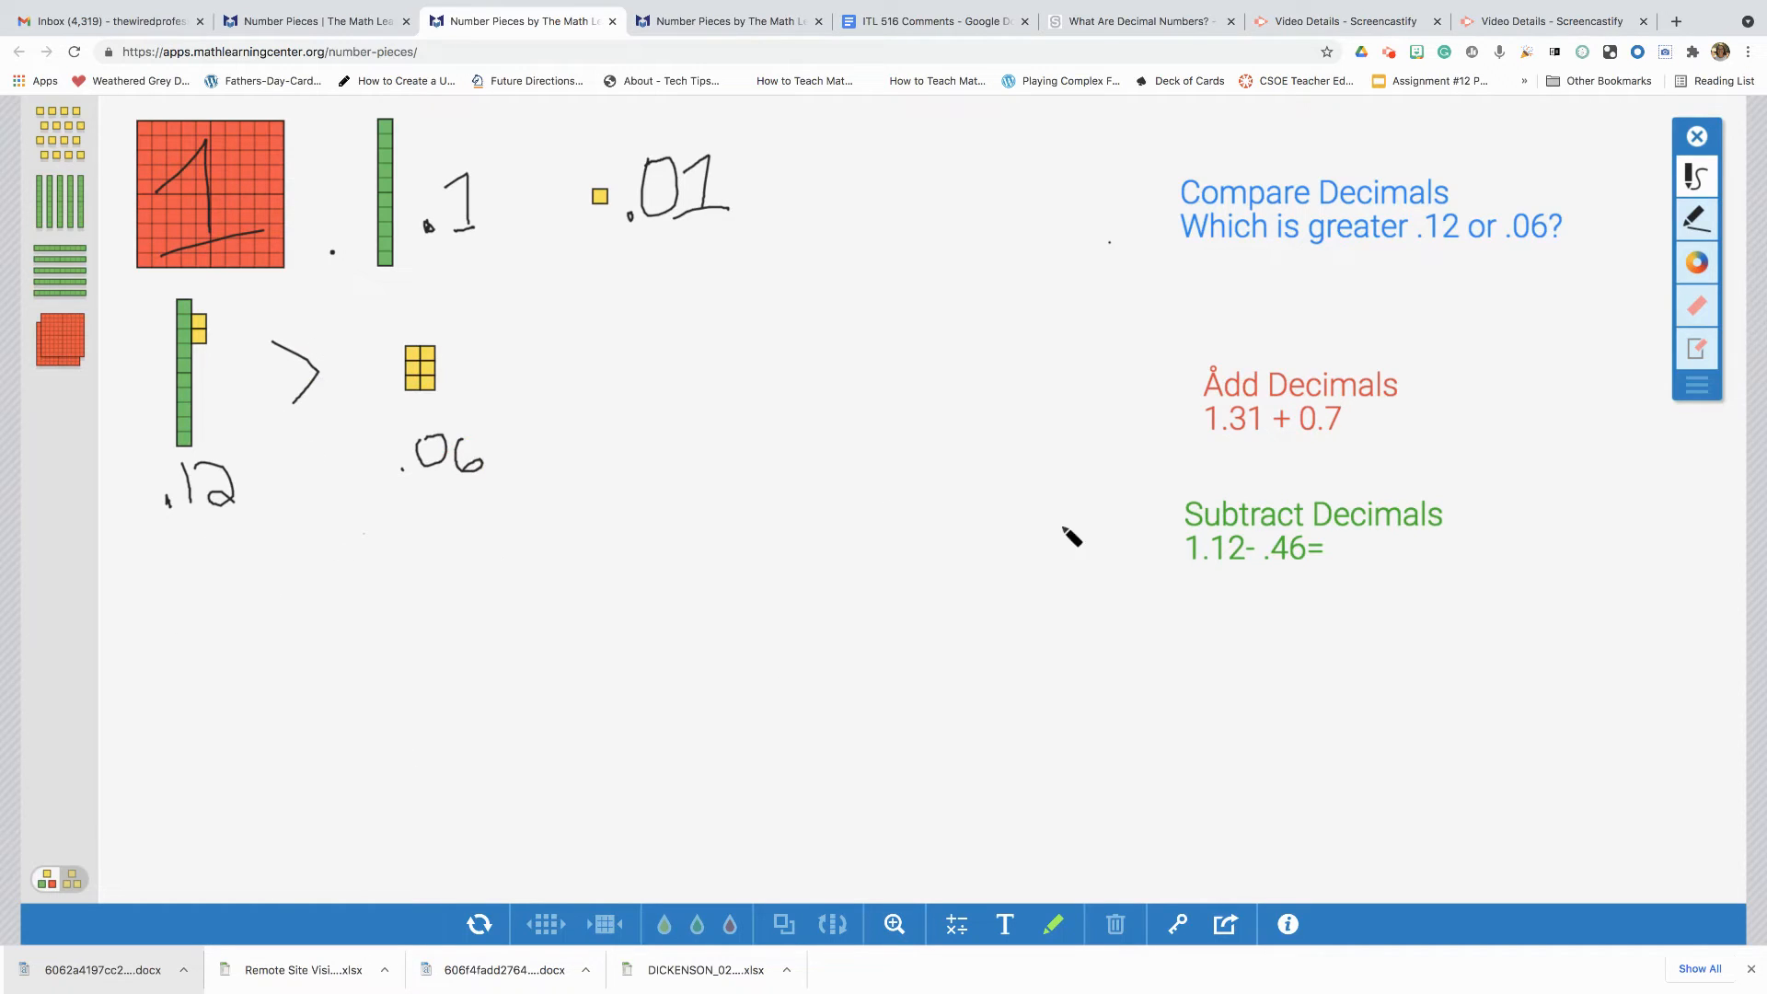
{"action": "mouse_move", "coordinate": [1080, 274]}
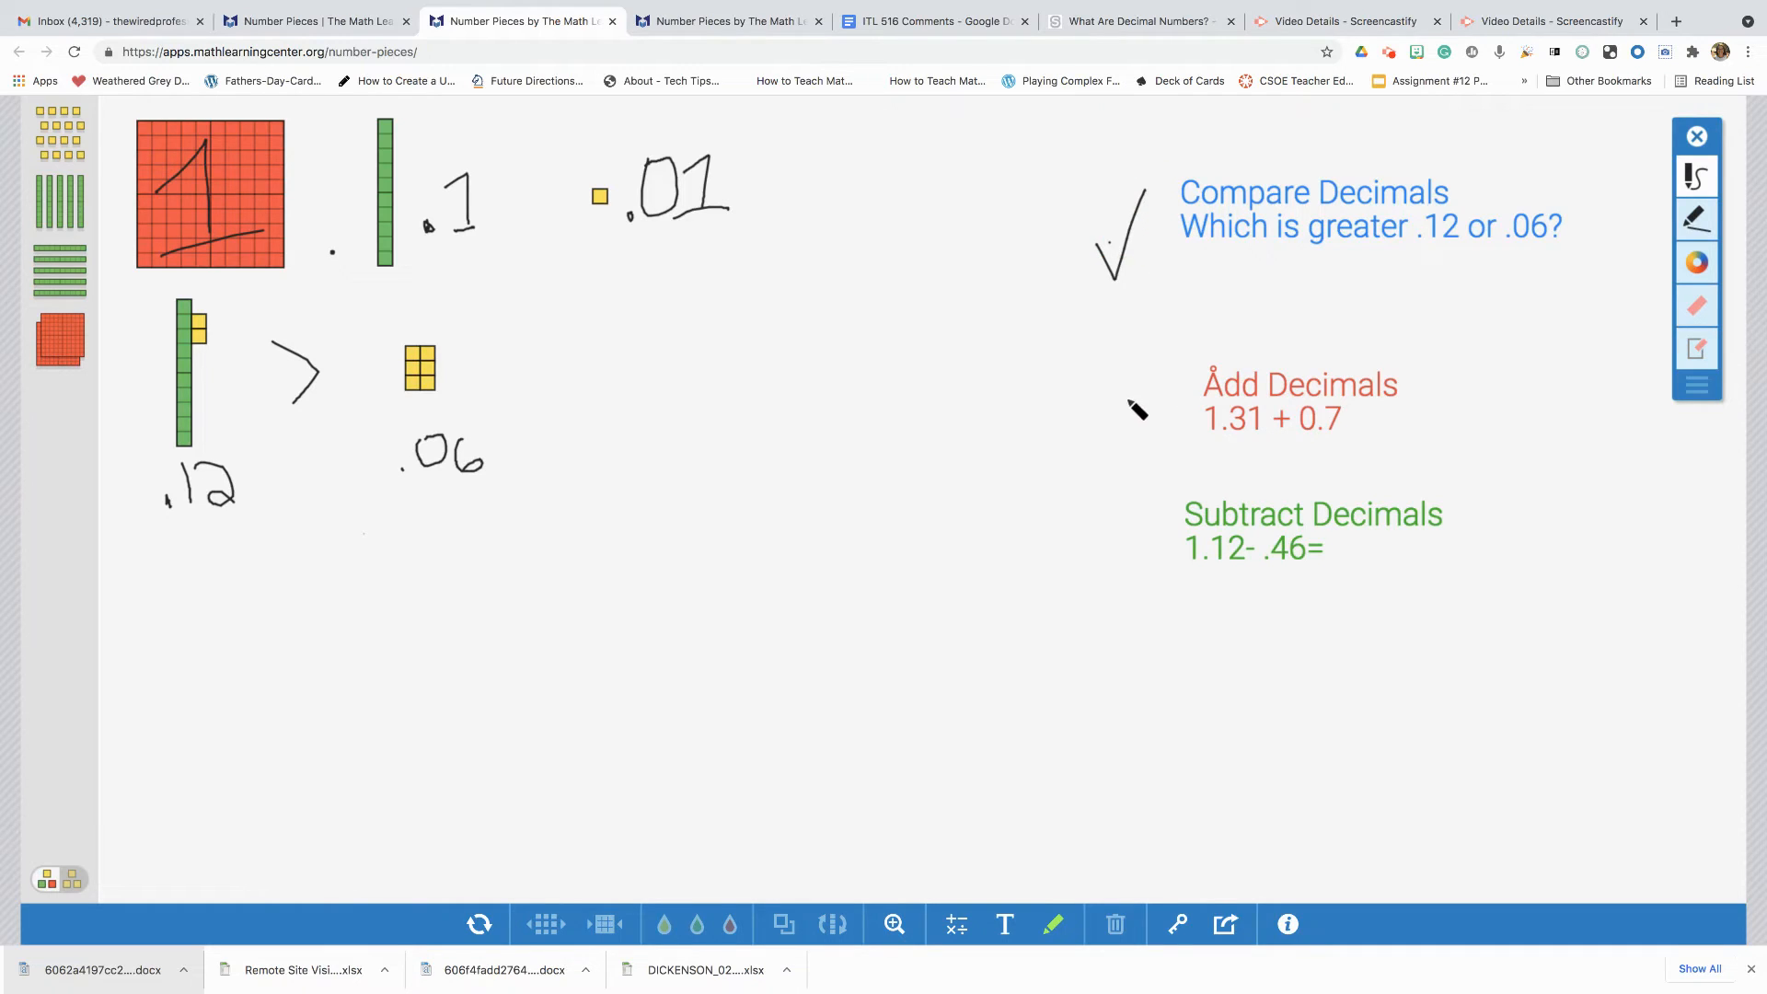
{"action": "mouse_move", "coordinate": [1161, 372]}
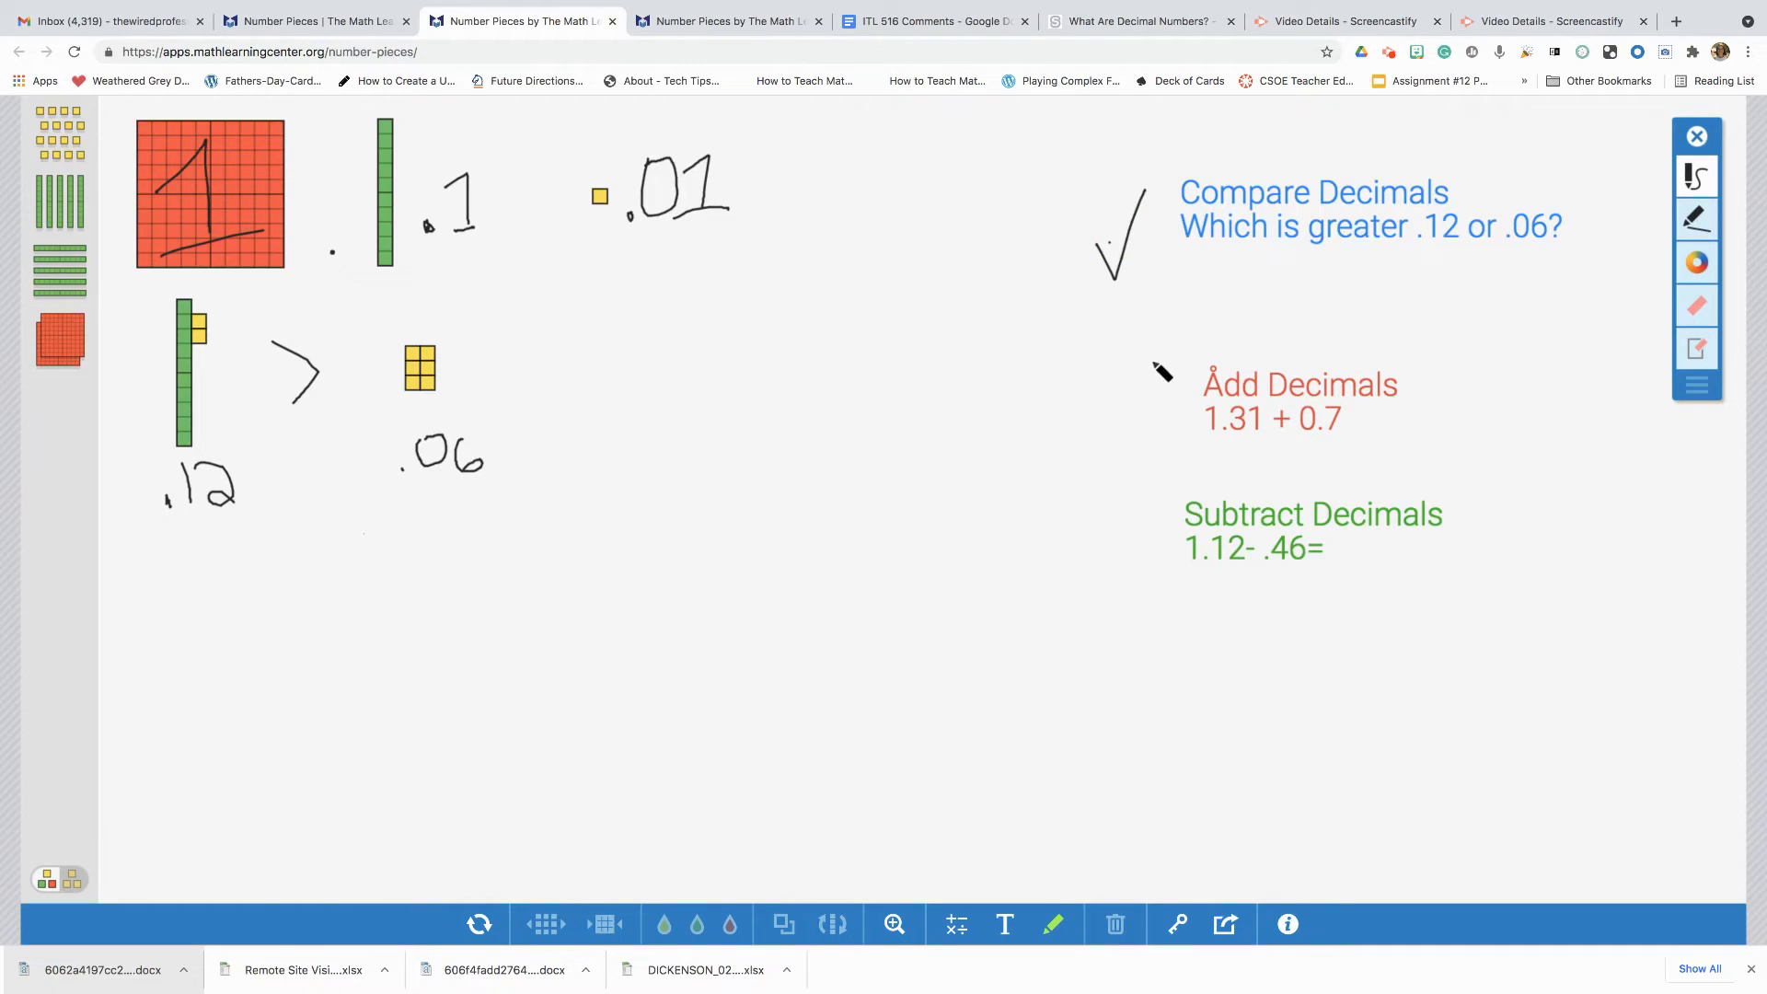
{"action": "mouse_move", "coordinate": [1268, 440]}
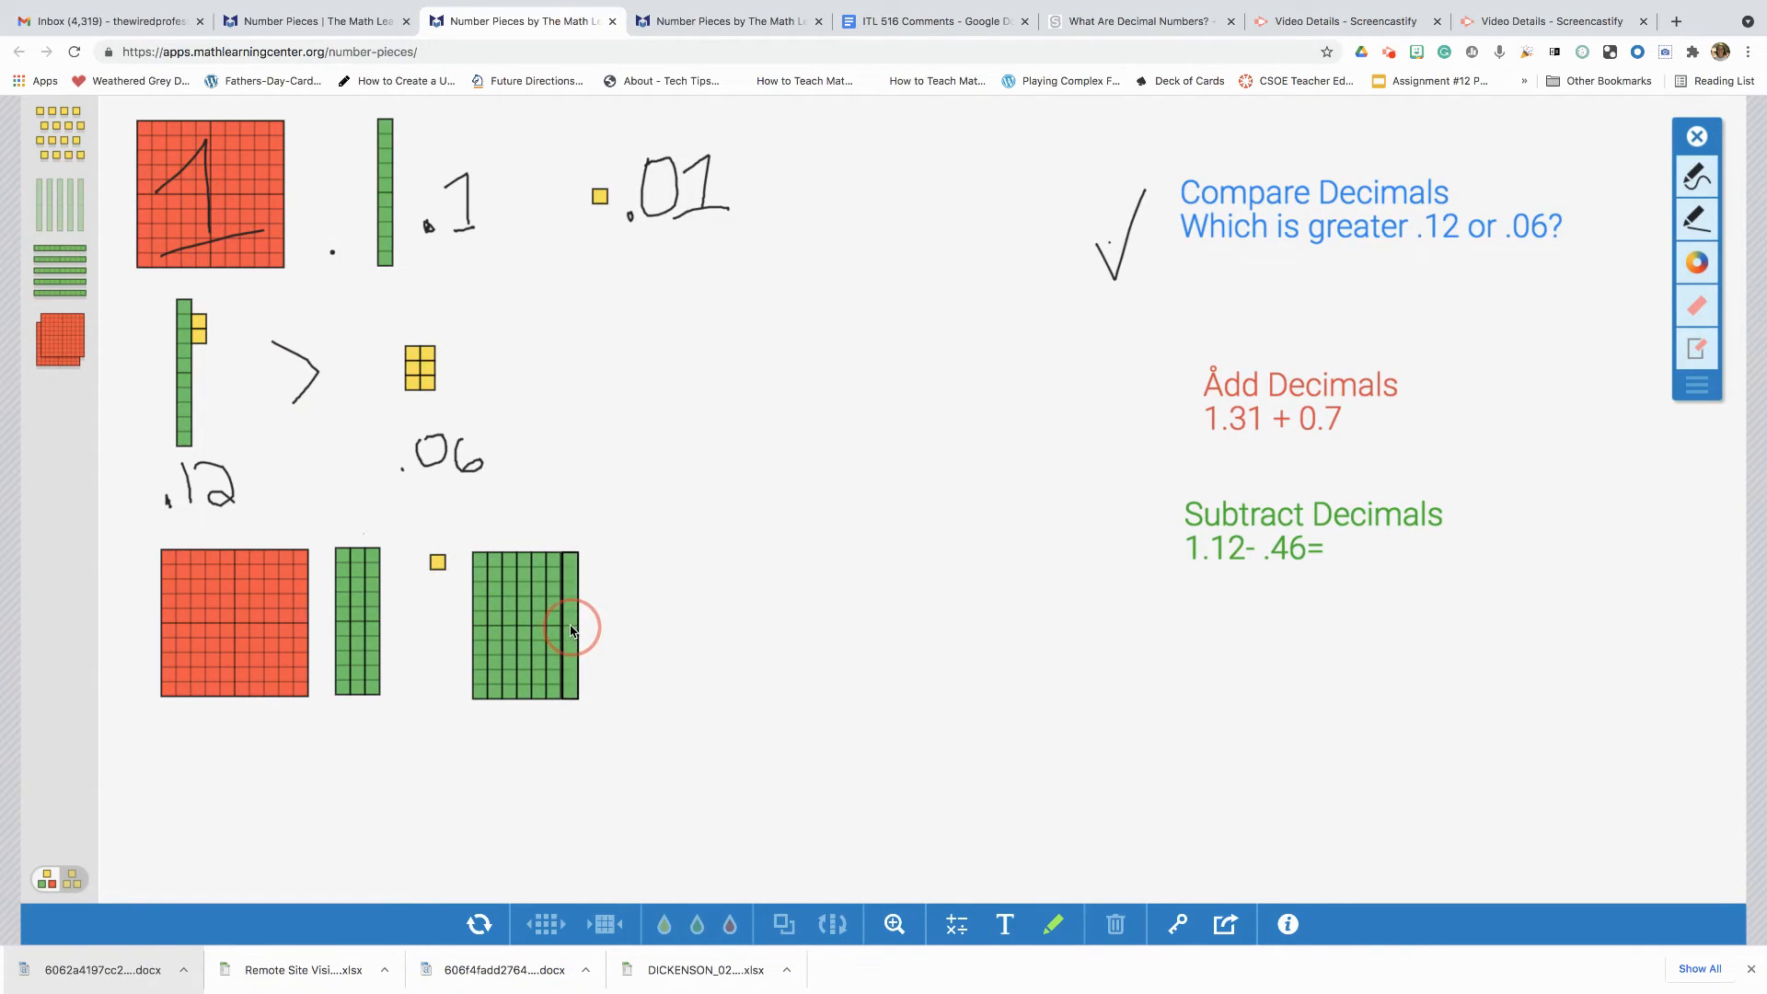
- Select a tenth strip within the seven-tenths model for 0.7
{"action": "left_click", "coordinate": [567, 626]}
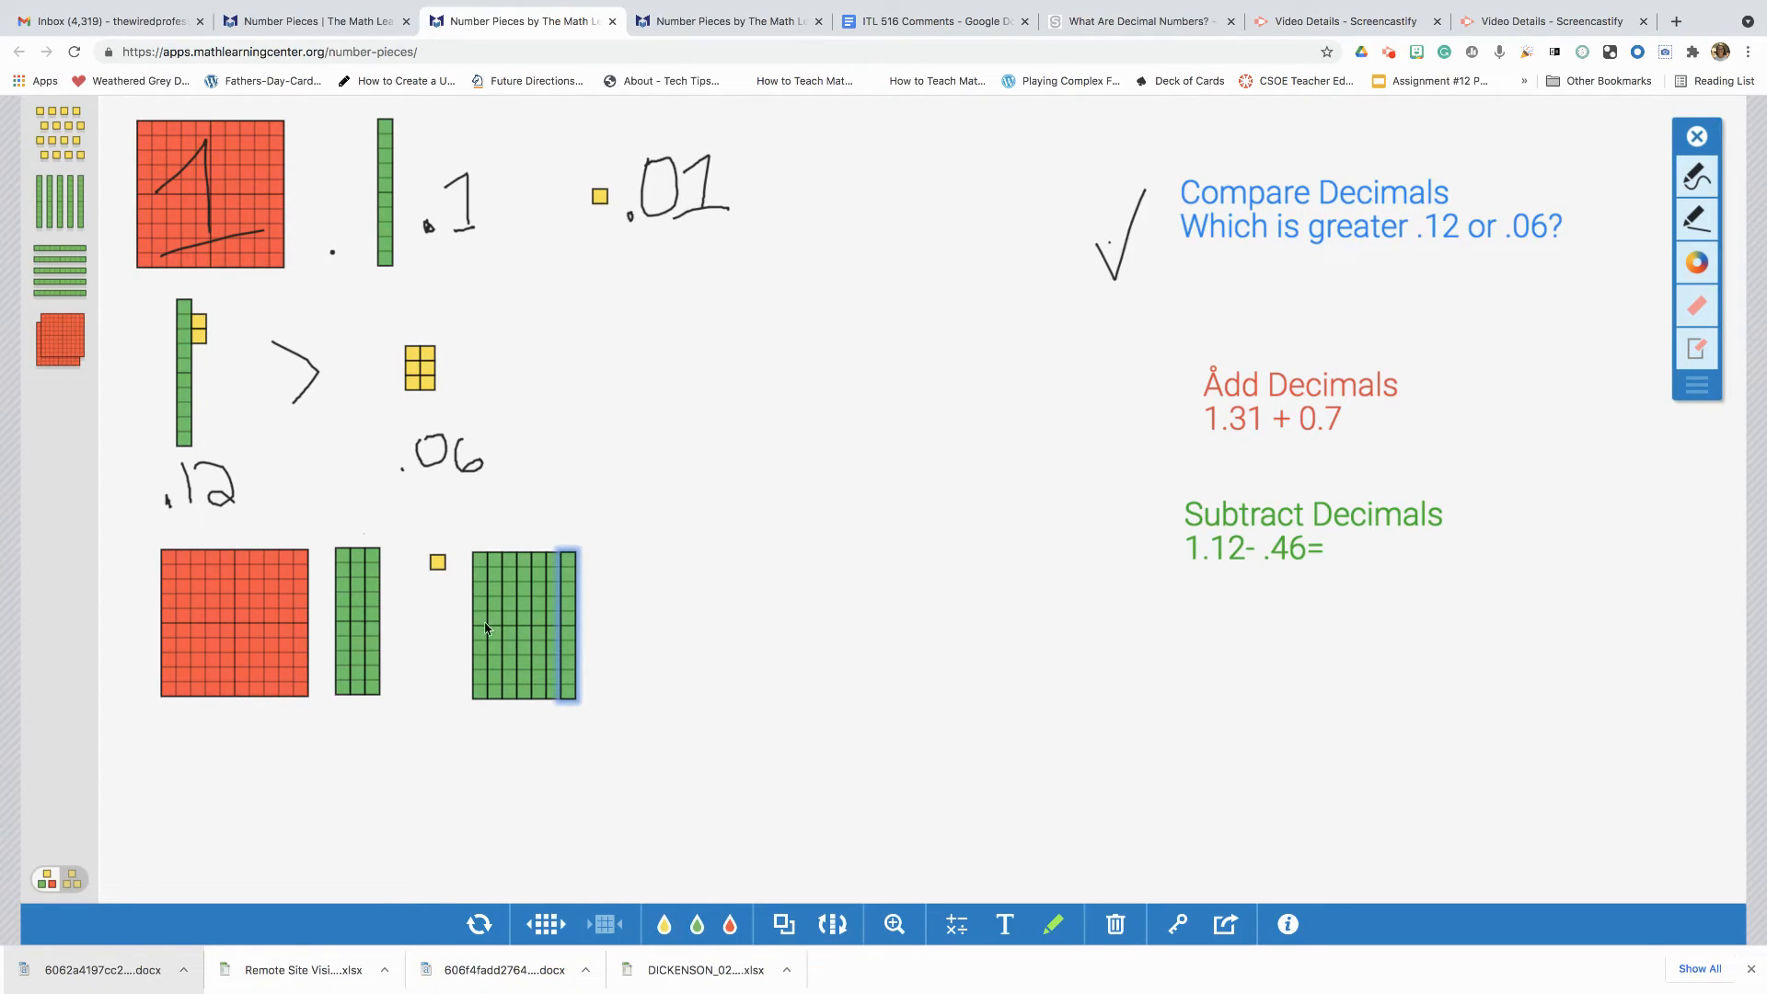
{"action": "mouse_move", "coordinate": [611, 644]}
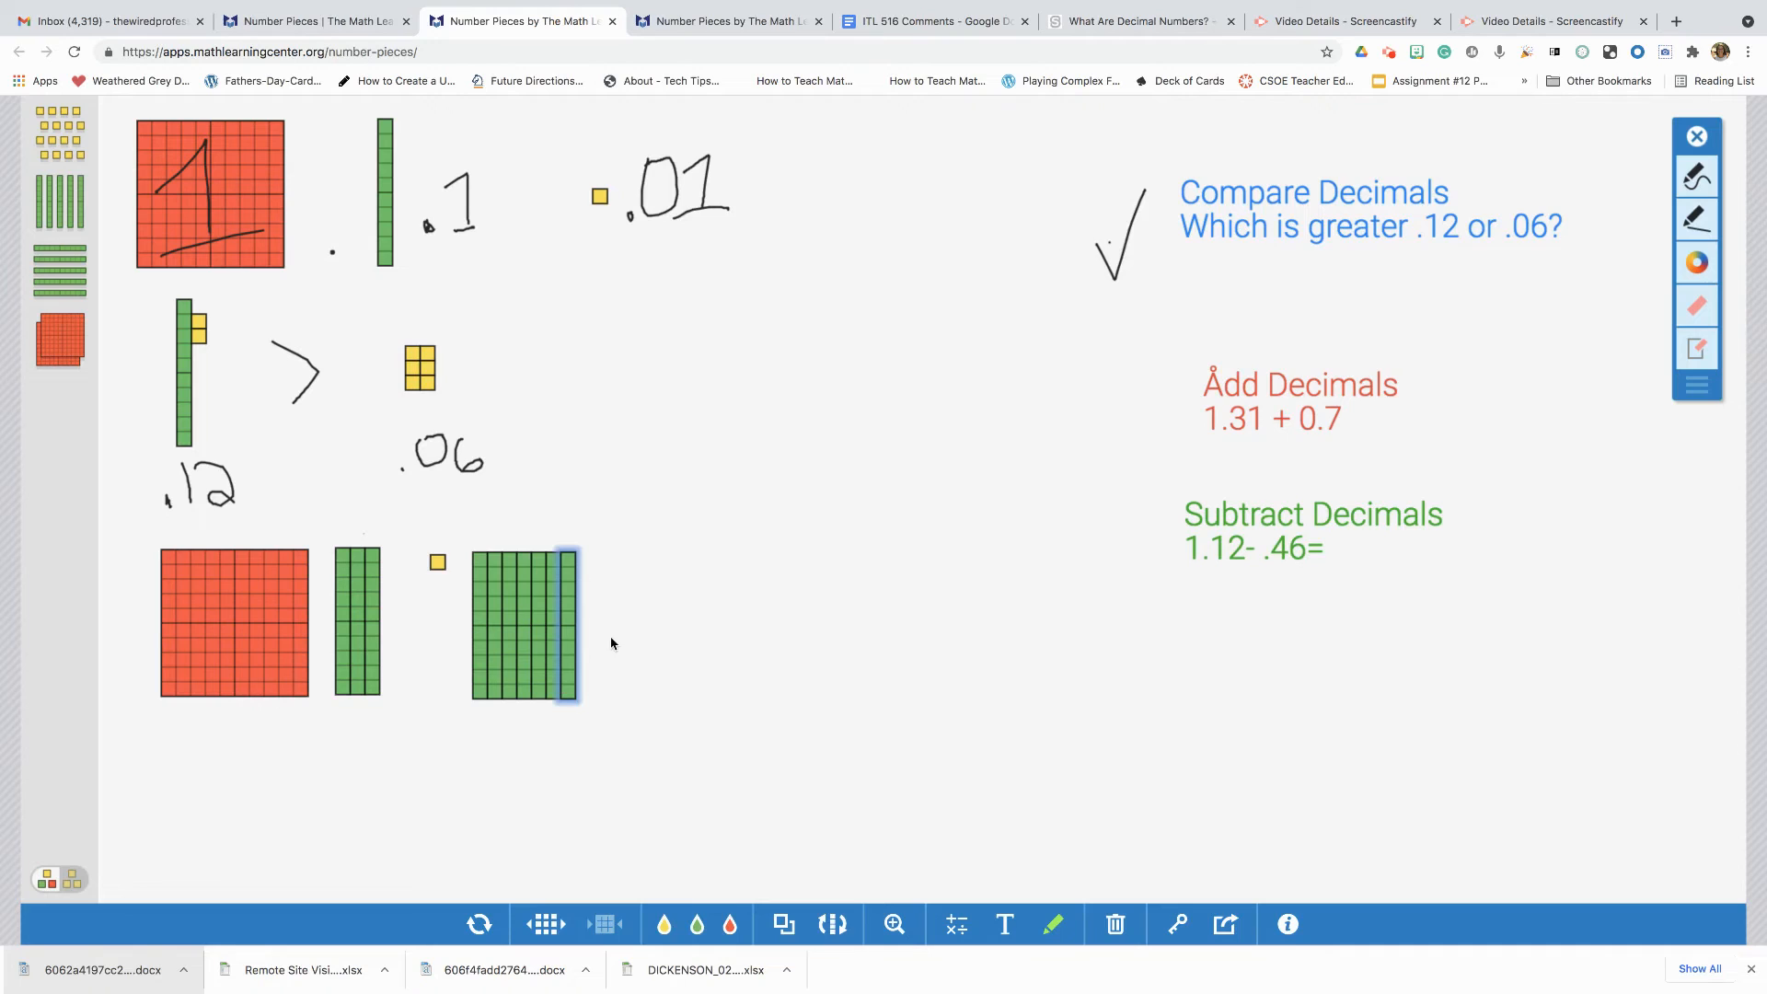
{"action": "mouse_move", "coordinate": [444, 596]}
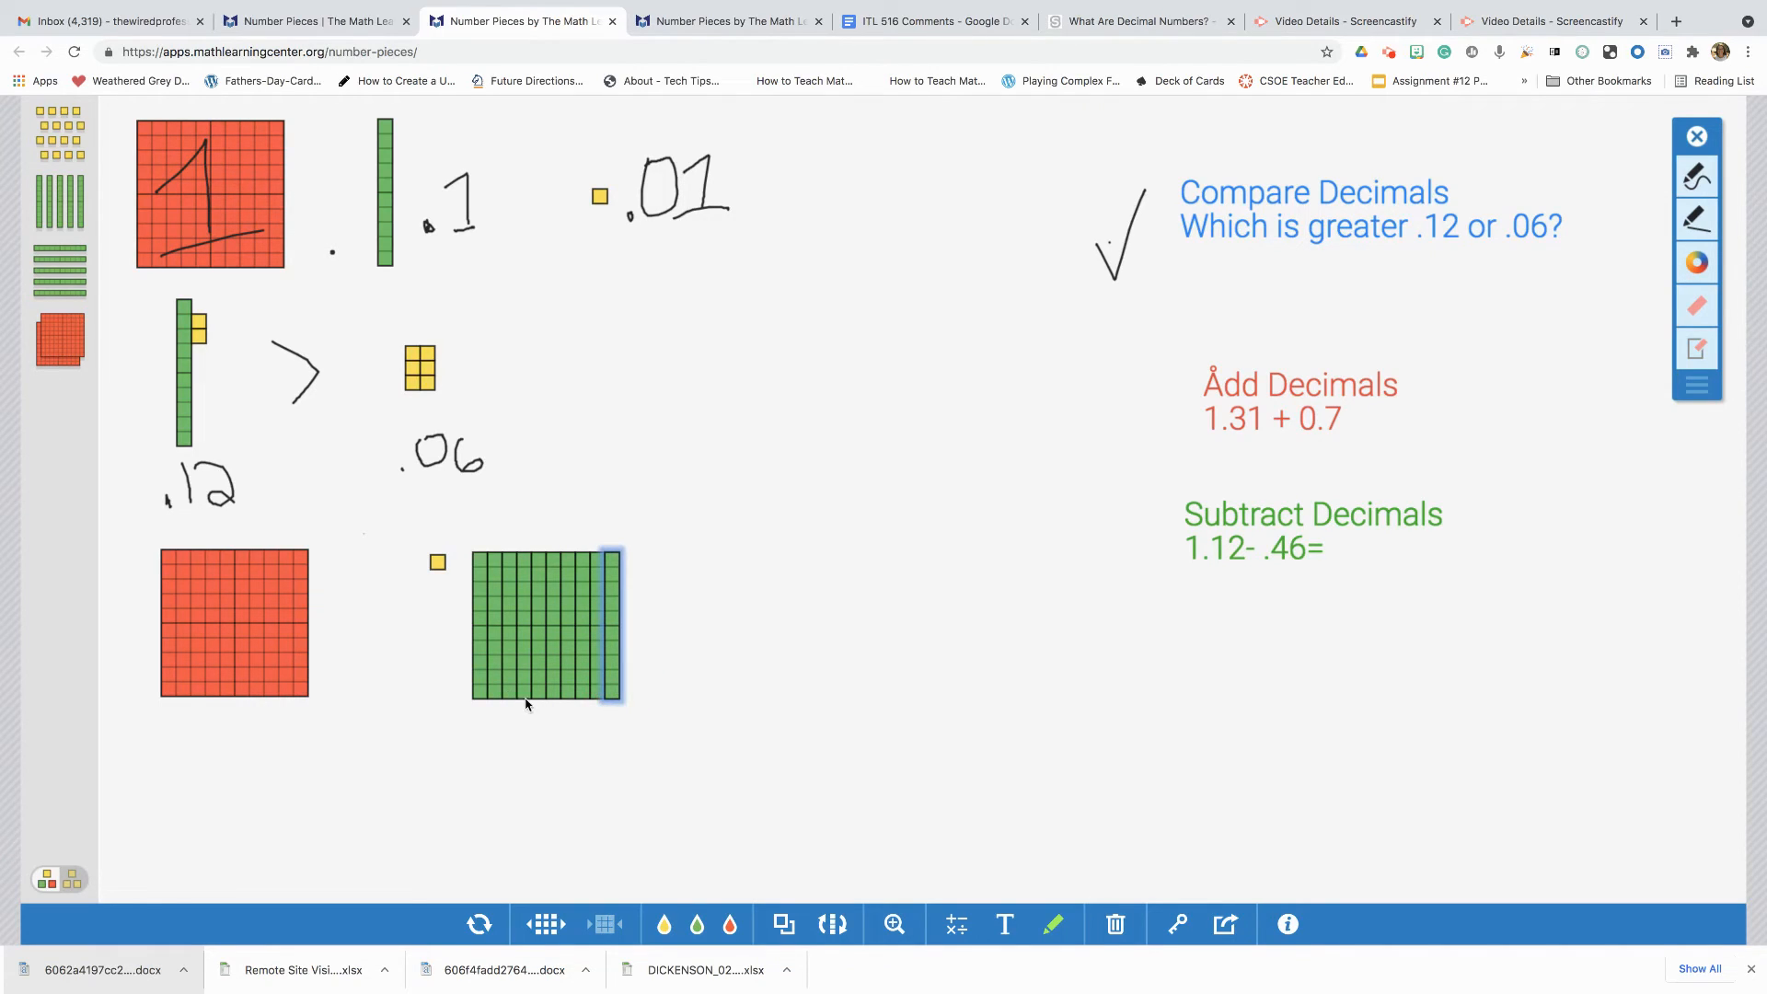
{"action": "mouse_move", "coordinate": [571, 709]}
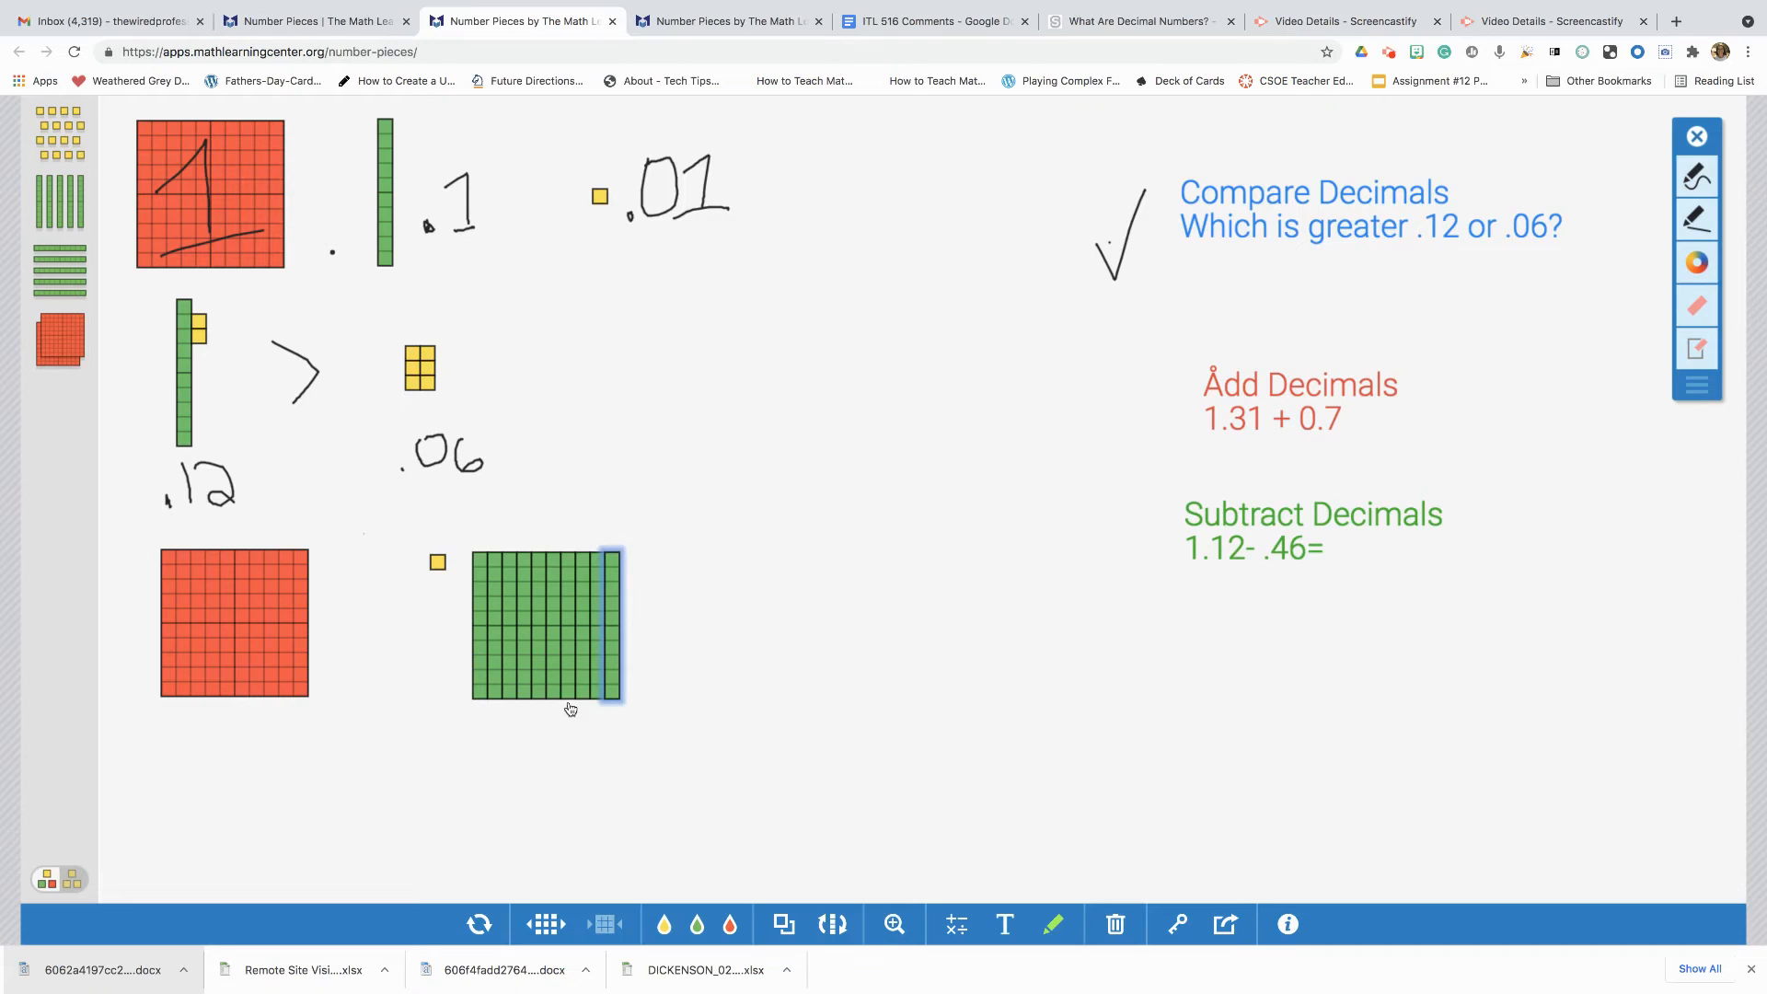
{"action": "mouse_move", "coordinate": [635, 685]}
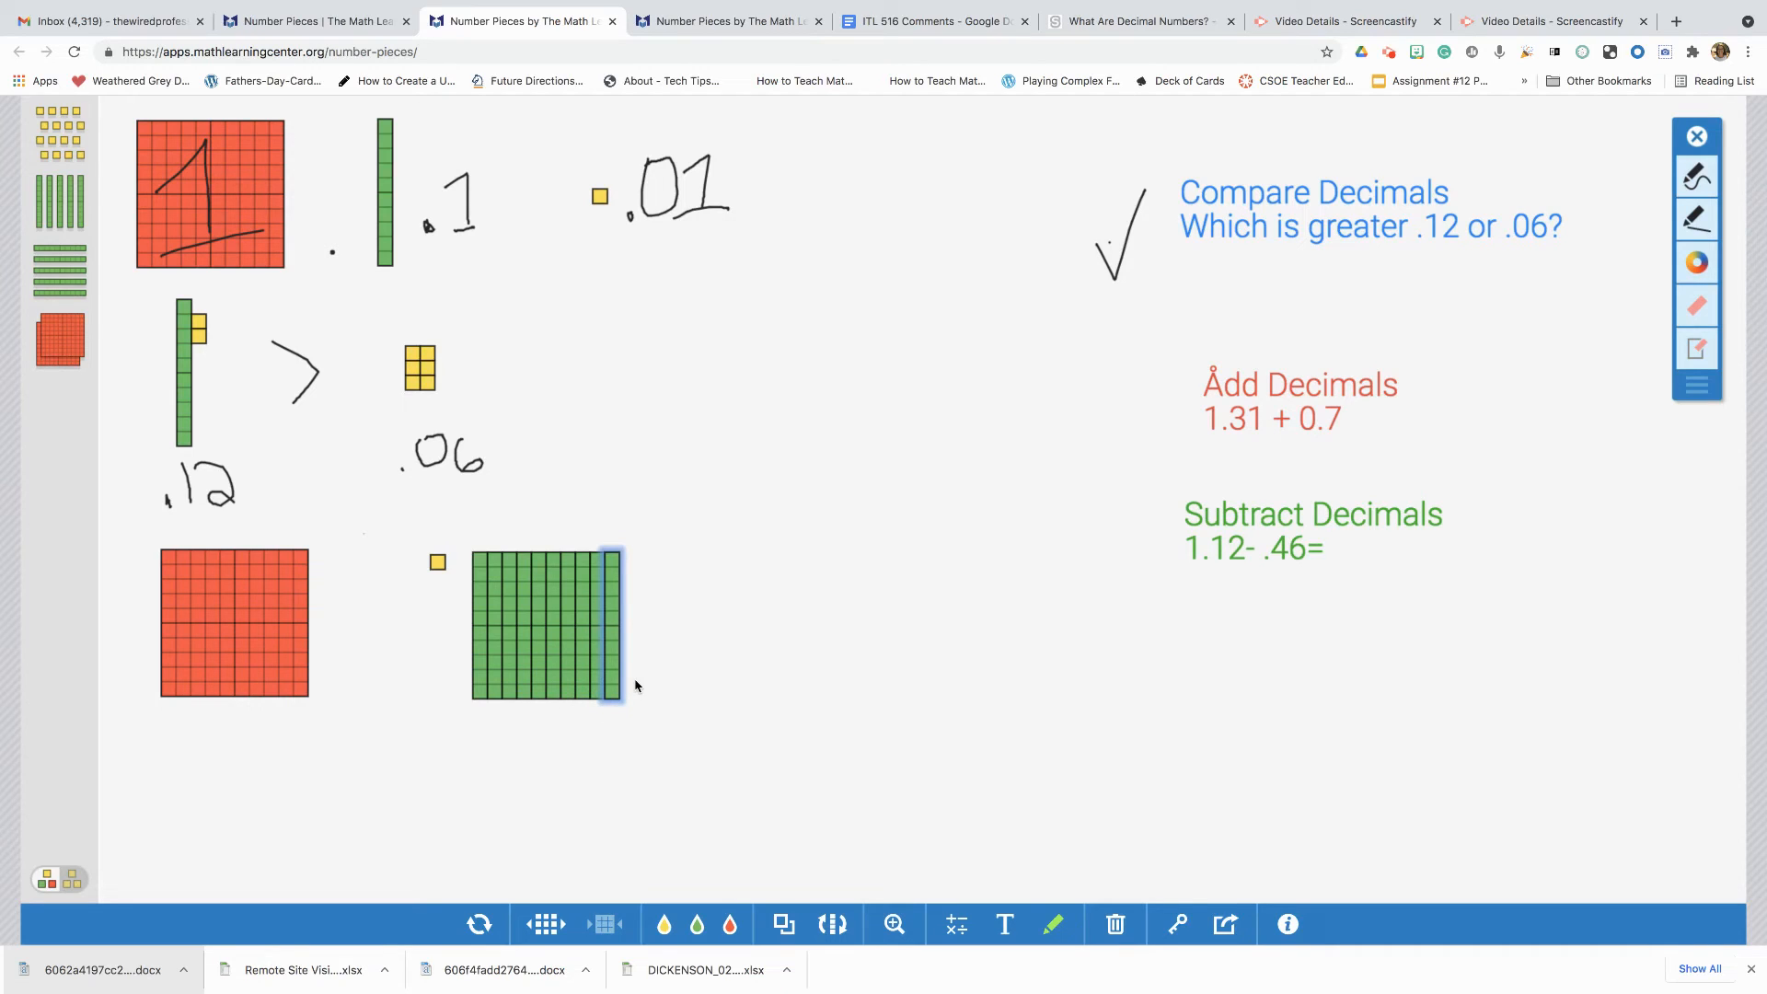
{"action": "mouse_move", "coordinate": [533, 644]}
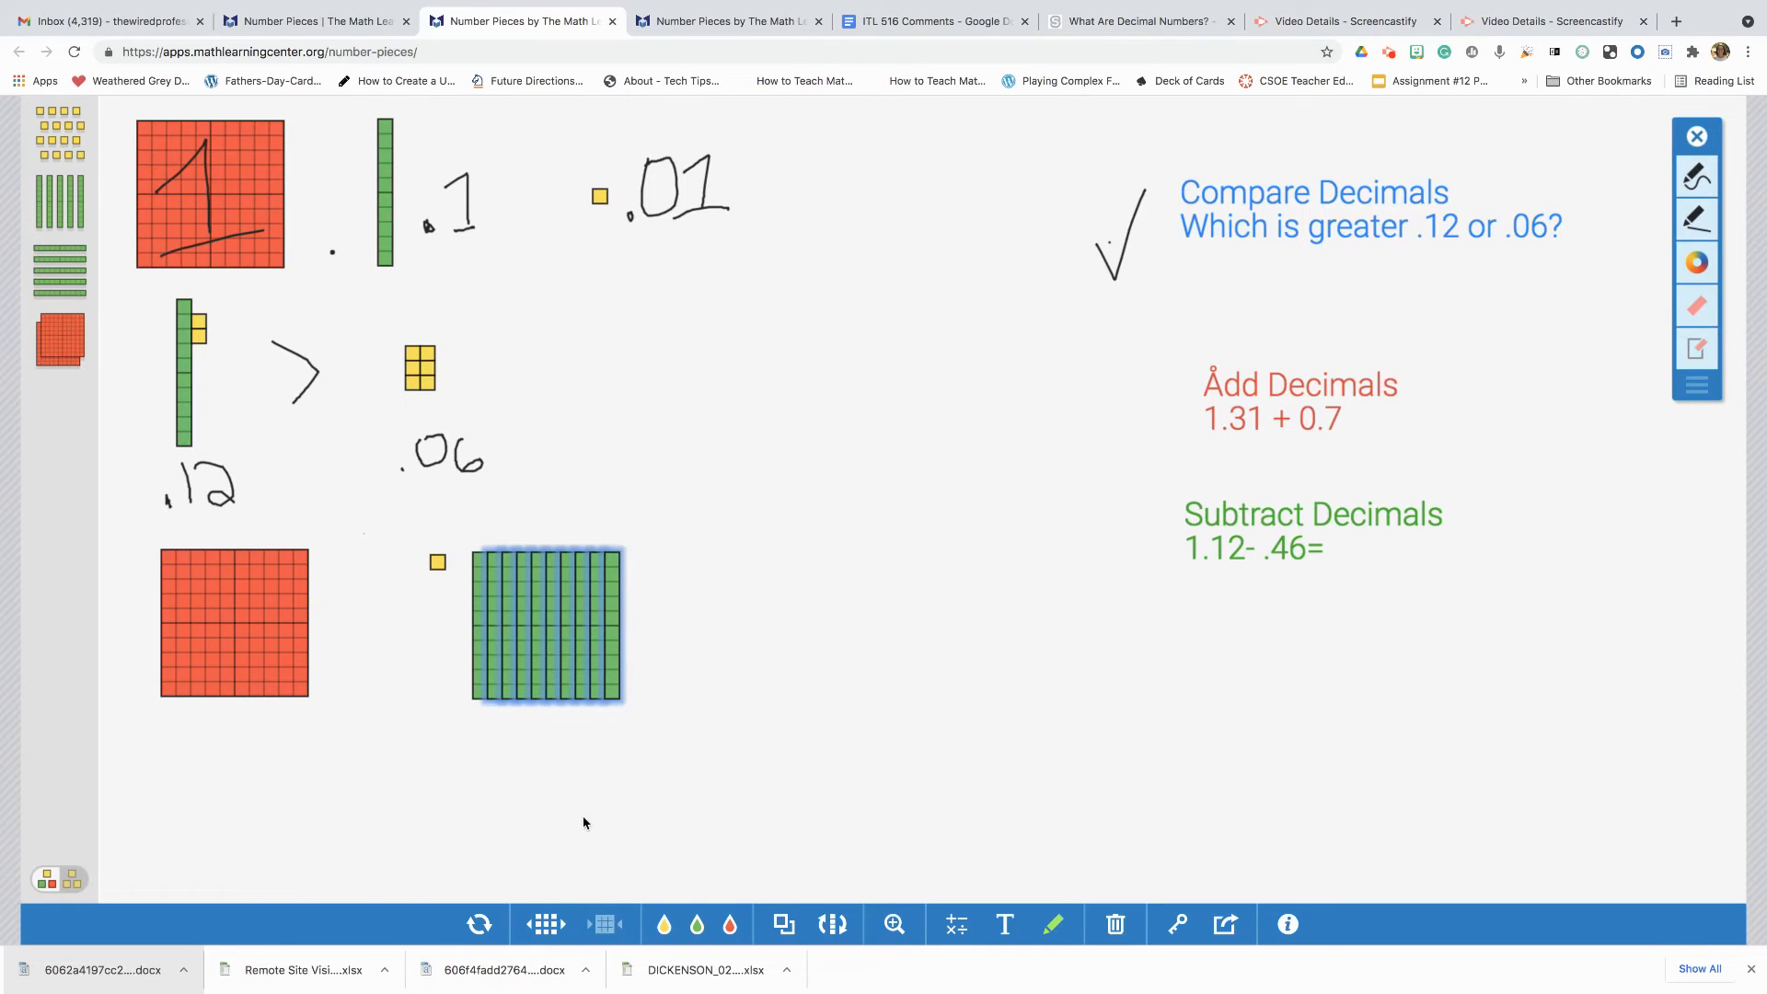
- Select the combined block of ten tenths formed from three plus seven tenths
{"action": "left_click", "coordinate": [489, 532]}
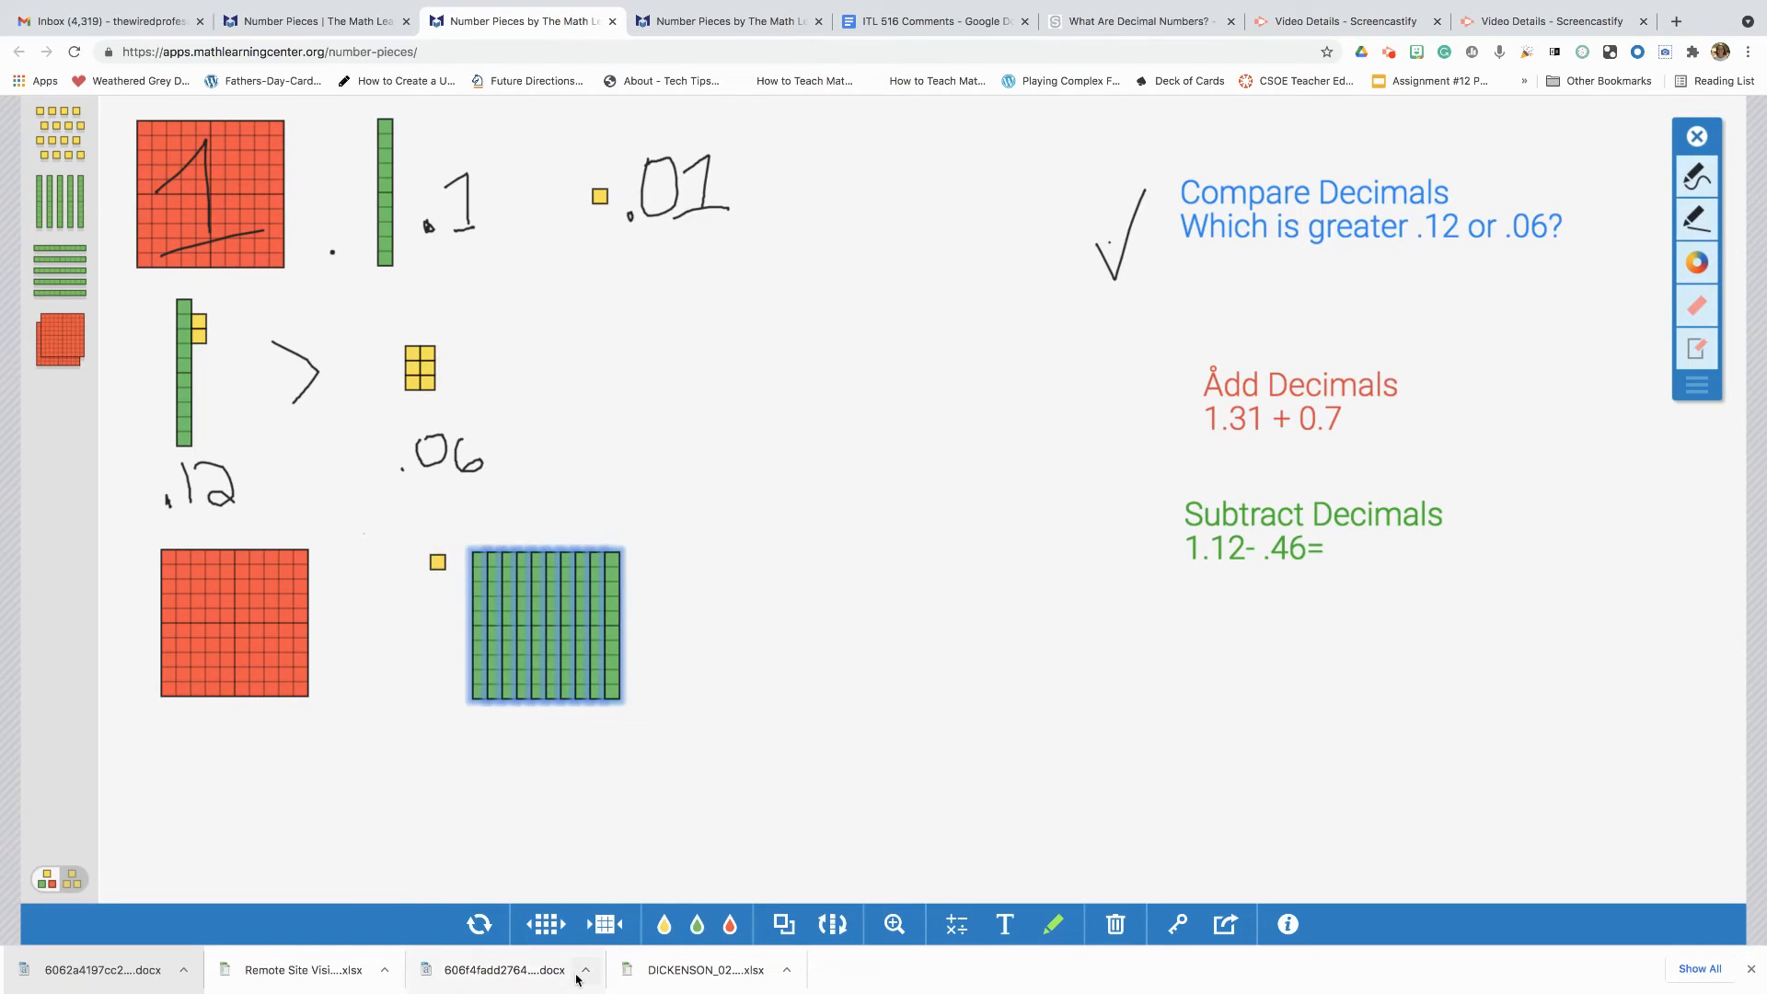
- Regroup the ten tenths into a second whole, giving 1.31 + 0.7 = 2.01
{"action": "left_click", "coordinate": [603, 924]}
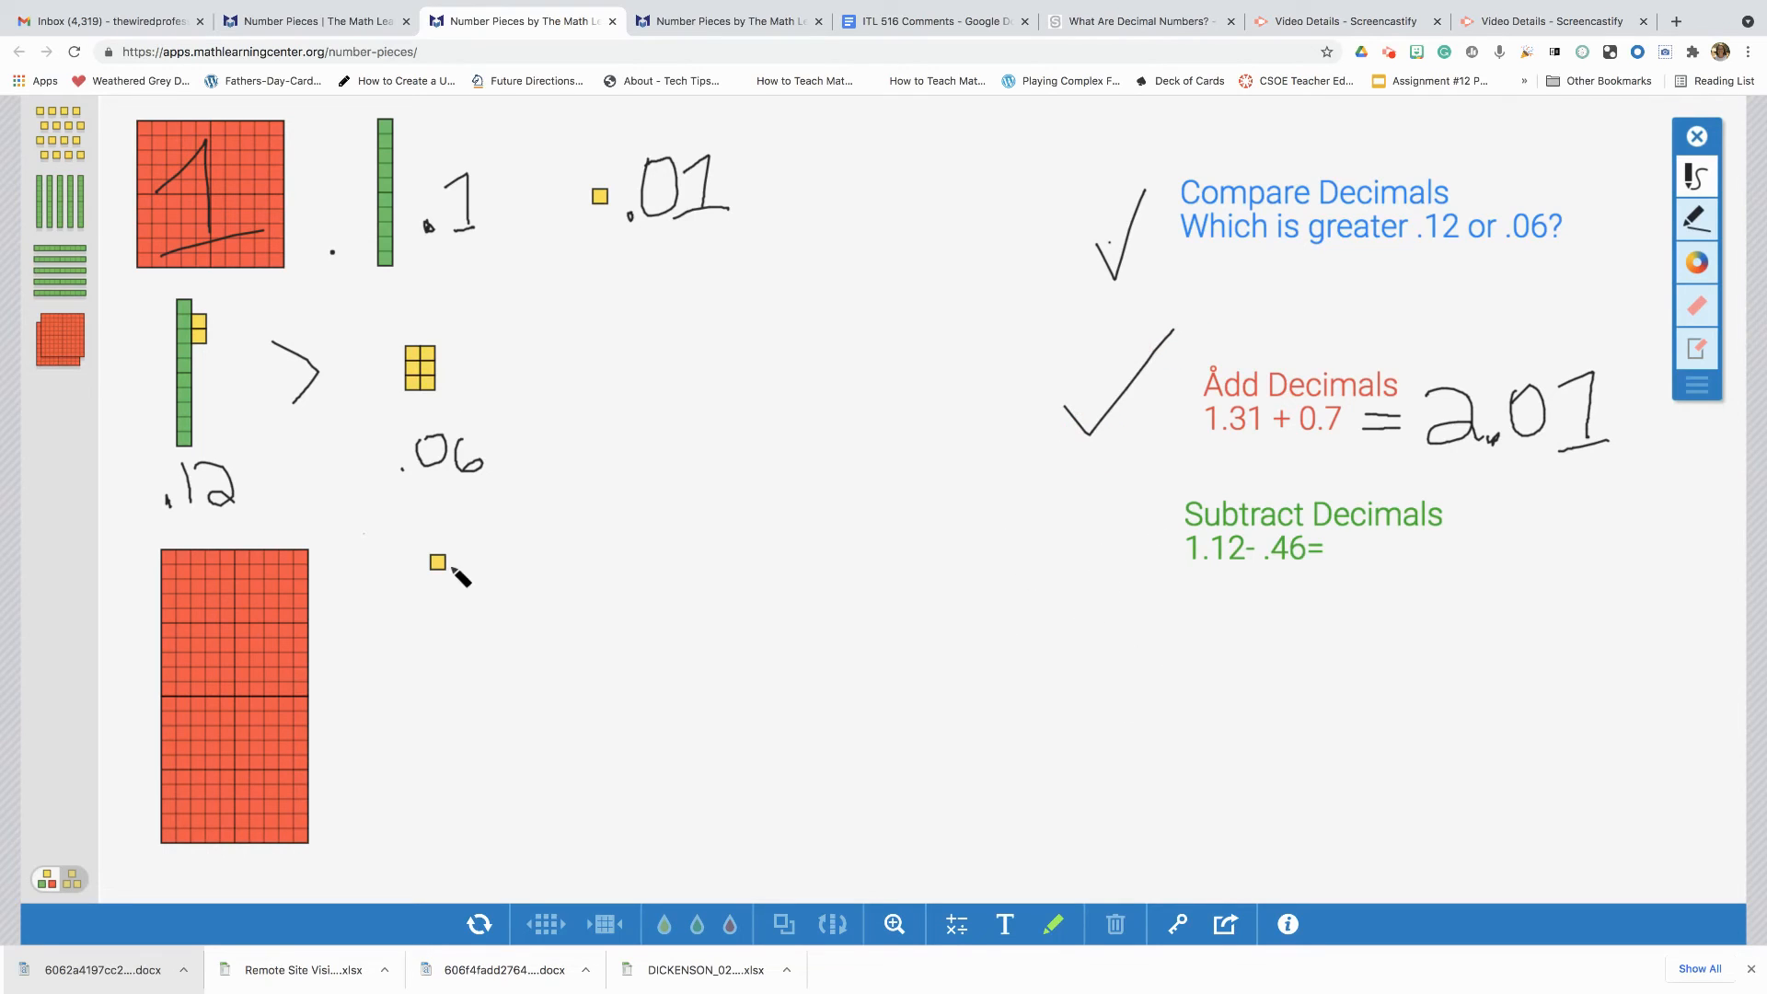
{"action": "mouse_move", "coordinate": [1233, 797]}
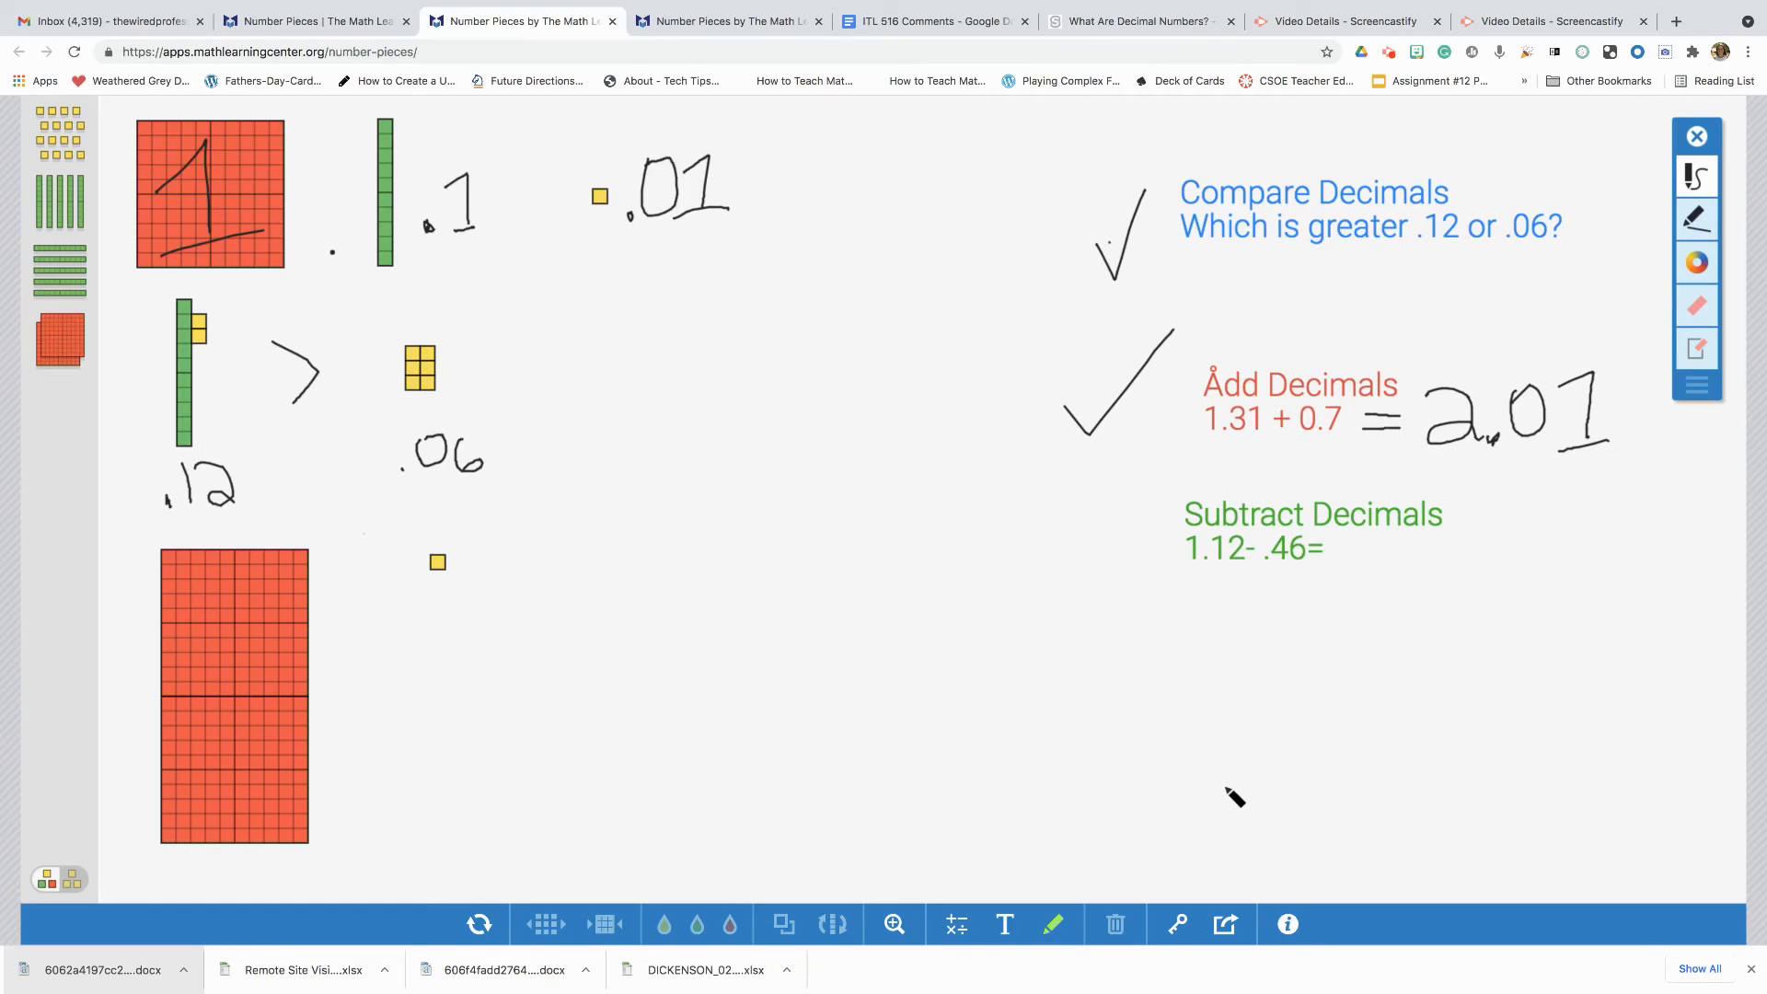
{"action": "mouse_move", "coordinate": [1115, 541]}
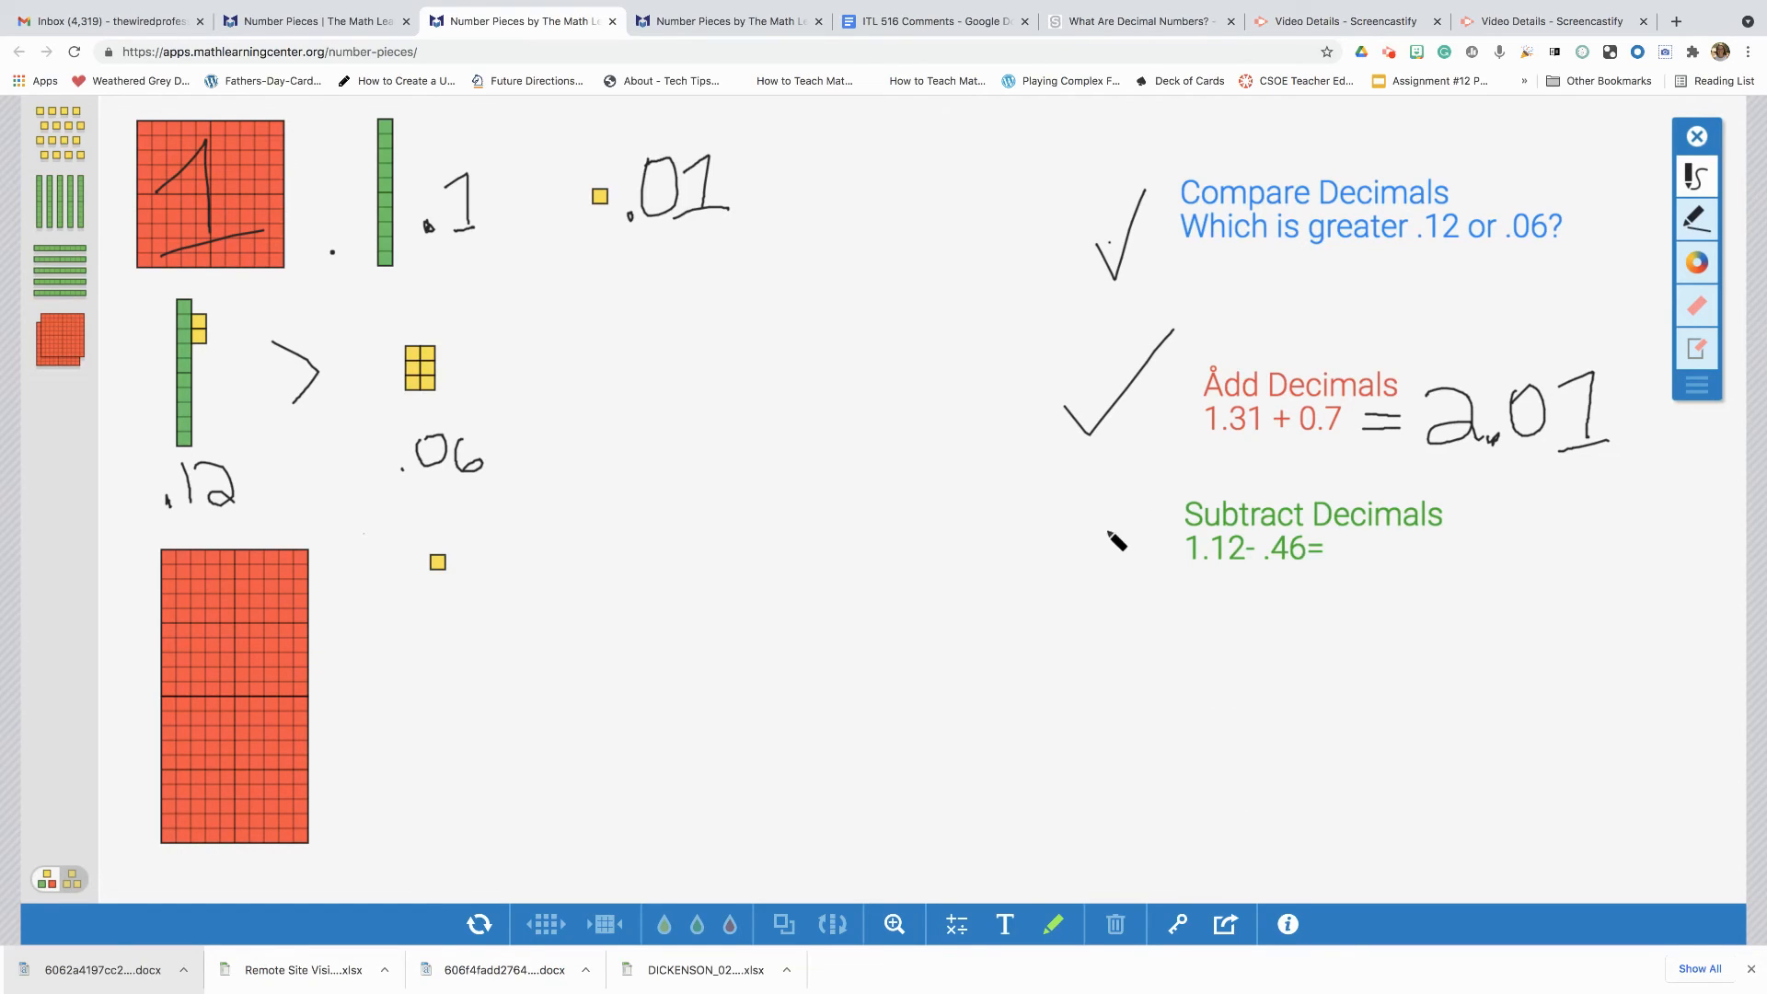
{"action": "mouse_move", "coordinate": [876, 283]}
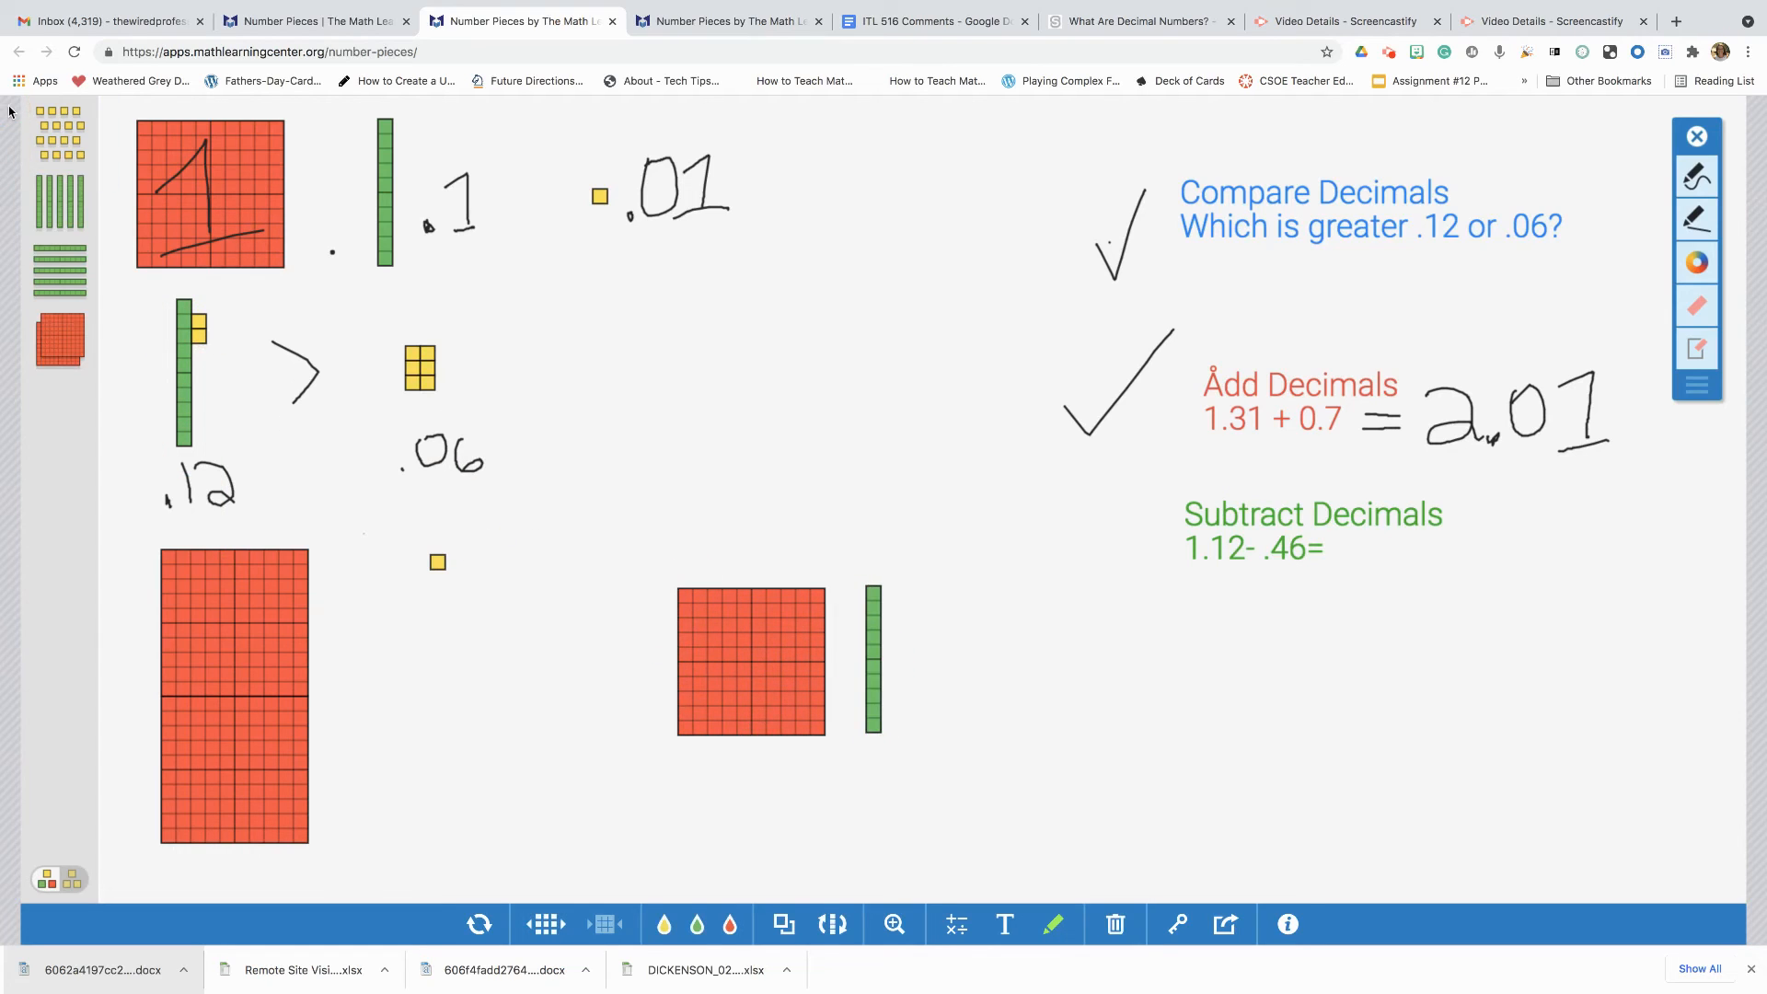
{"action": "mouse_move", "coordinate": [891, 699]}
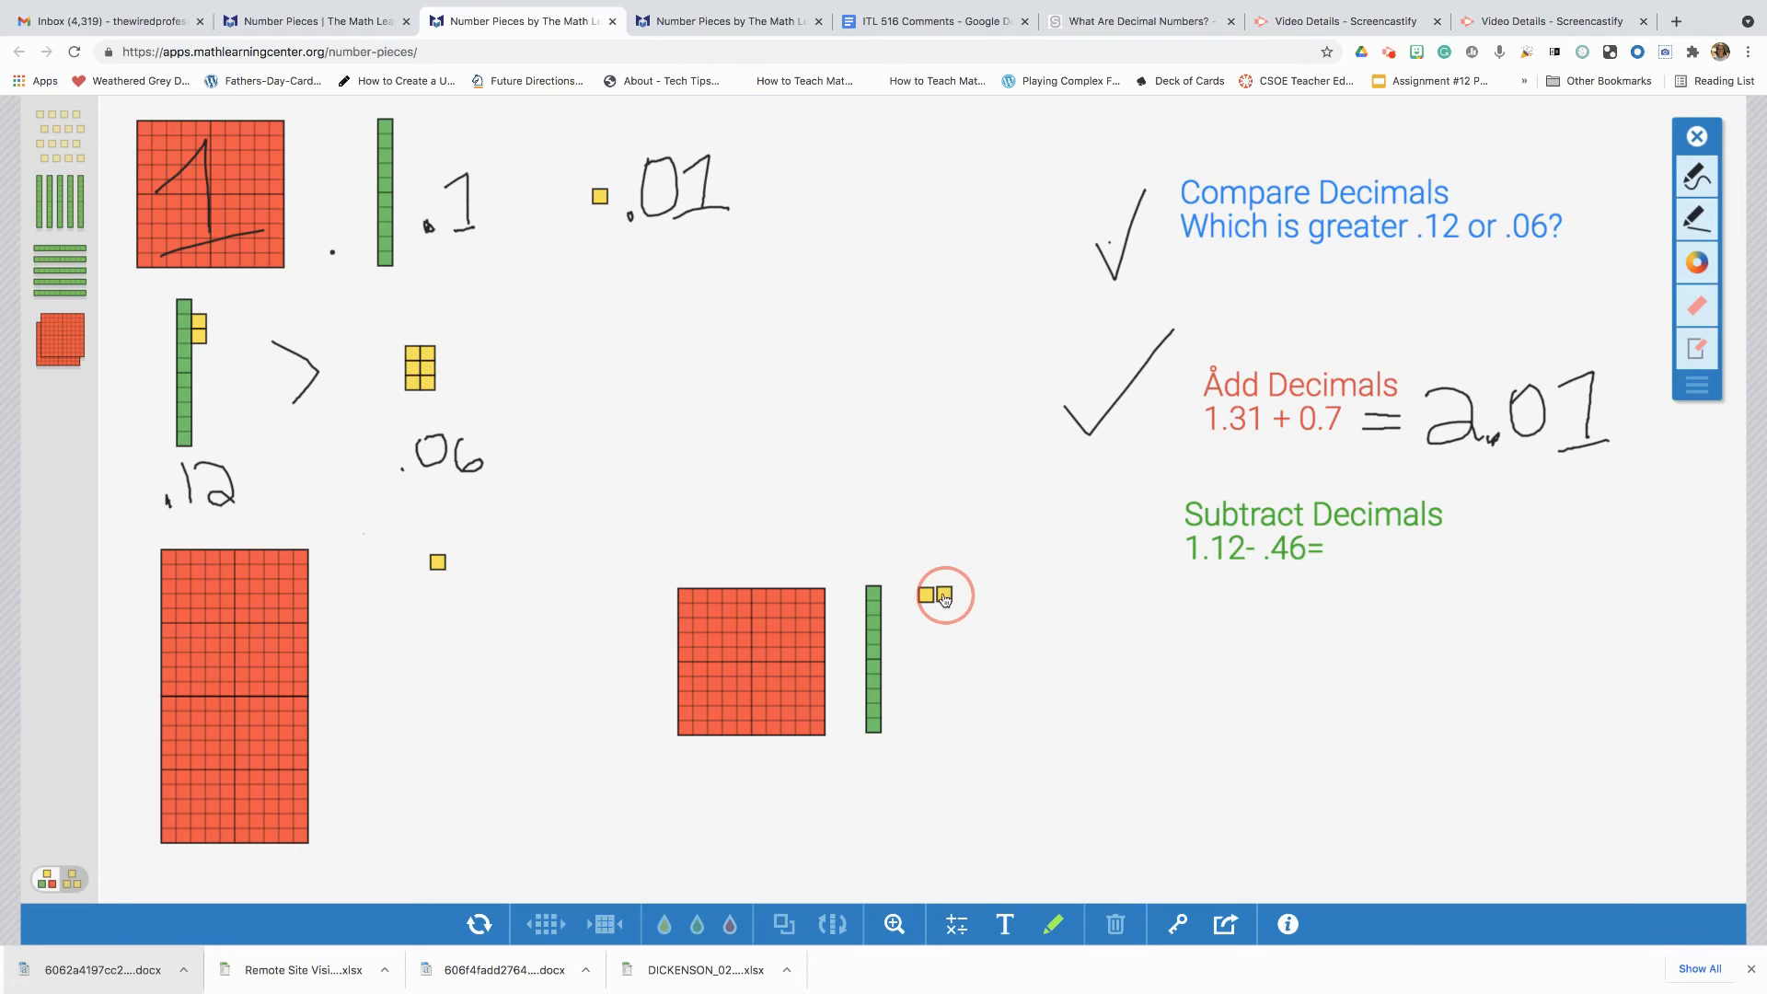
{"action": "left_click", "coordinate": [1312, 583]}
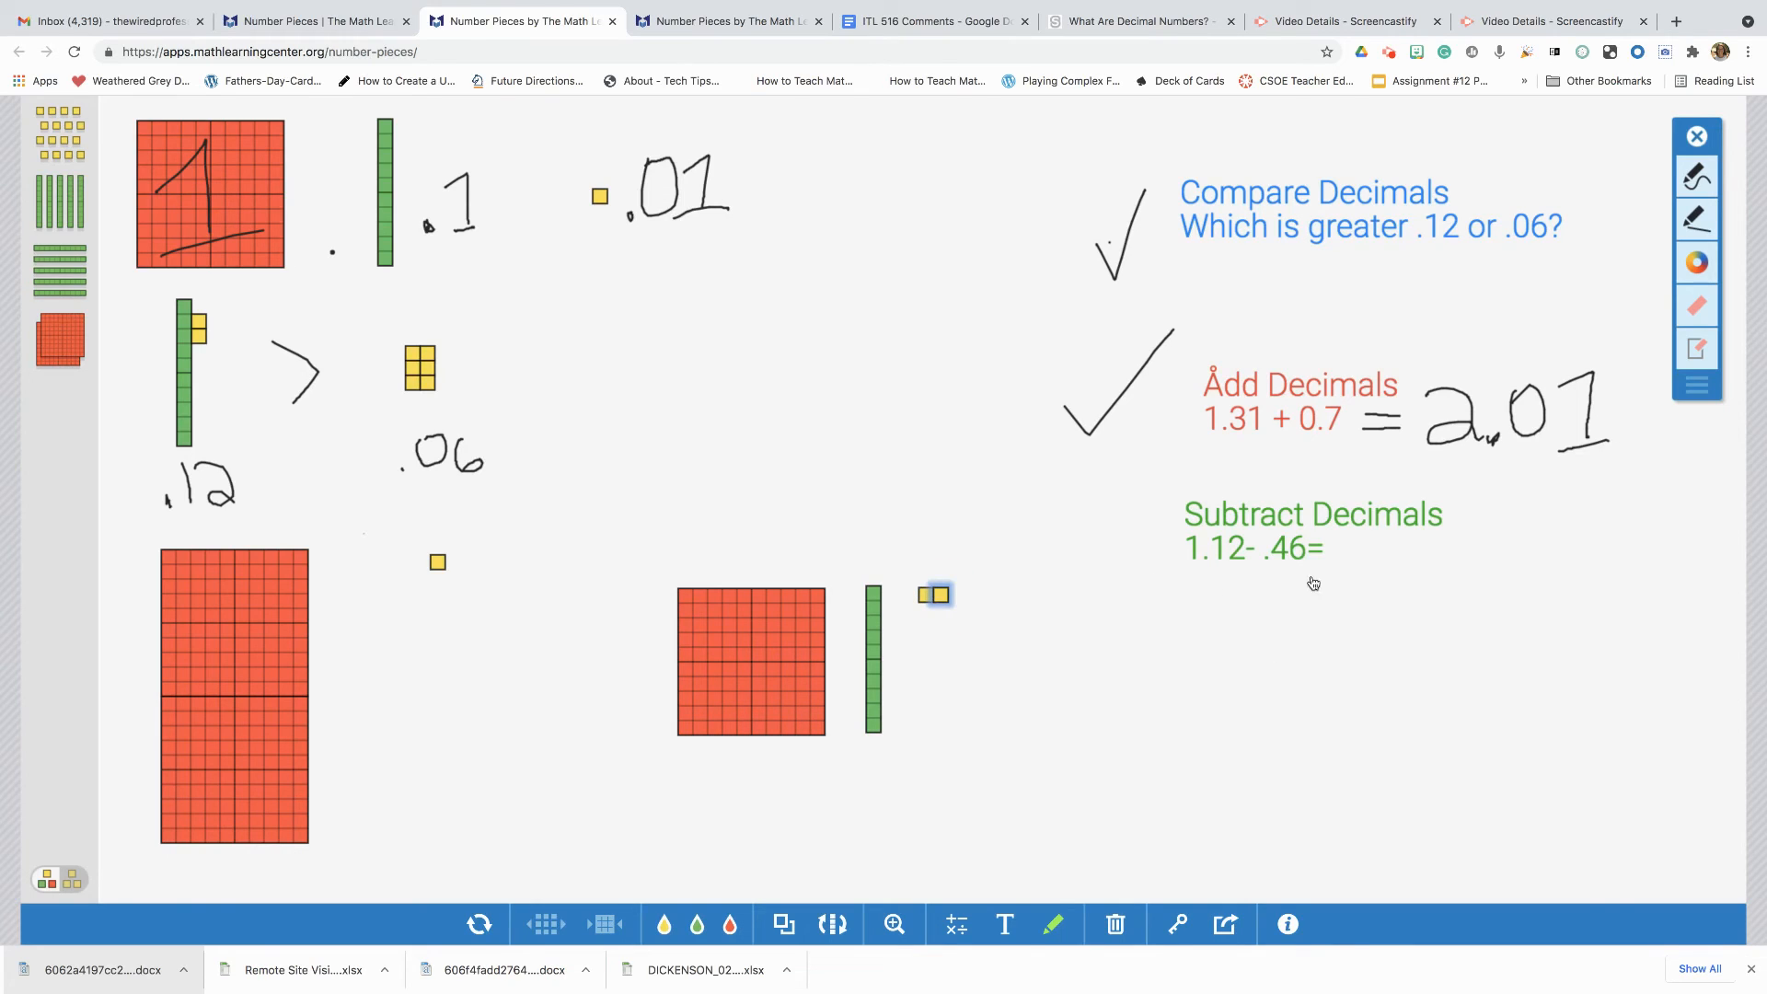
{"action": "mouse_move", "coordinate": [1722, 214]}
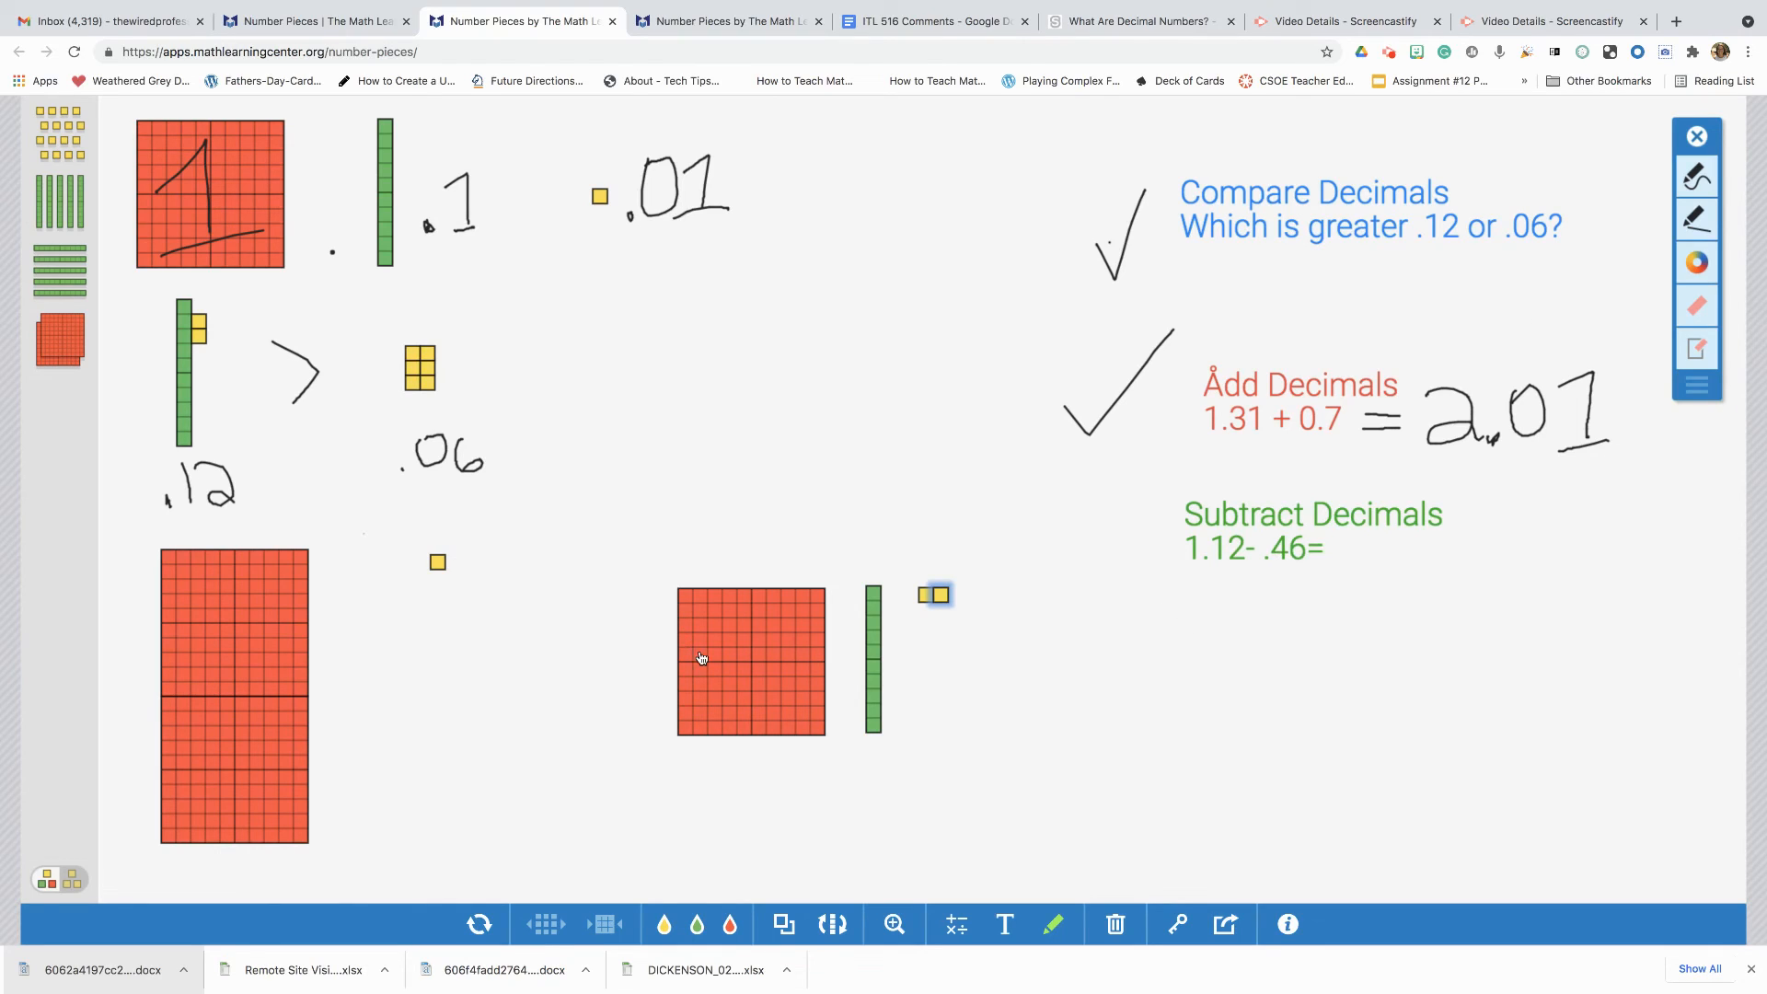
{"action": "mouse_move", "coordinate": [931, 694]}
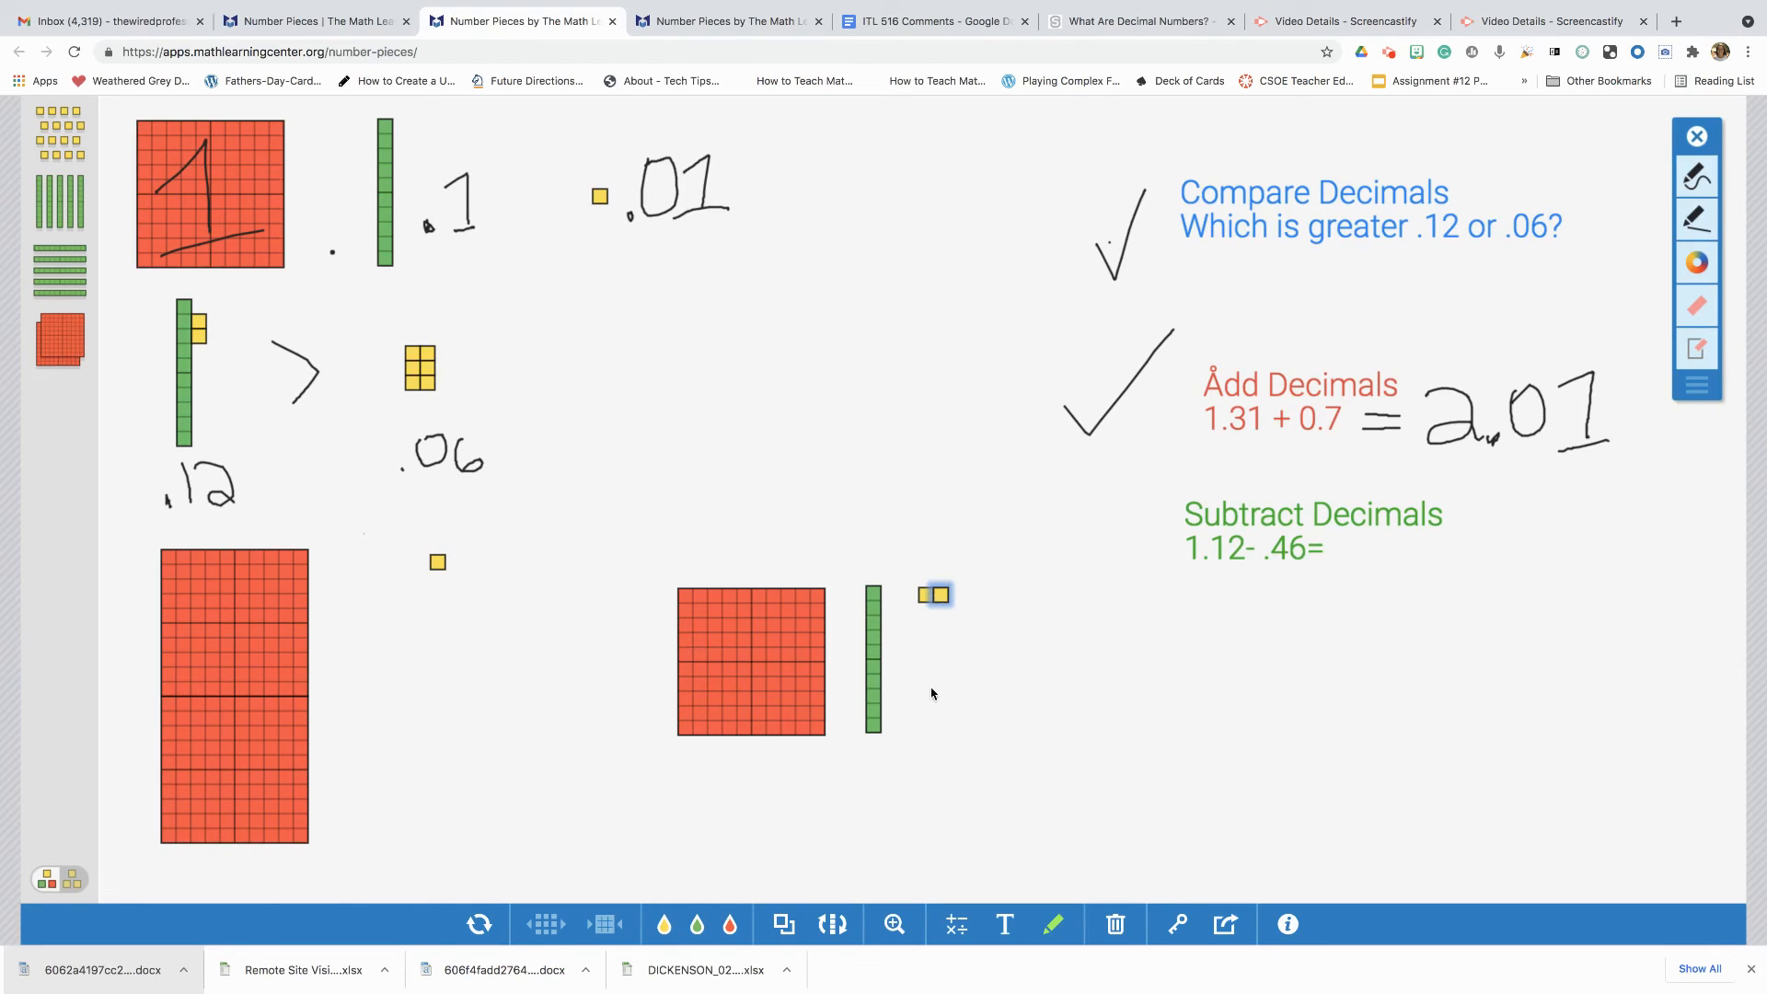
{"action": "mouse_move", "coordinate": [1306, 567]}
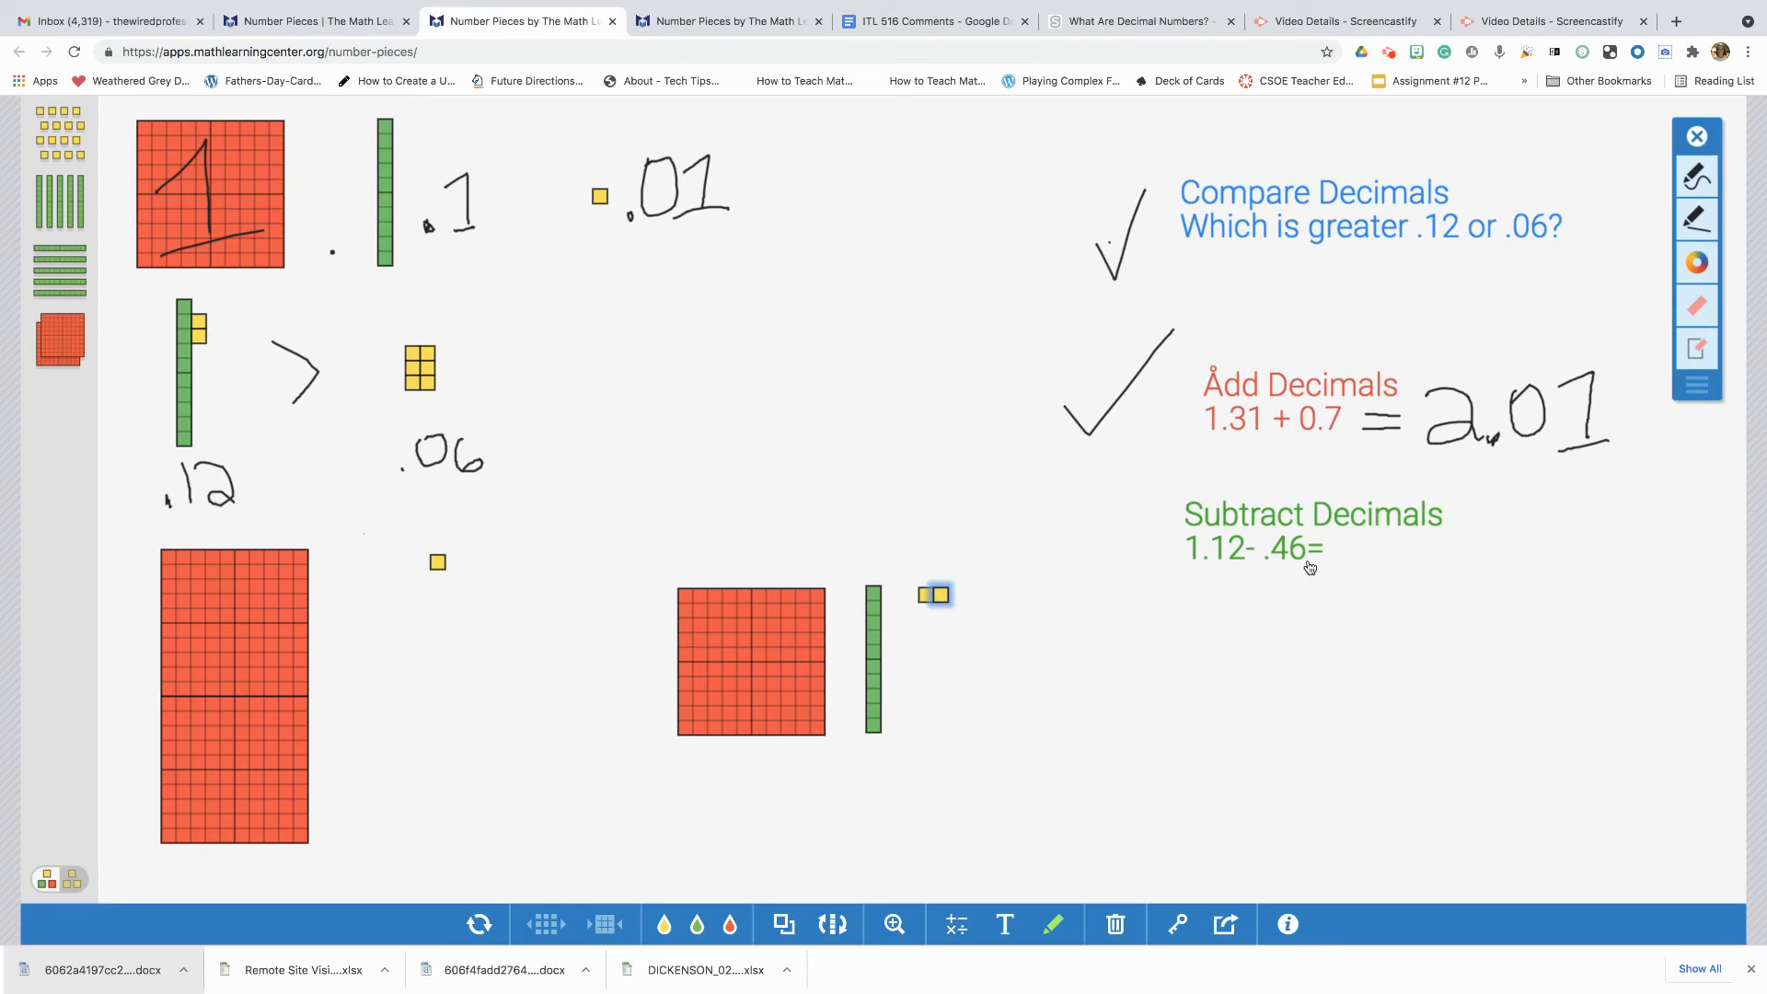
{"action": "mouse_move", "coordinate": [1185, 682]}
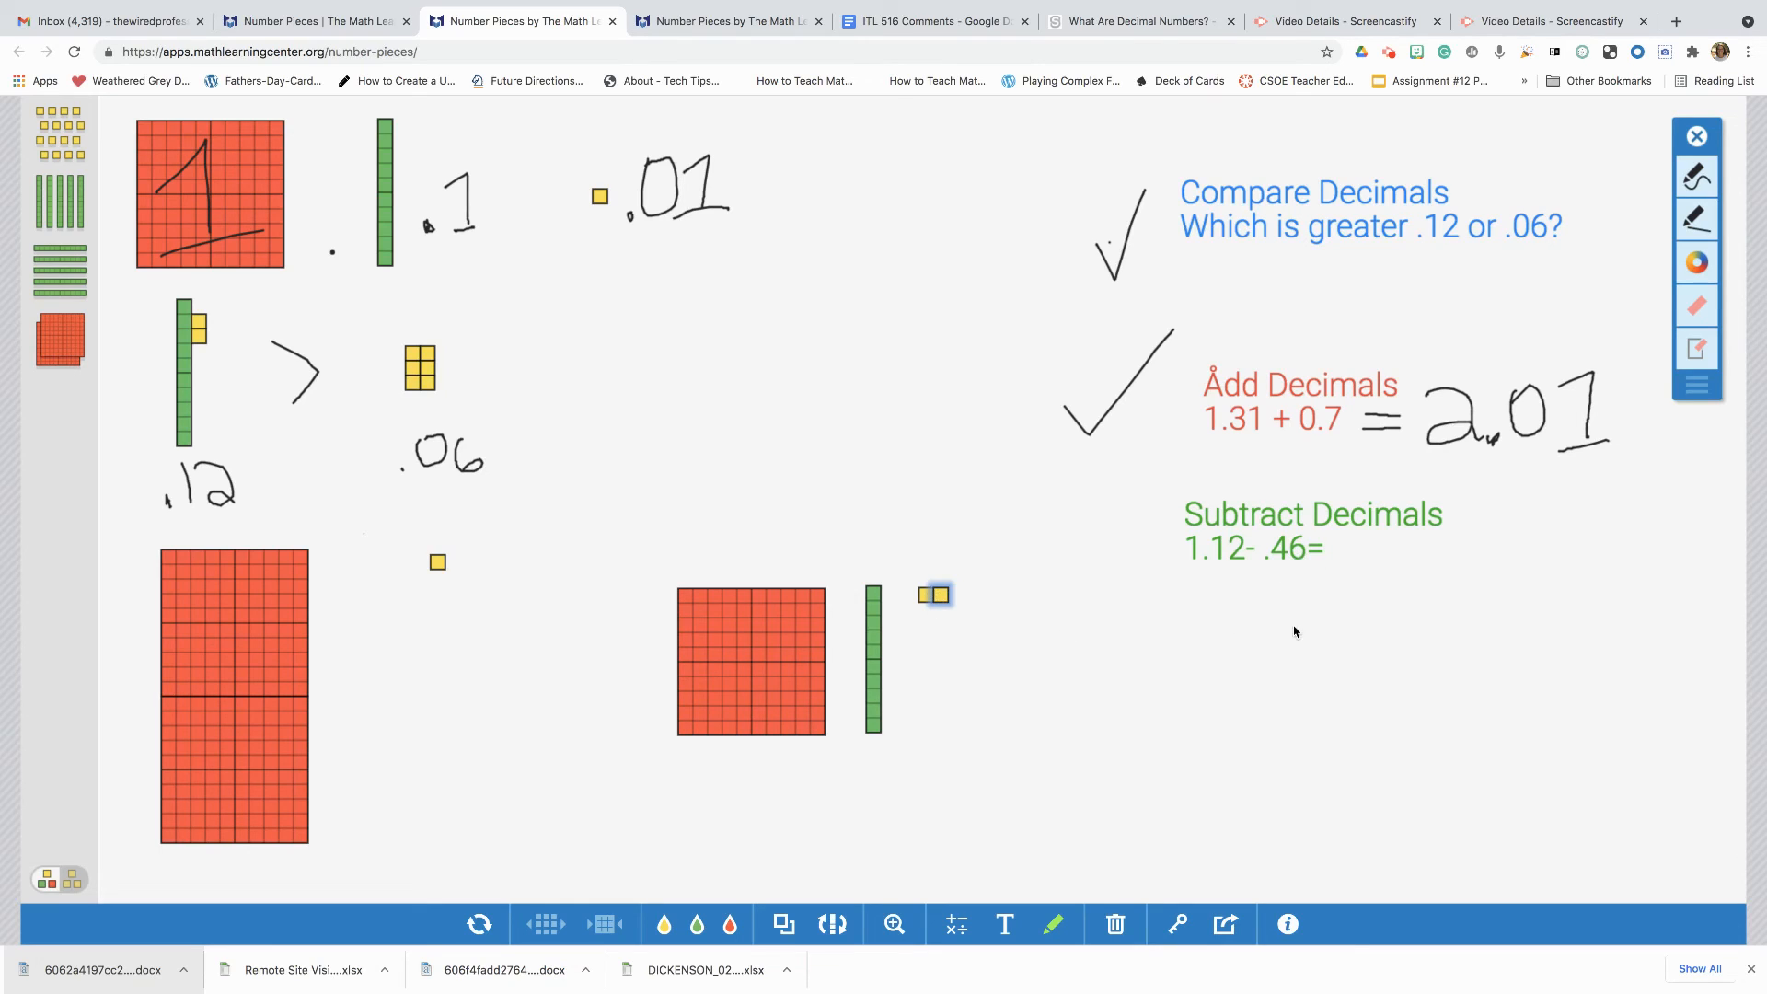
{"action": "mouse_move", "coordinate": [1289, 563]}
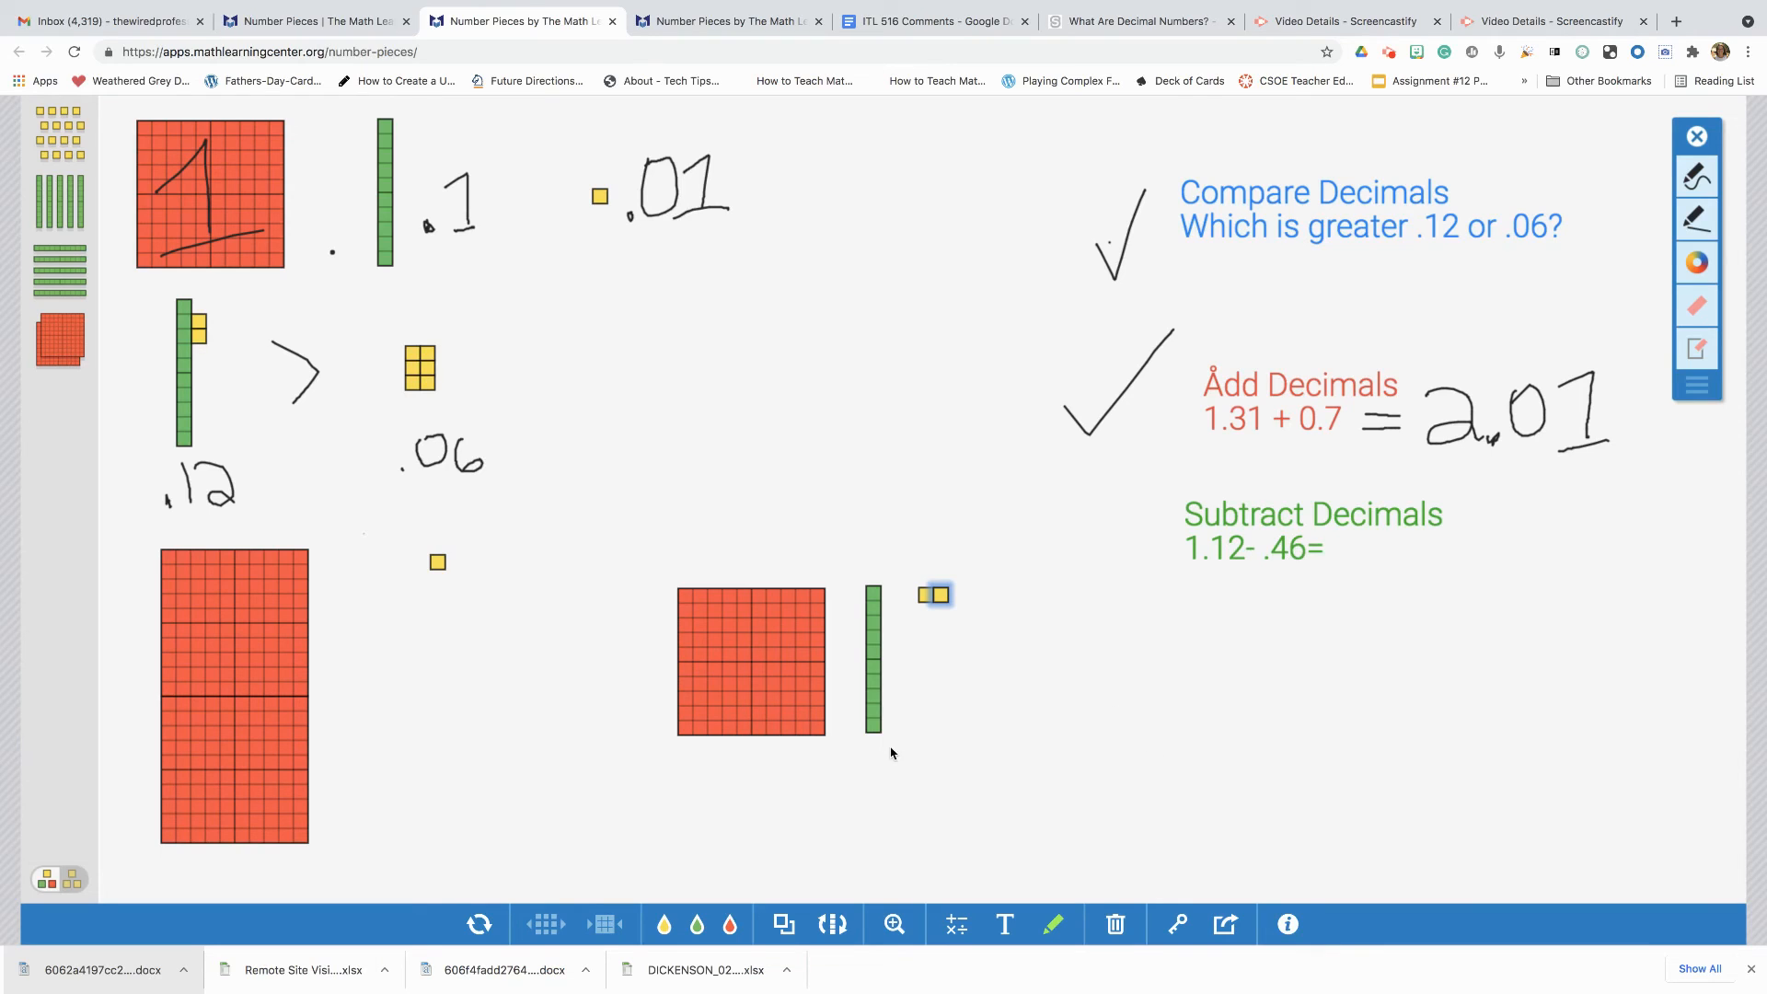
{"action": "mouse_move", "coordinate": [883, 830]}
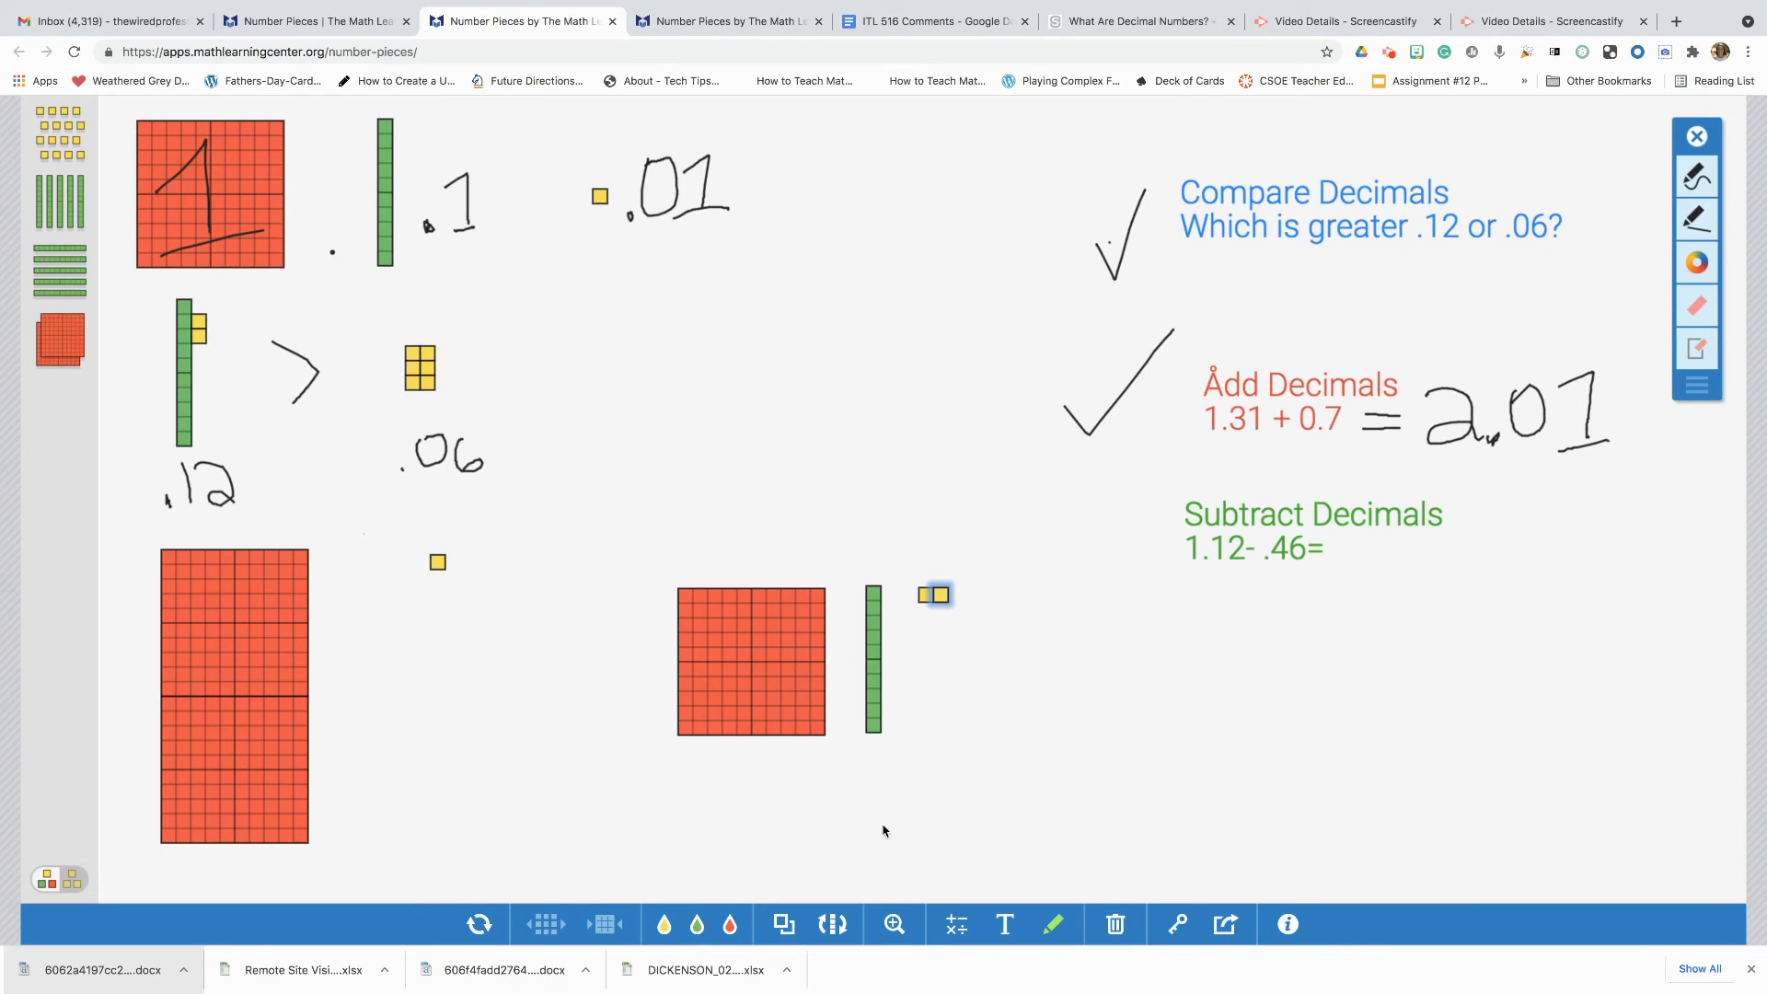
{"action": "mouse_move", "coordinate": [852, 661]}
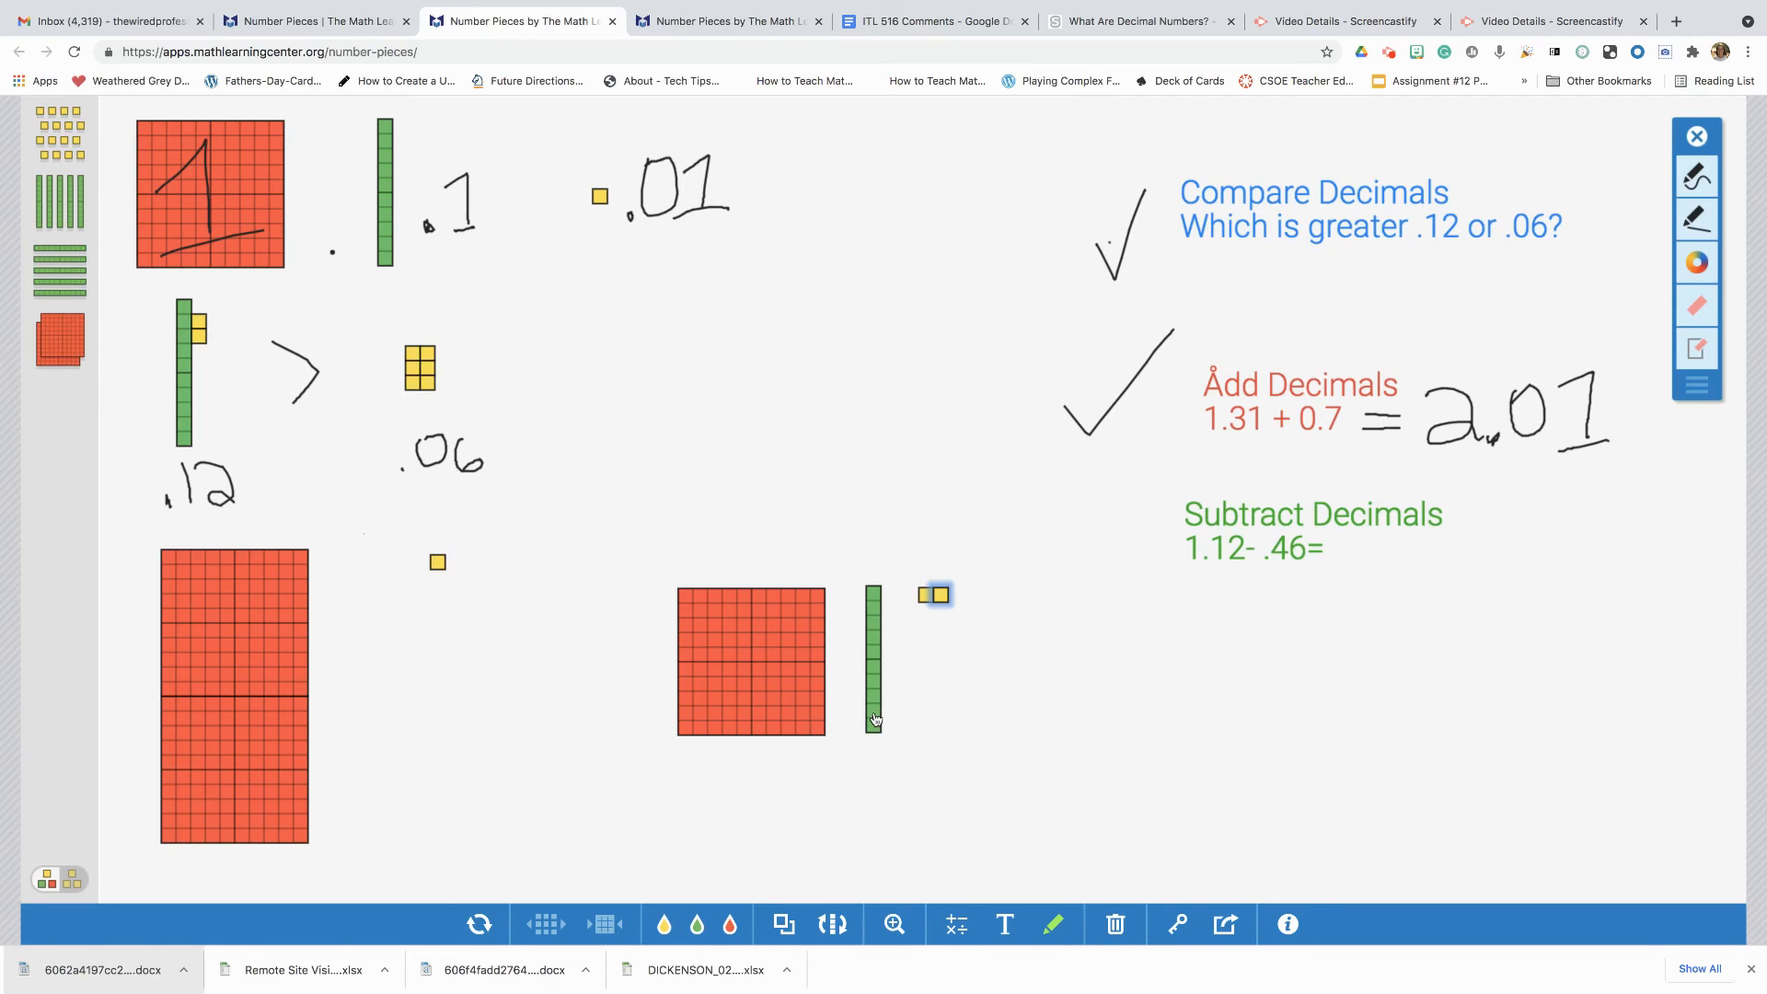
{"action": "left_click", "coordinate": [873, 659]}
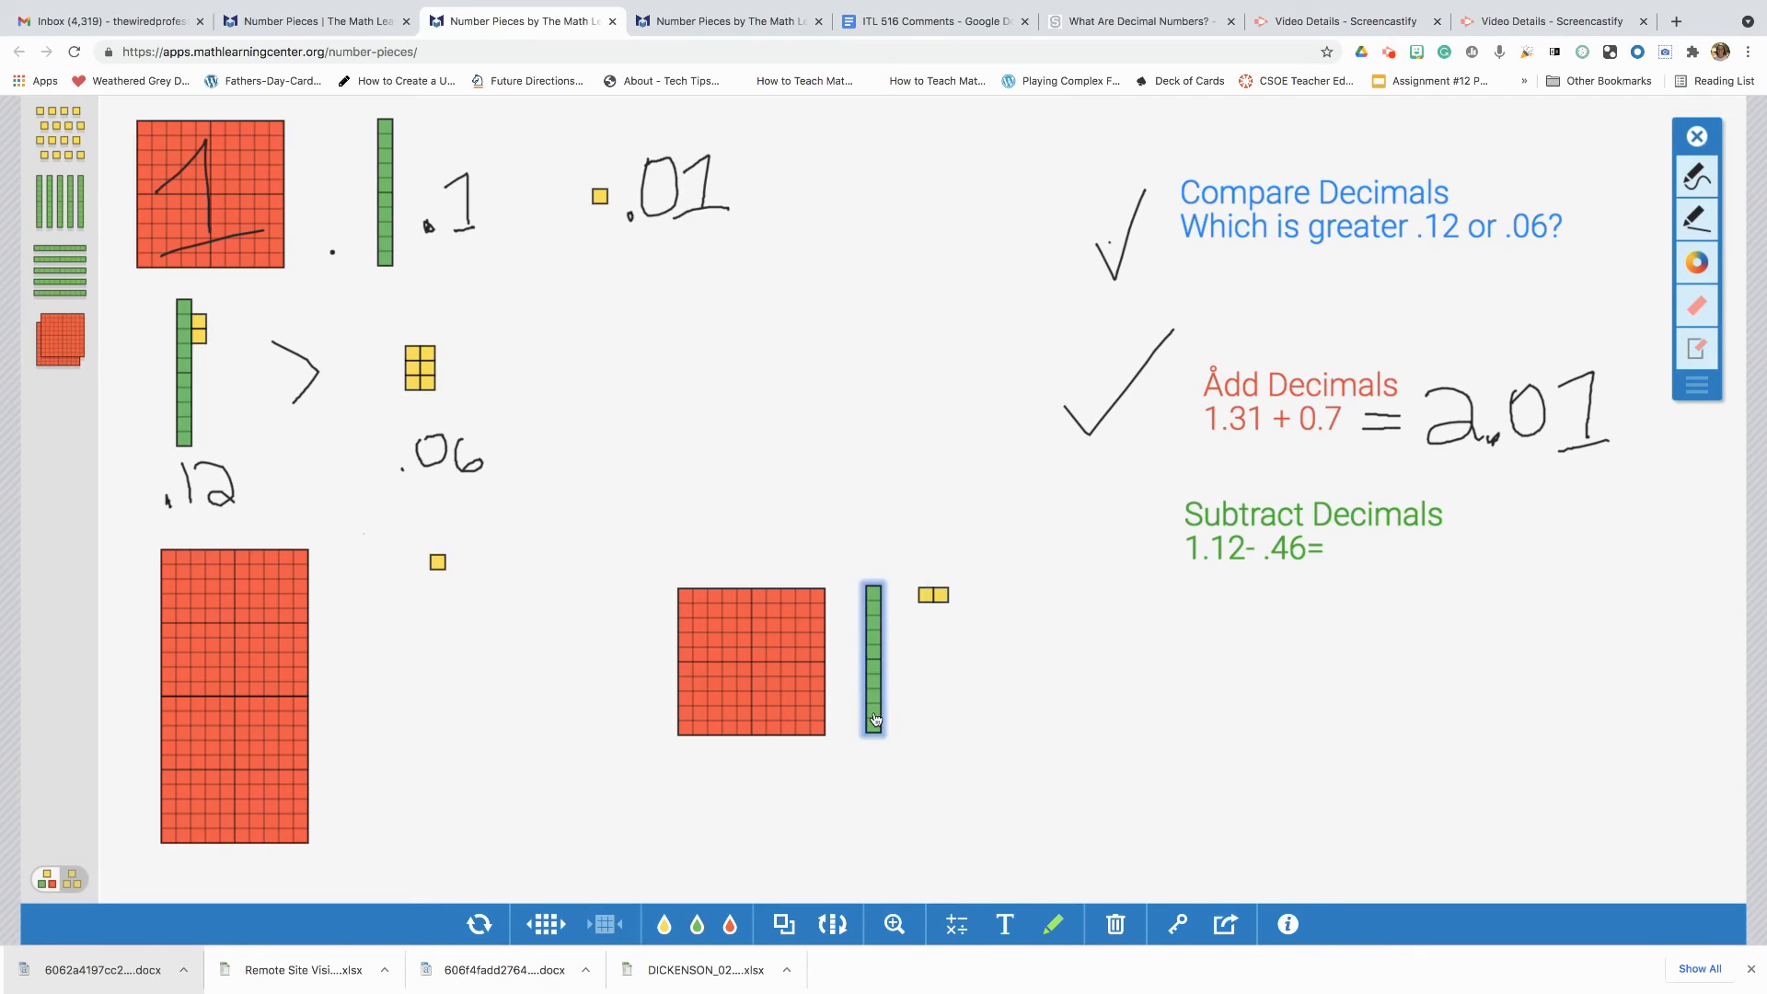
{"action": "mouse_move", "coordinate": [506, 878]}
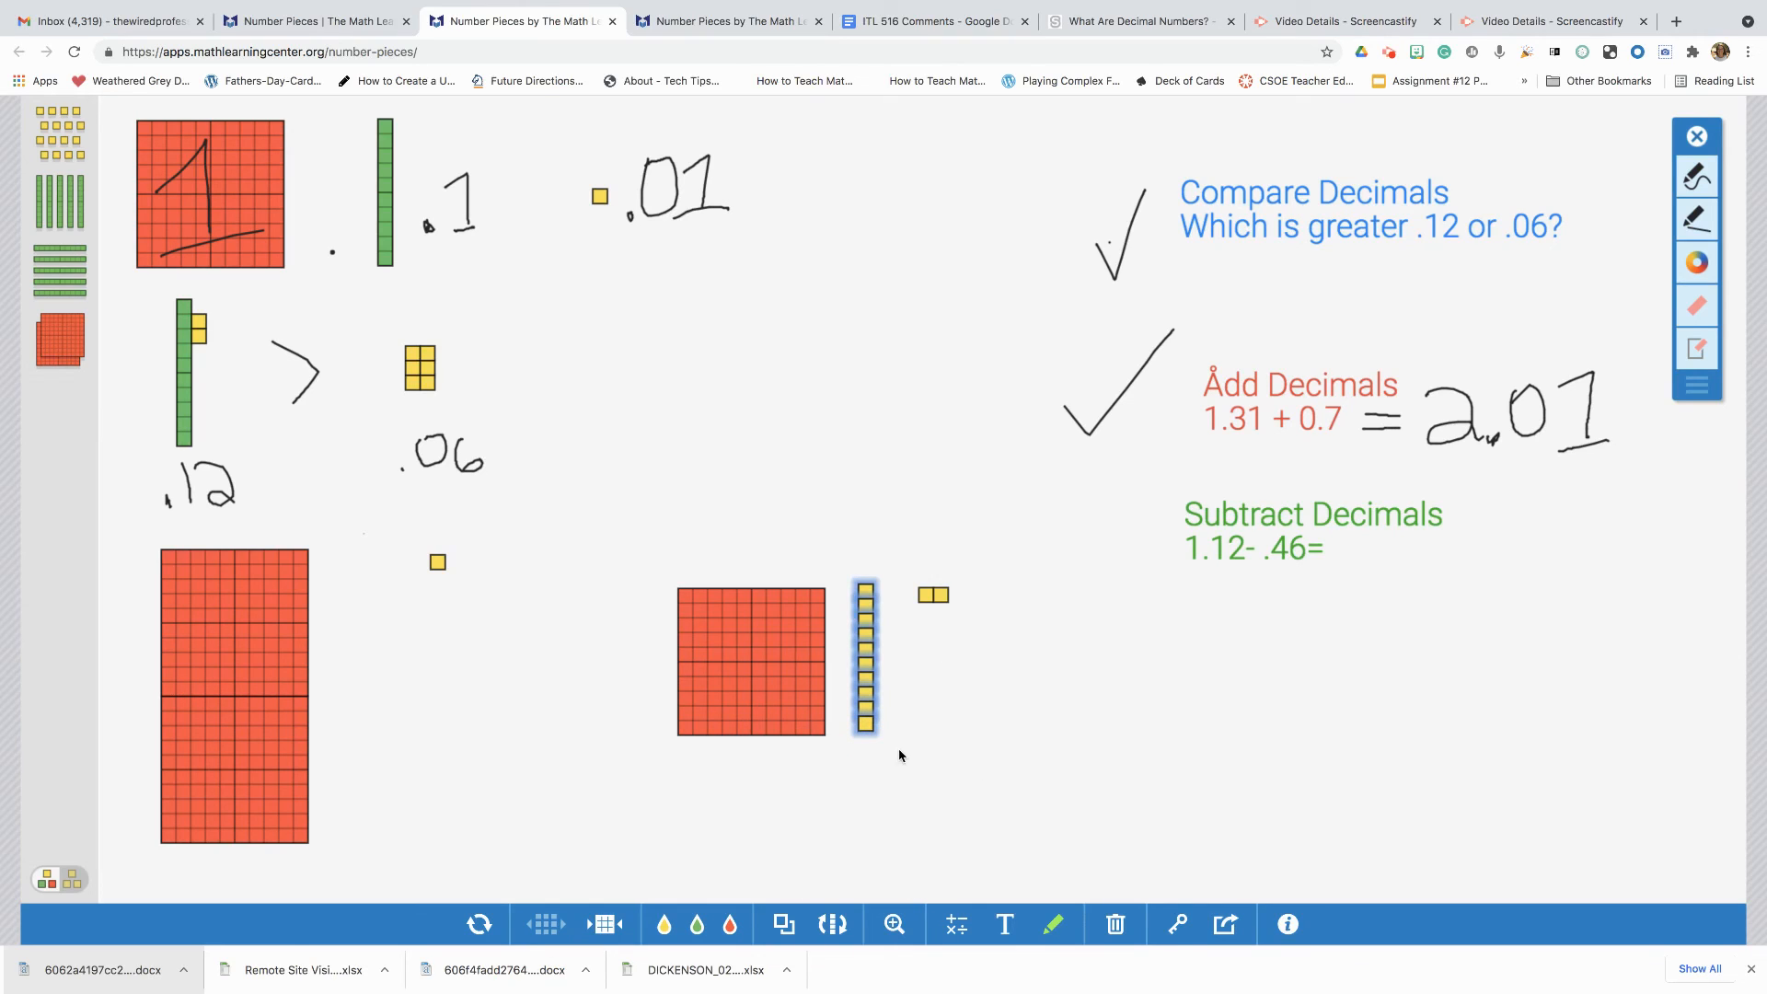
{"action": "mouse_move", "coordinate": [1270, 578]}
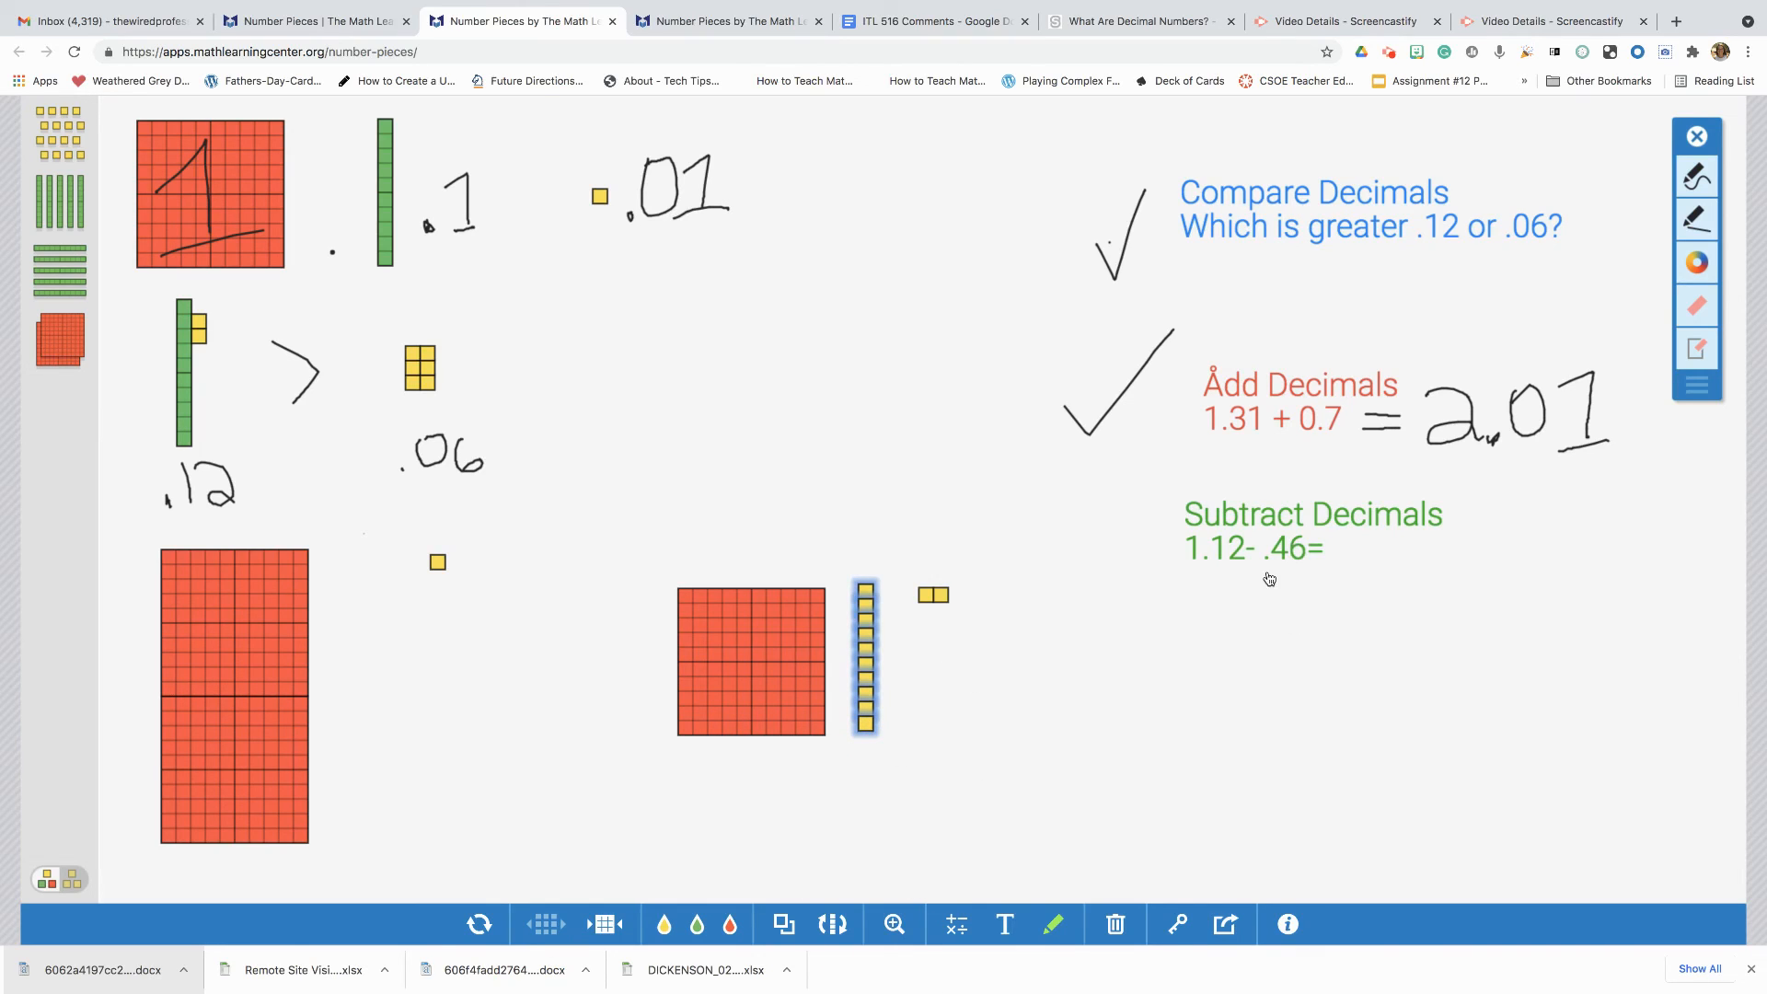
{"action": "mouse_move", "coordinate": [1025, 874]}
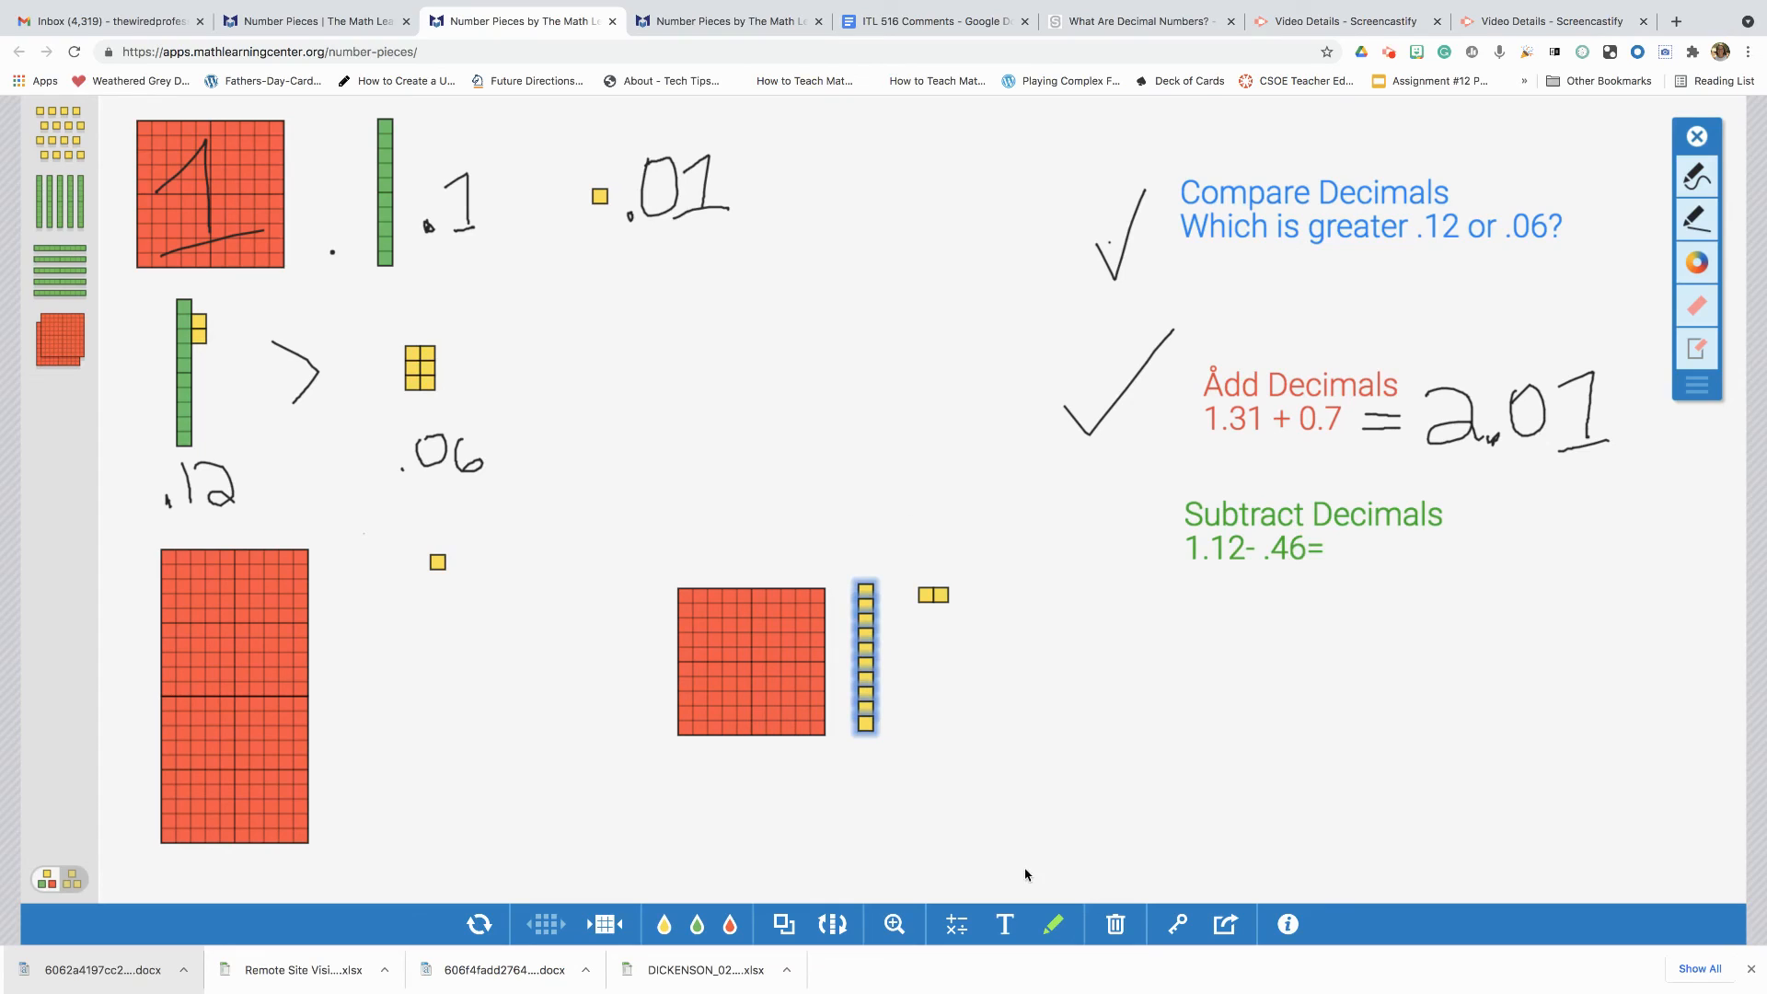
{"action": "mouse_move", "coordinate": [925, 604]}
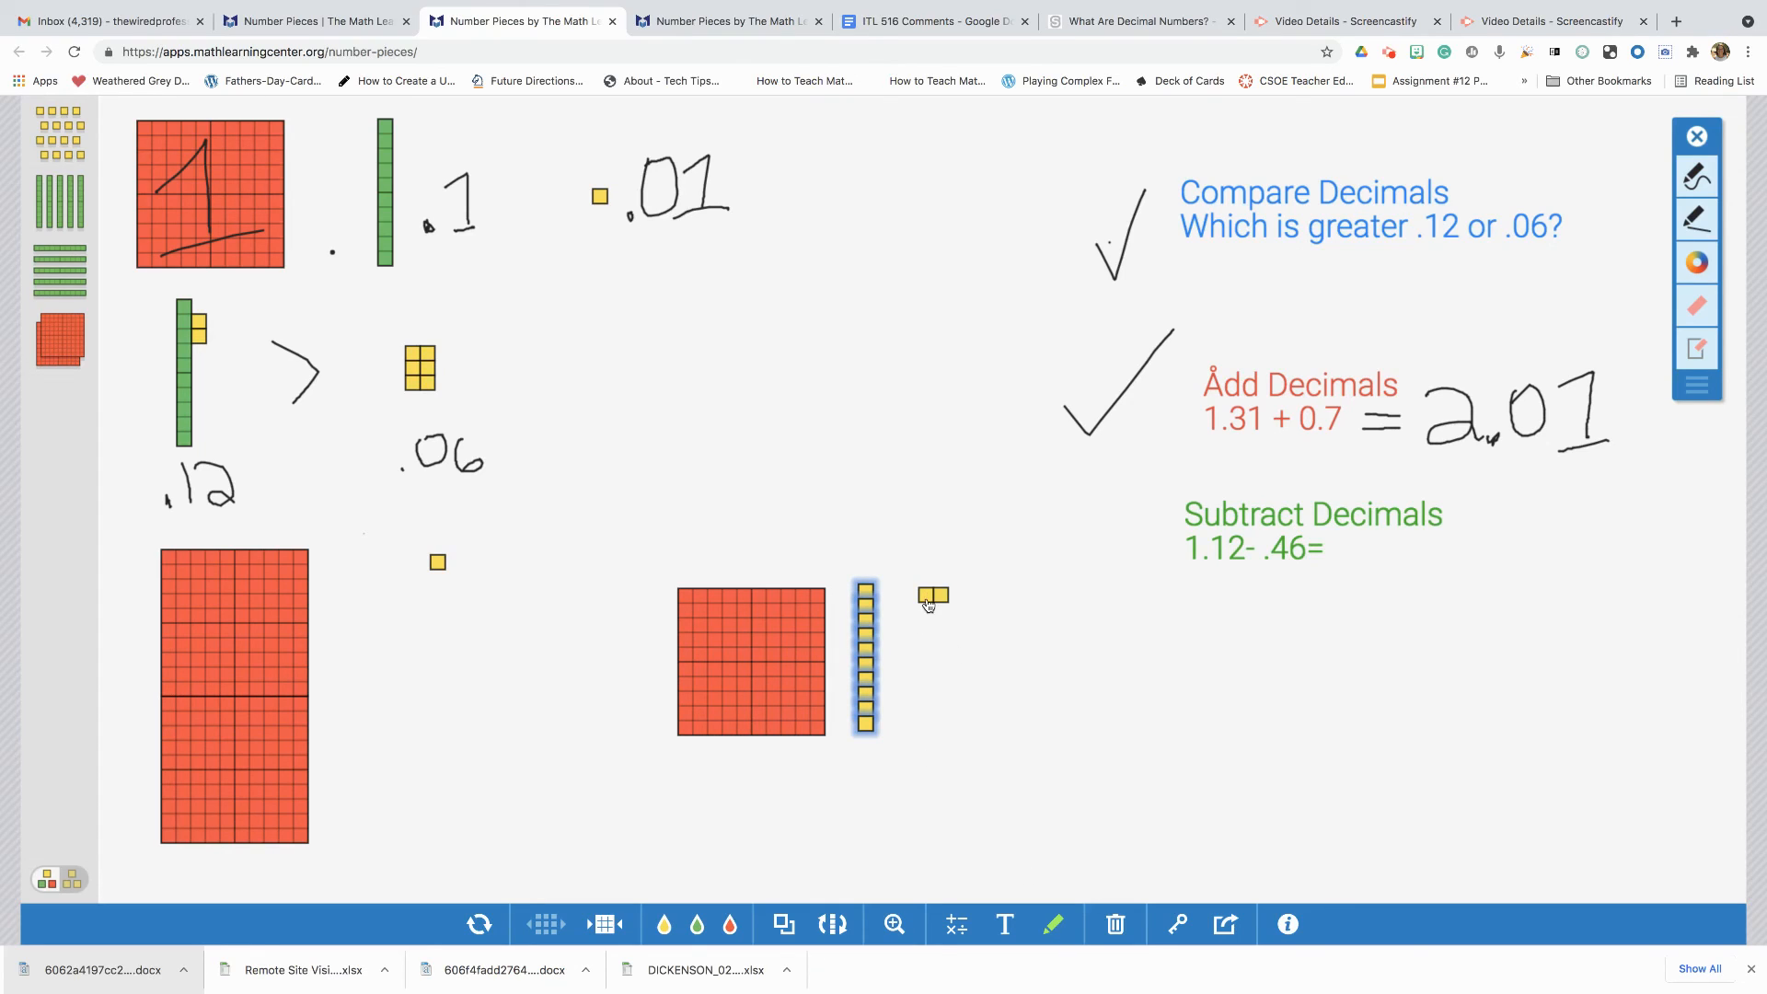
- Select the loose hundredths to remove six from the broken-apart tenth
{"action": "left_click", "coordinate": [933, 594]}
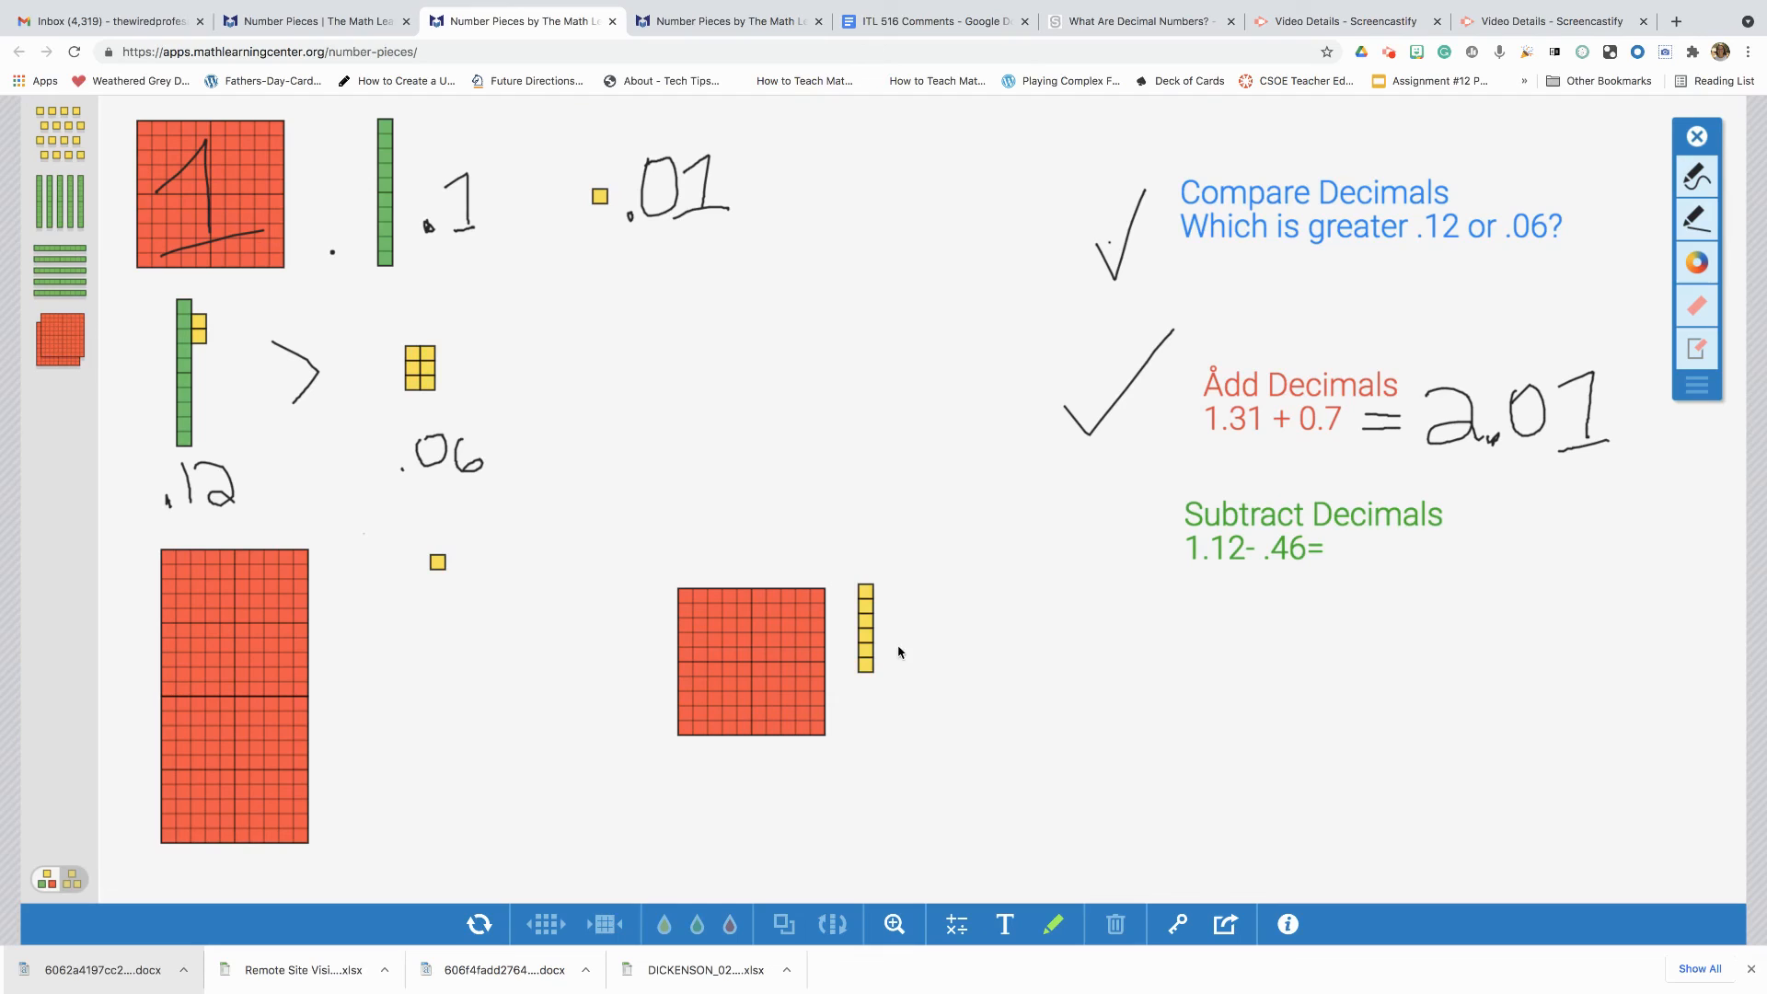
{"action": "mouse_move", "coordinate": [1254, 578]}
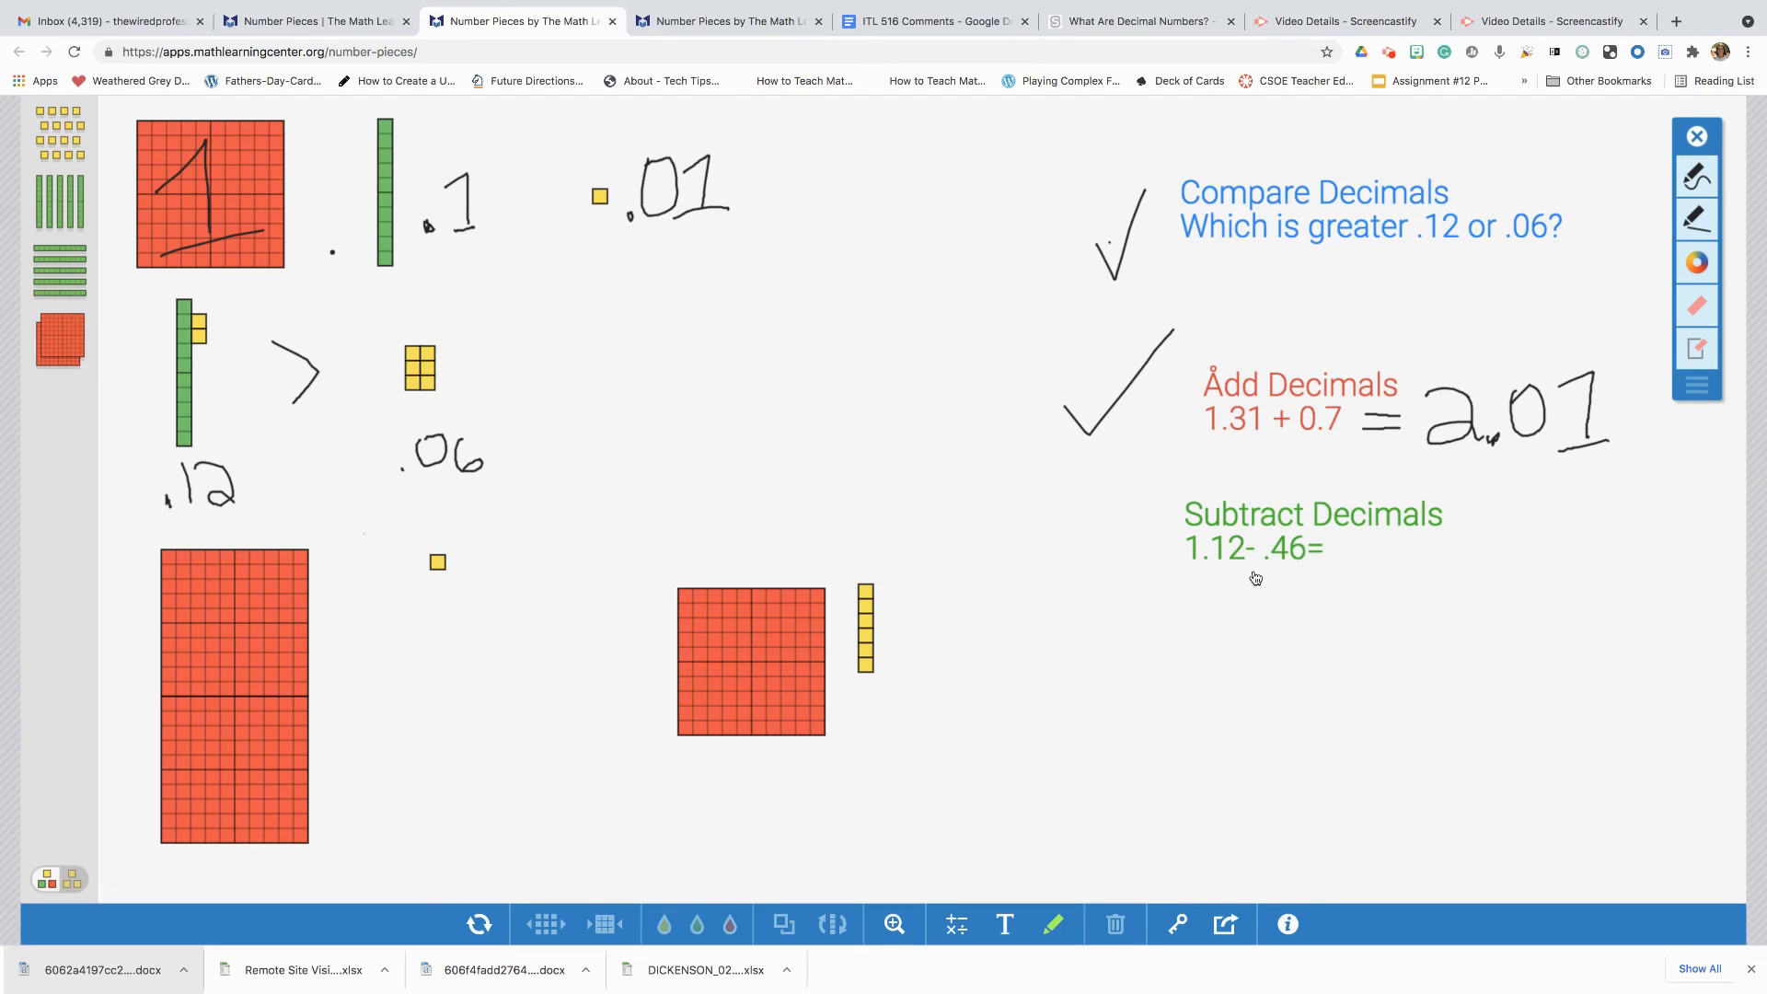
{"action": "mouse_move", "coordinate": [1281, 563]}
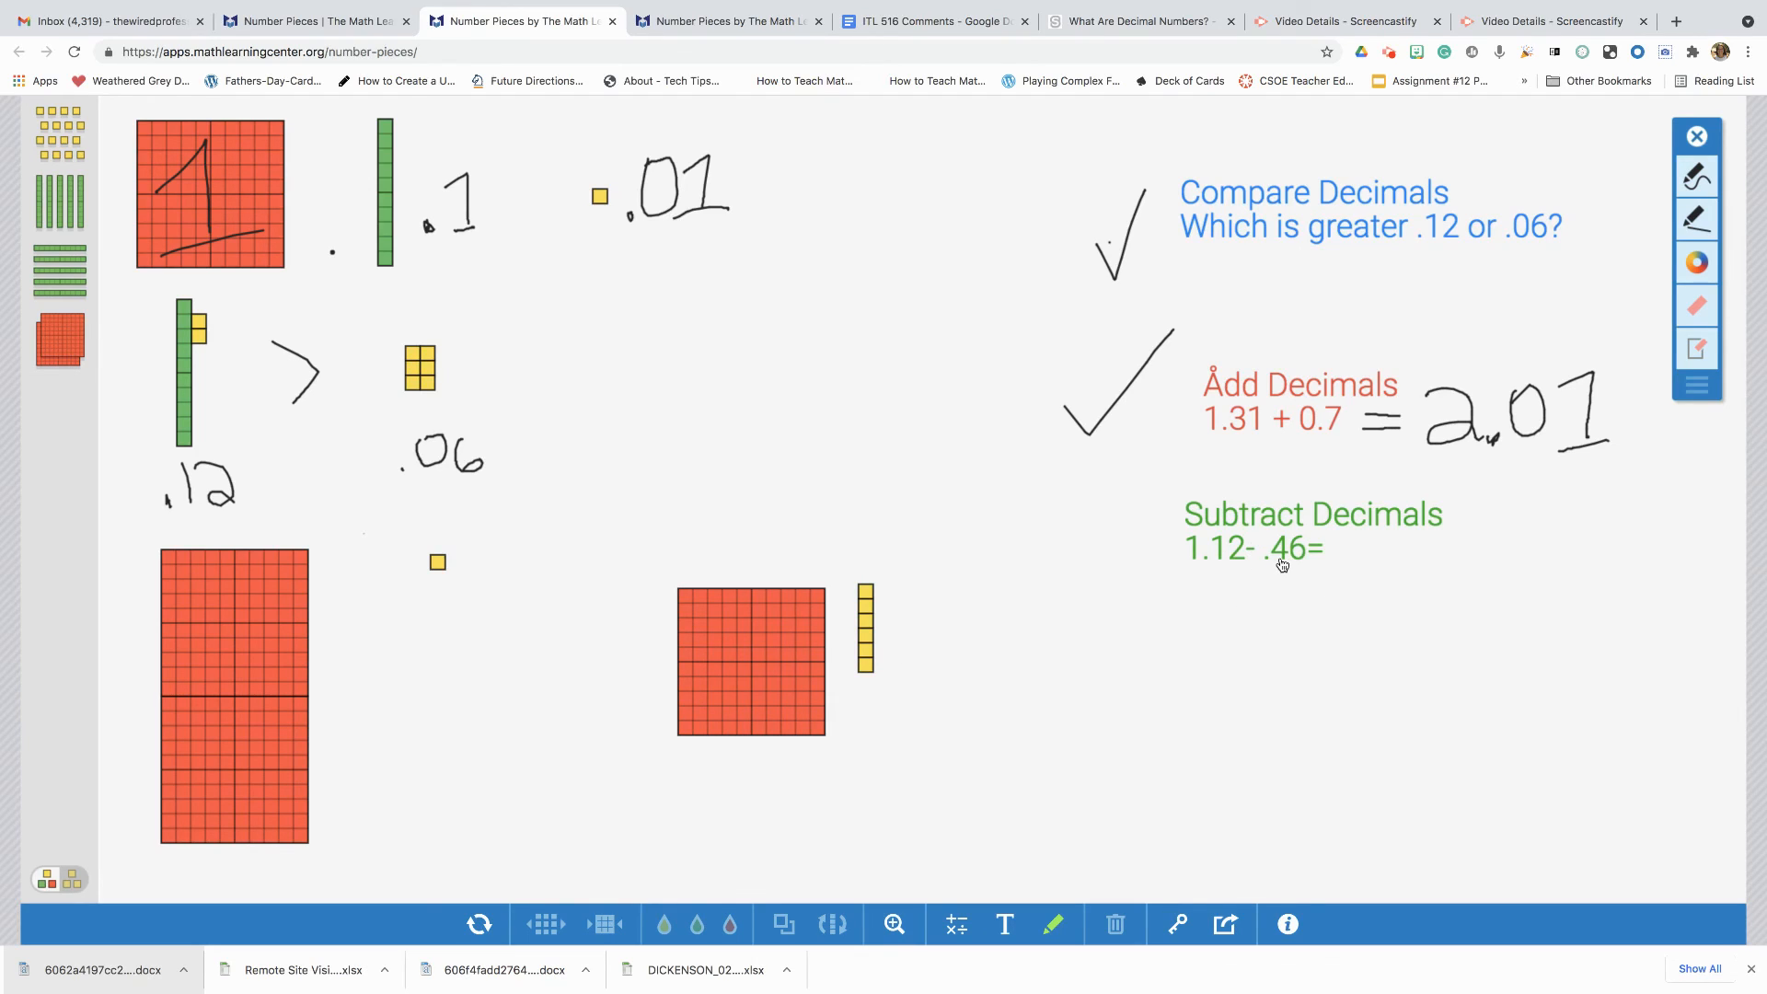
{"action": "mouse_move", "coordinate": [1025, 599]}
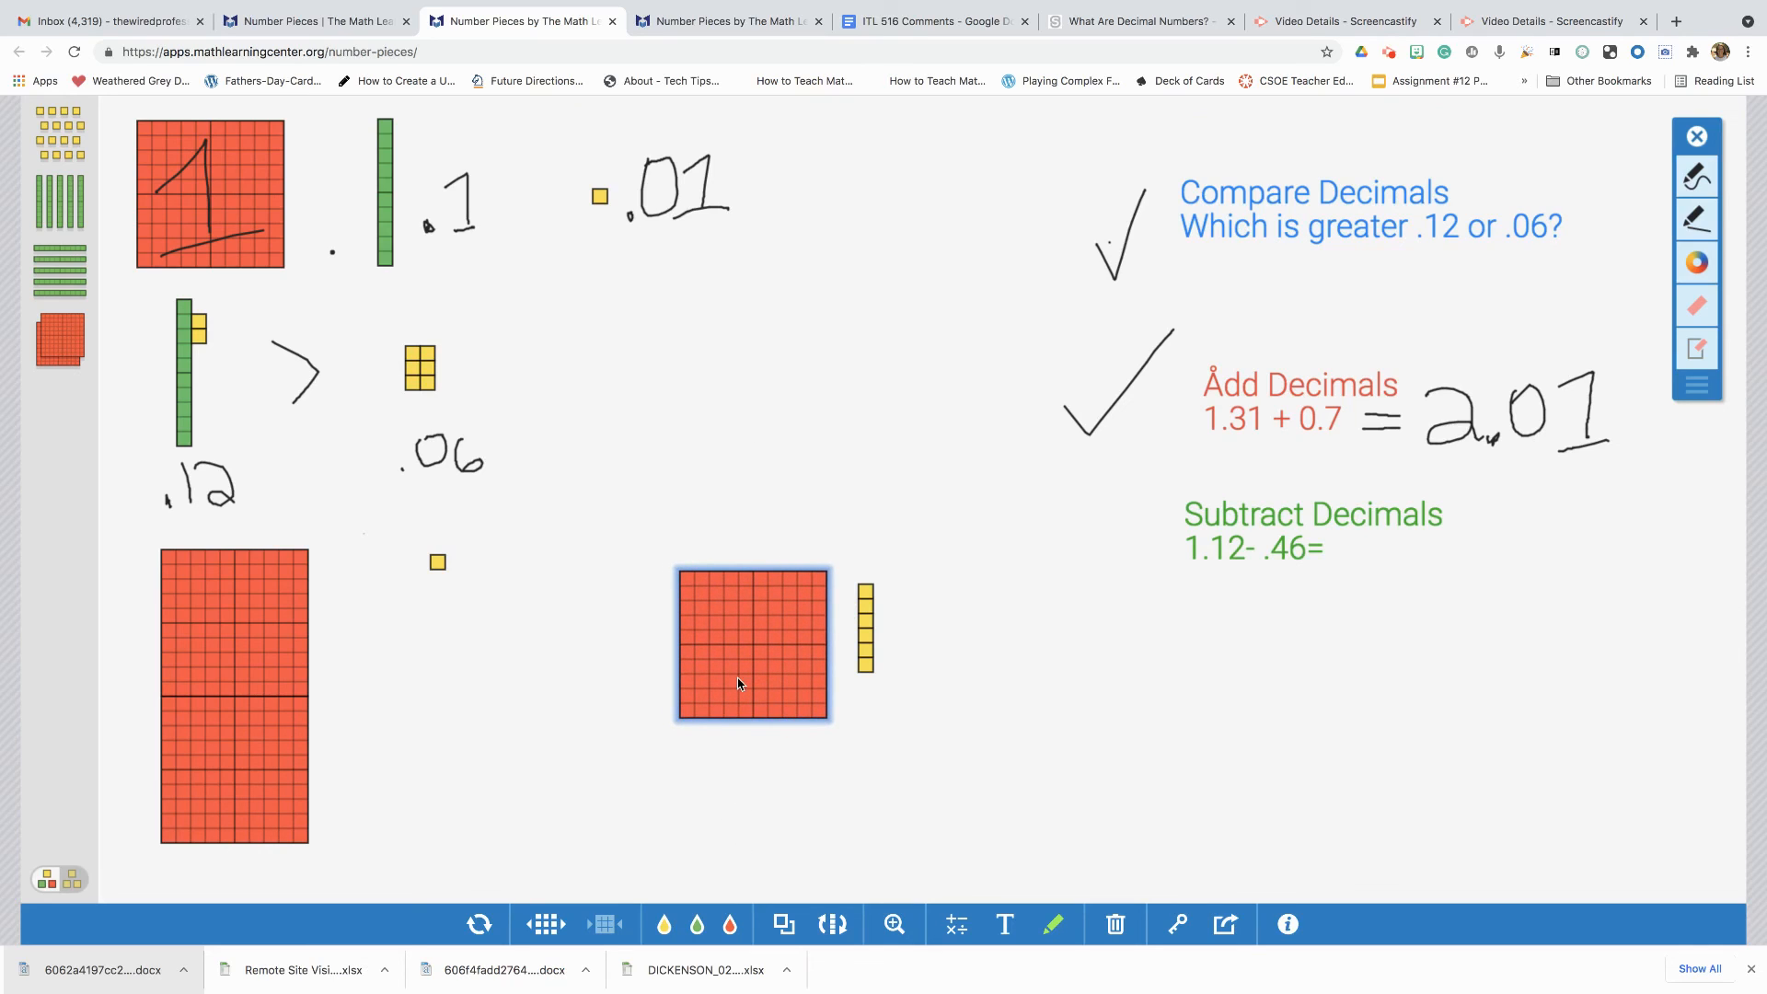
{"action": "mouse_move", "coordinate": [572, 942]}
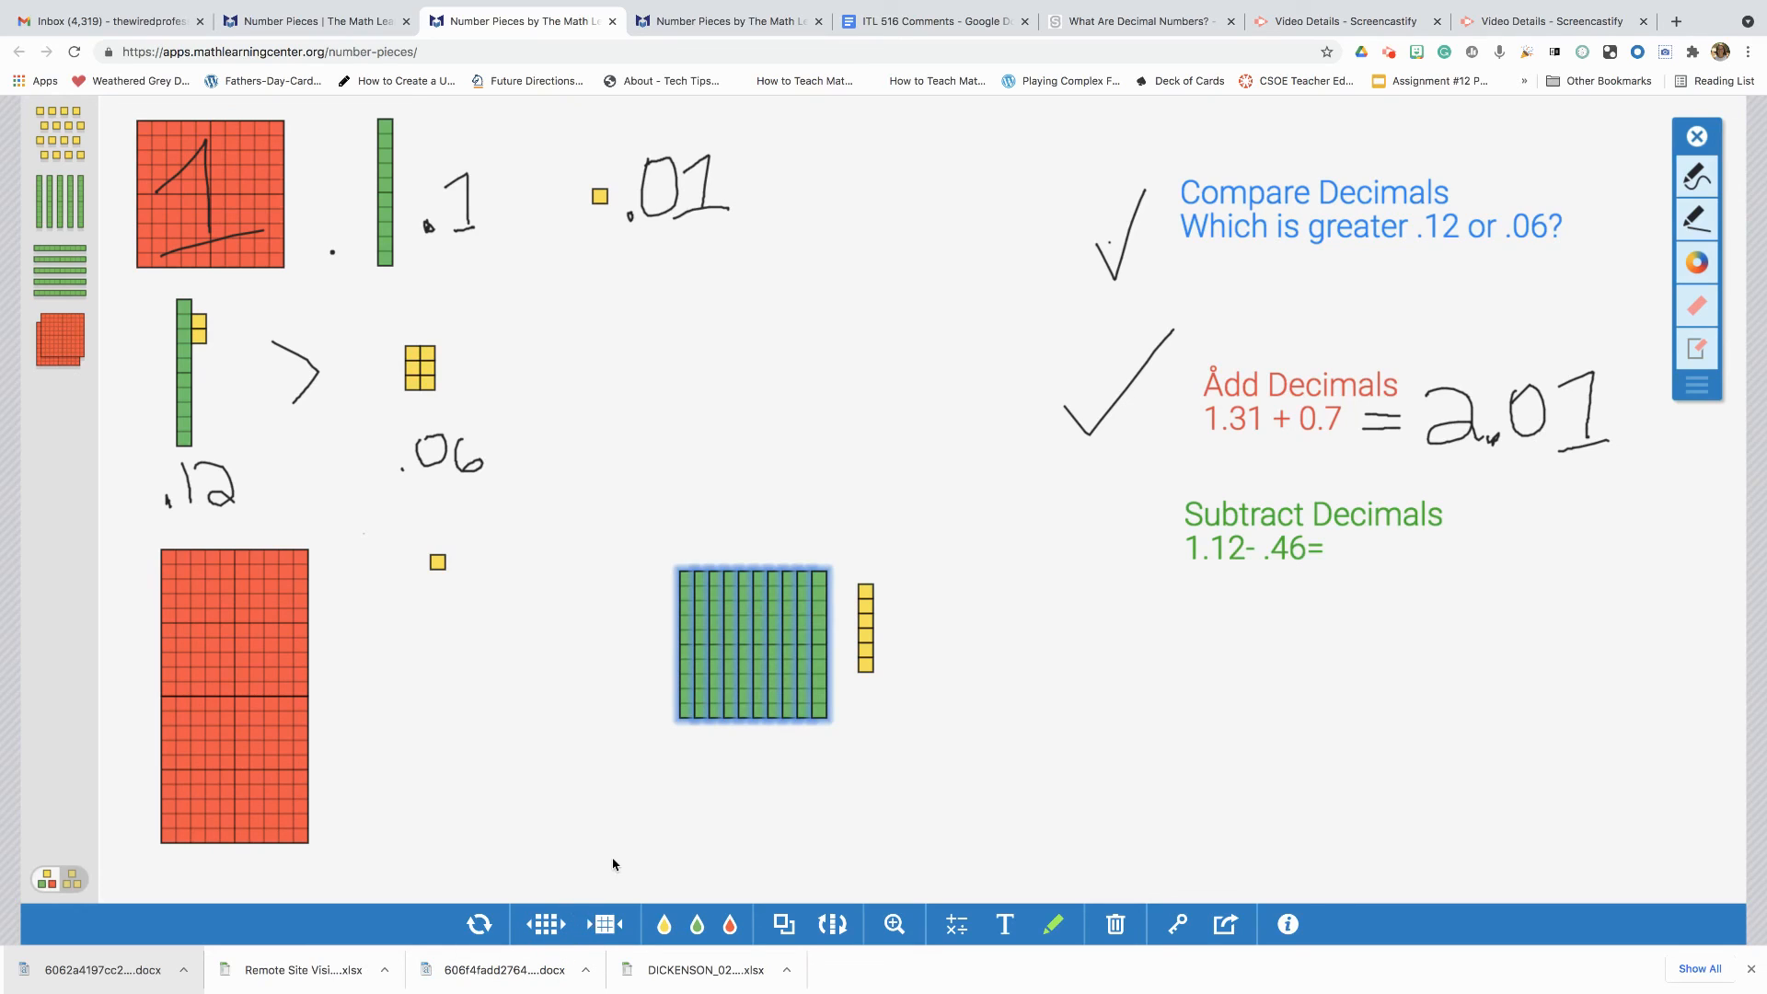
{"action": "mouse_move", "coordinate": [823, 698]}
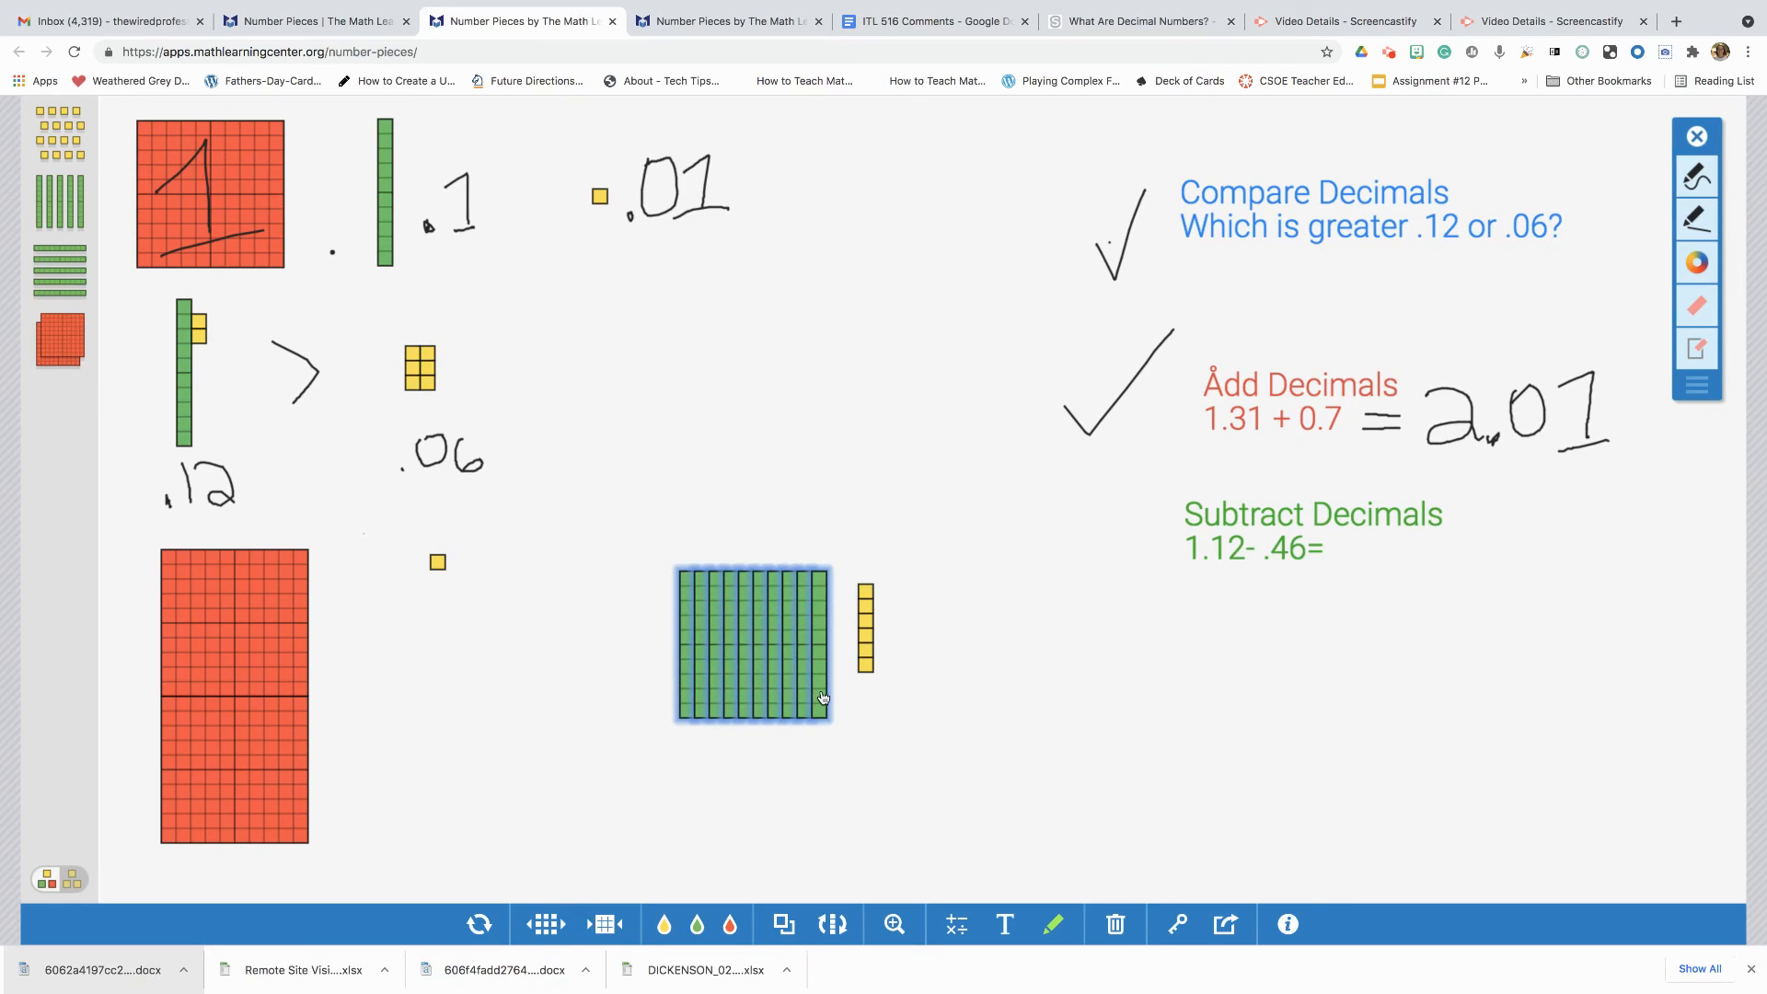
- Break the flat into tenths, remove four, and record .66 as the subtraction answer
{"action": "left_click", "coordinate": [806, 702]}
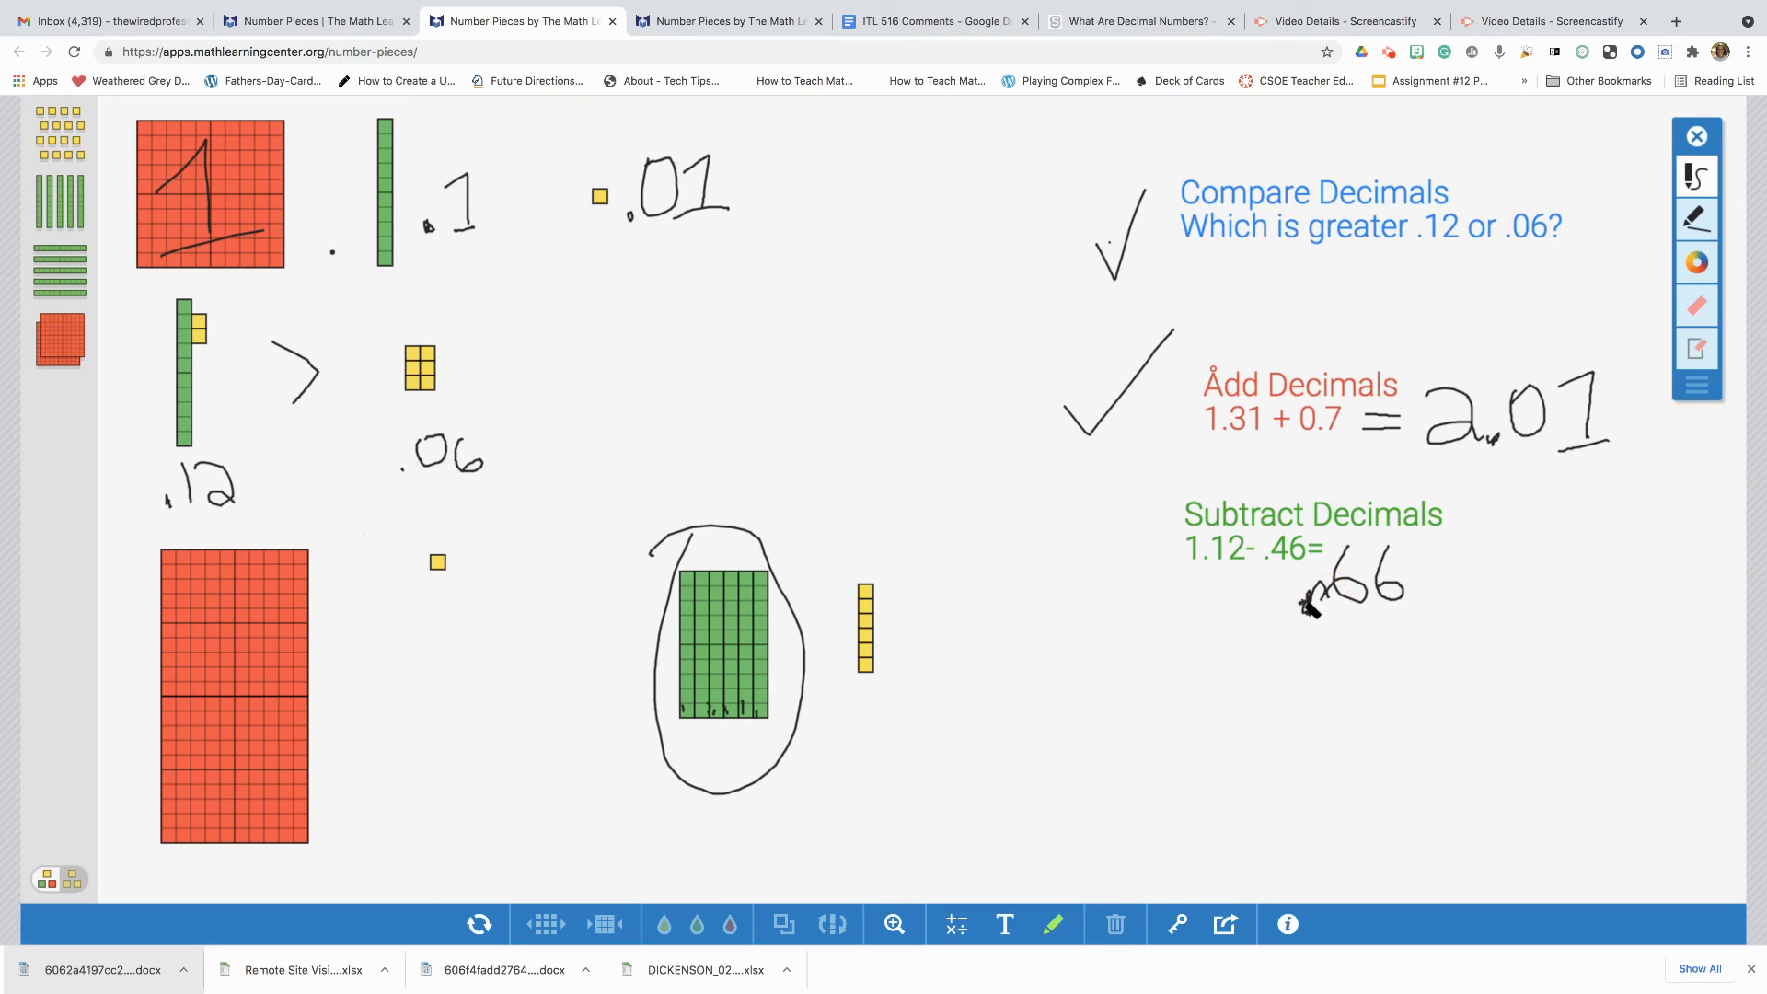
{"action": "left_click", "coordinate": [1310, 609]}
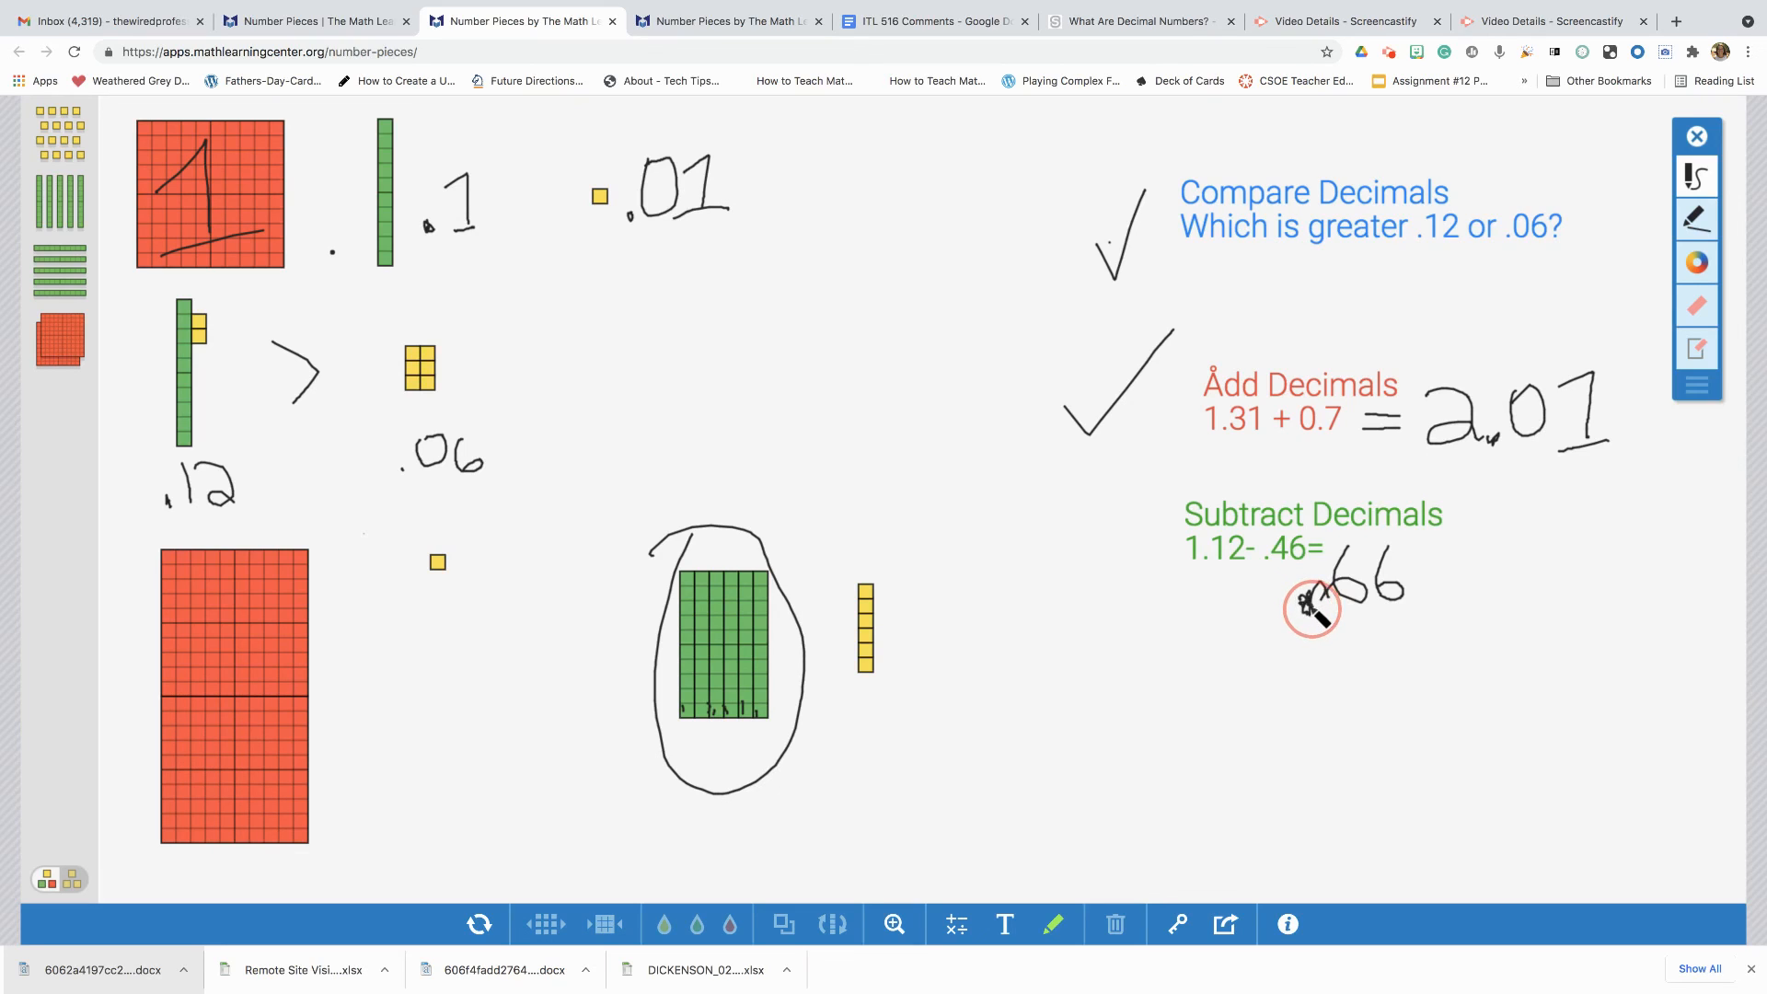